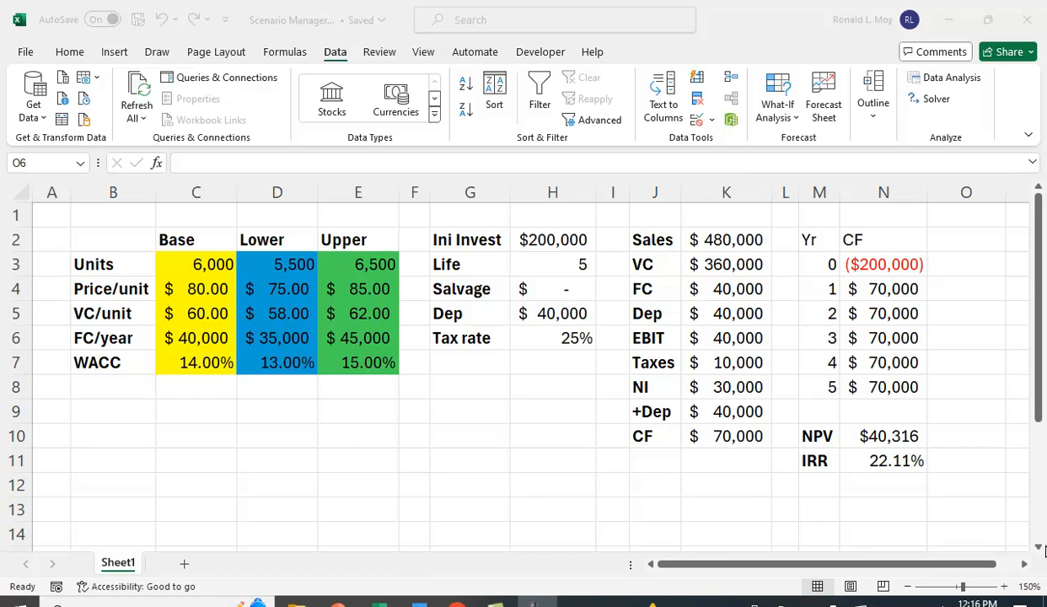
mouse_move(727, 245)
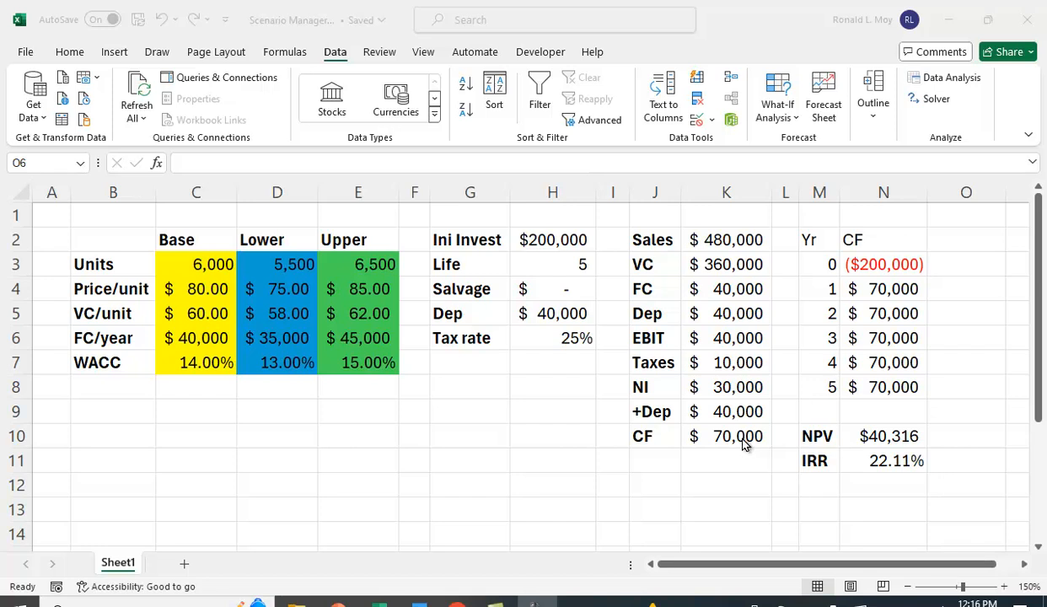
mouse_move(736, 246)
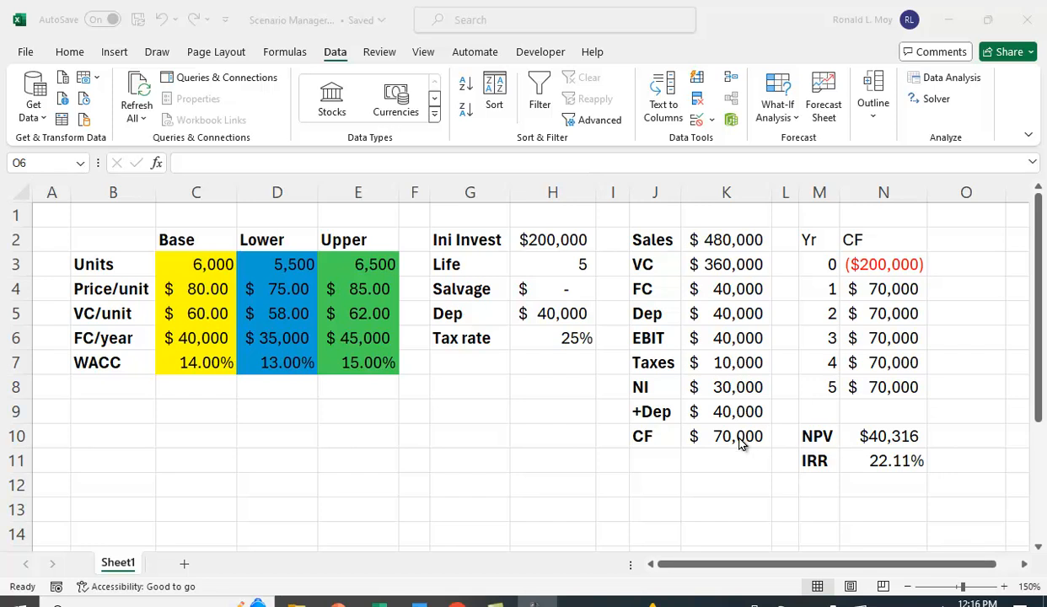
mouse_move(728, 469)
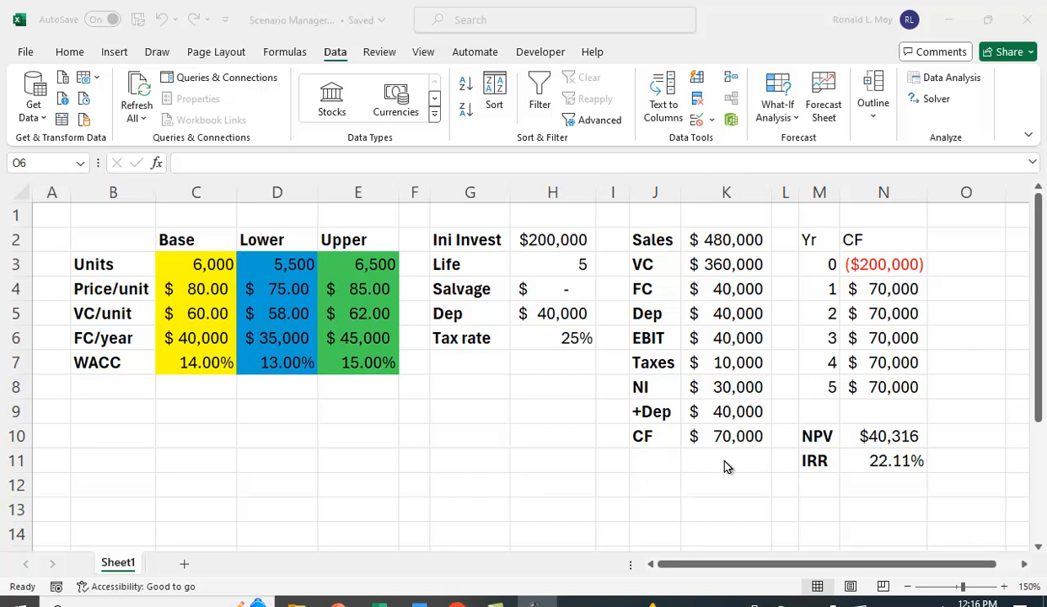
mouse_move(229, 469)
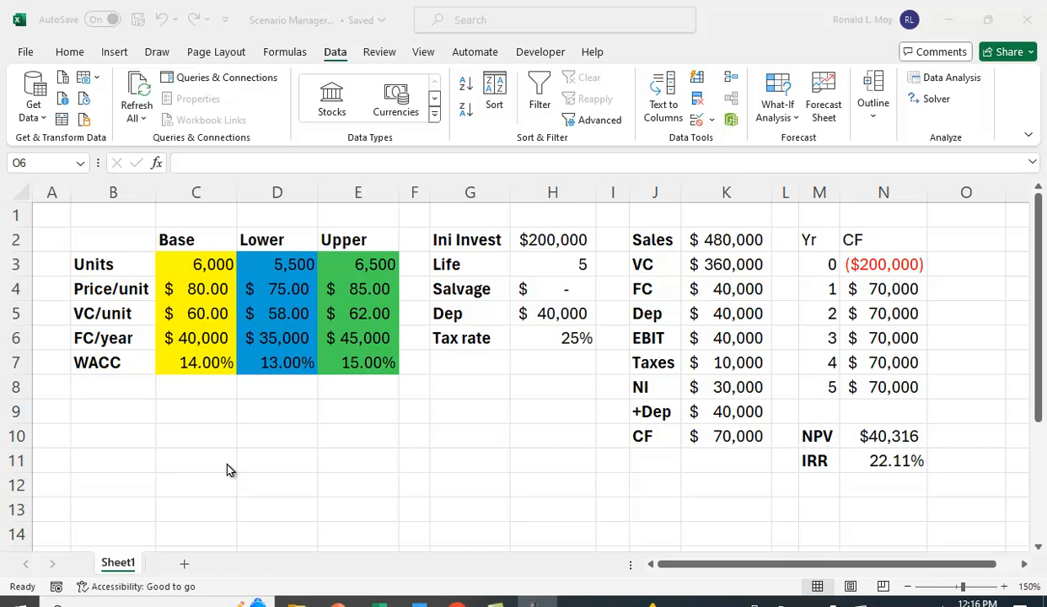
mouse_move(217, 448)
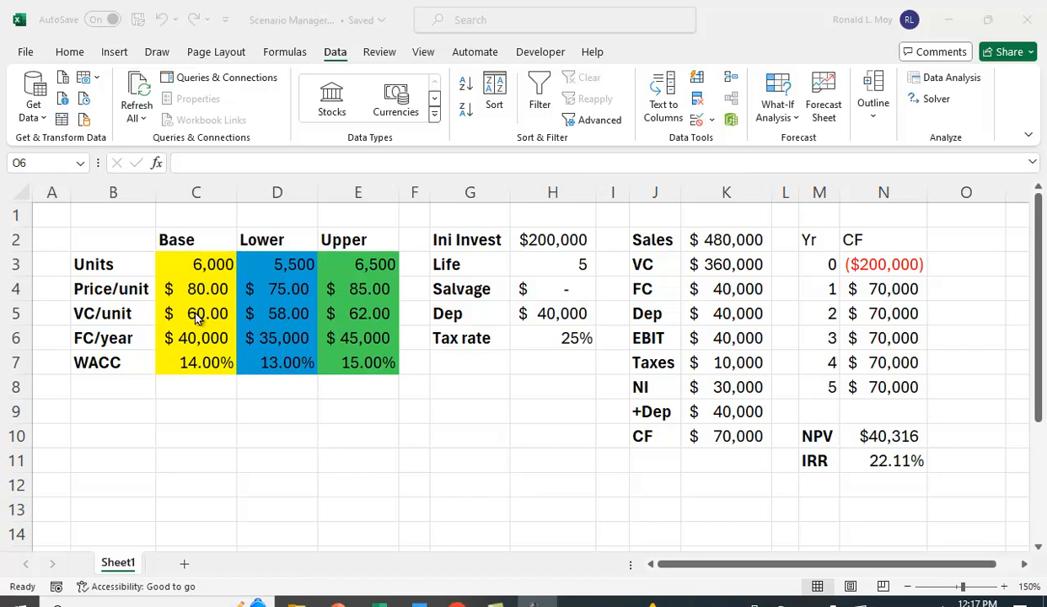
mouse_move(224, 273)
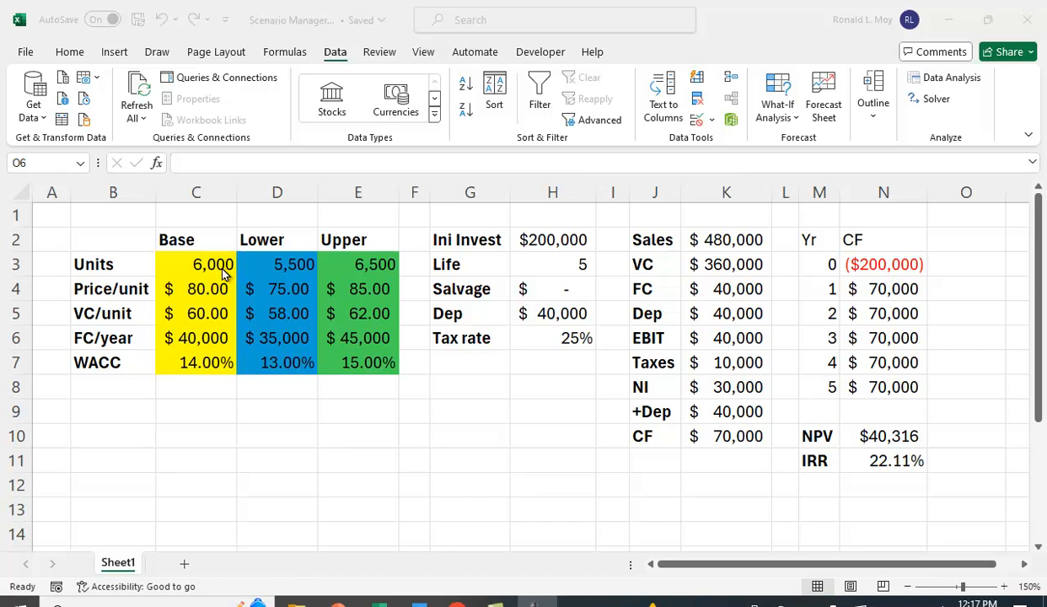
mouse_move(212, 300)
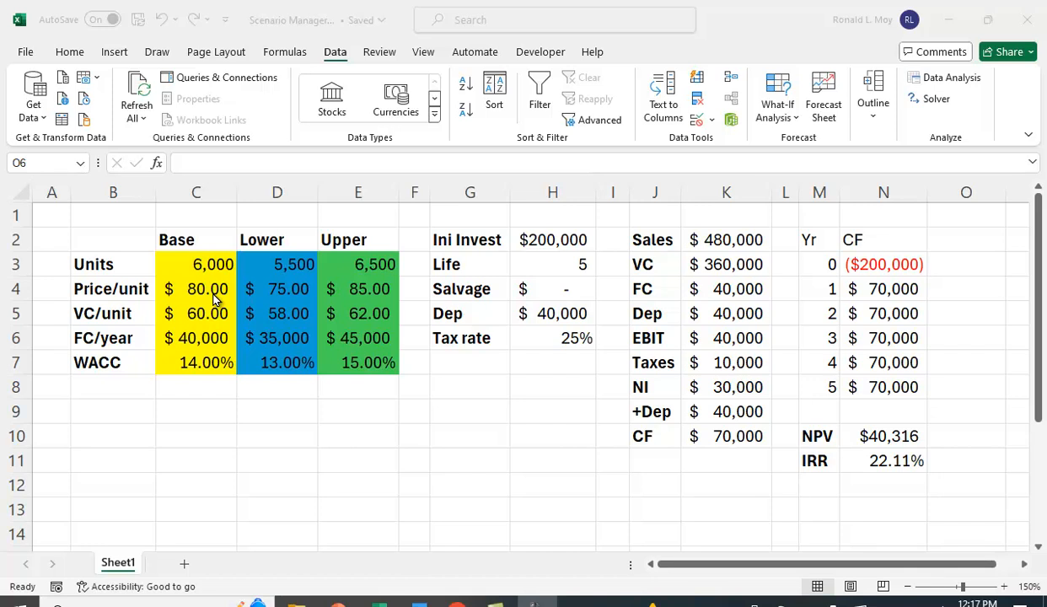
mouse_move(217, 323)
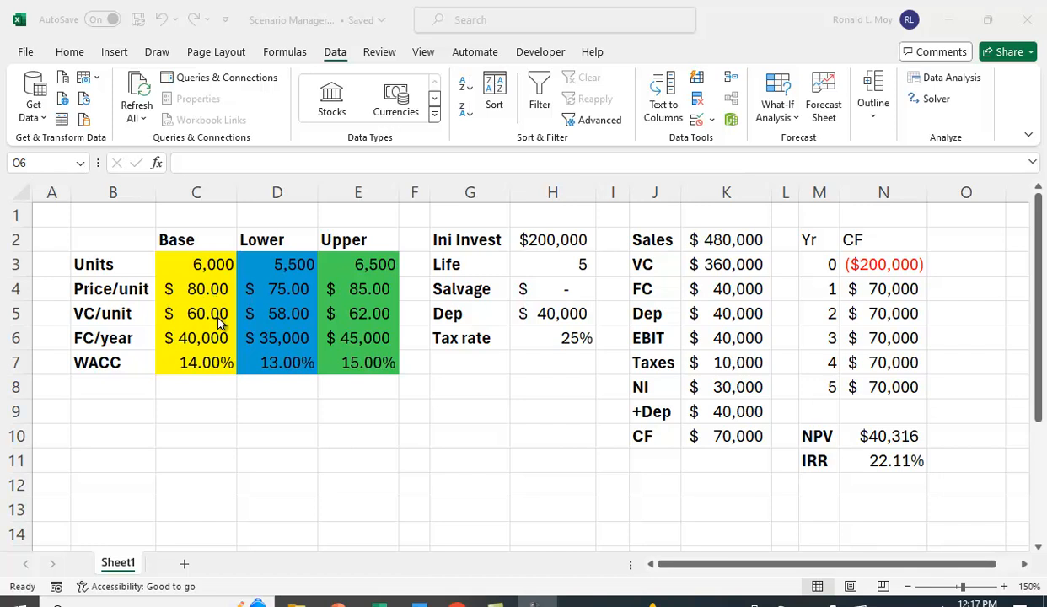
mouse_move(224, 344)
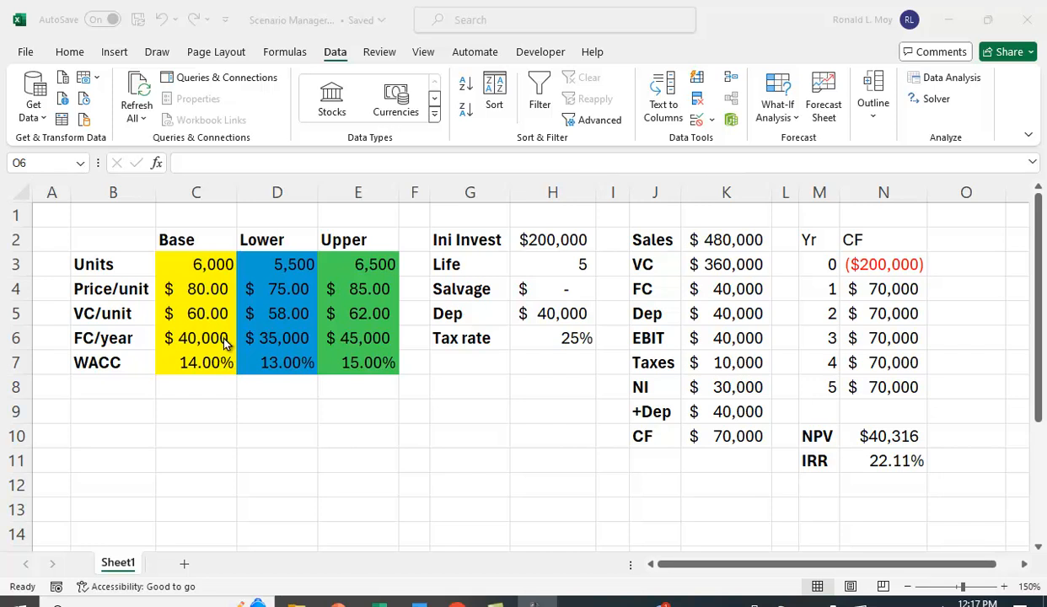
mouse_move(215, 374)
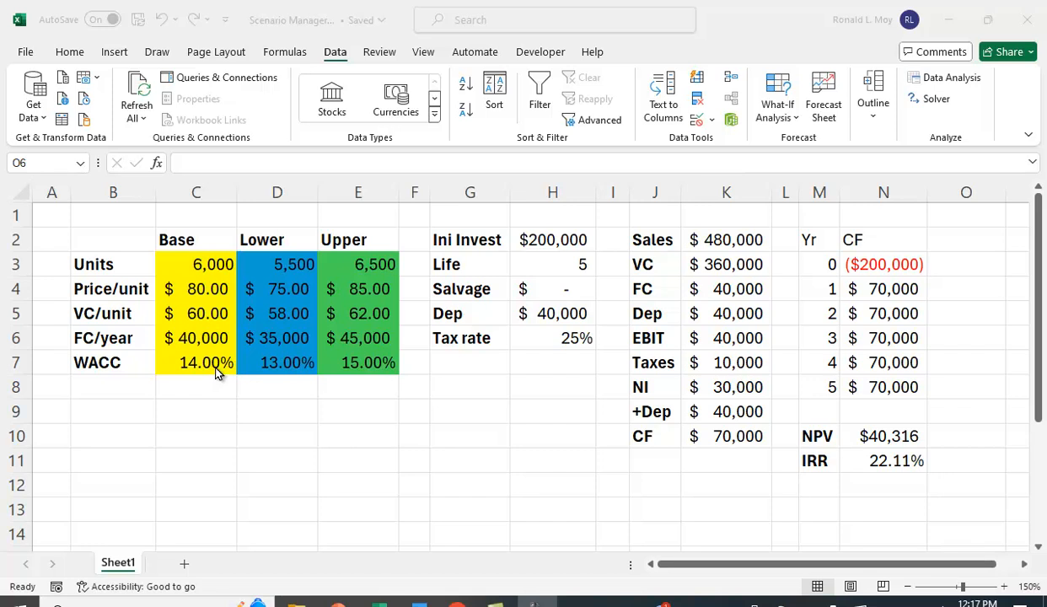
mouse_move(310, 339)
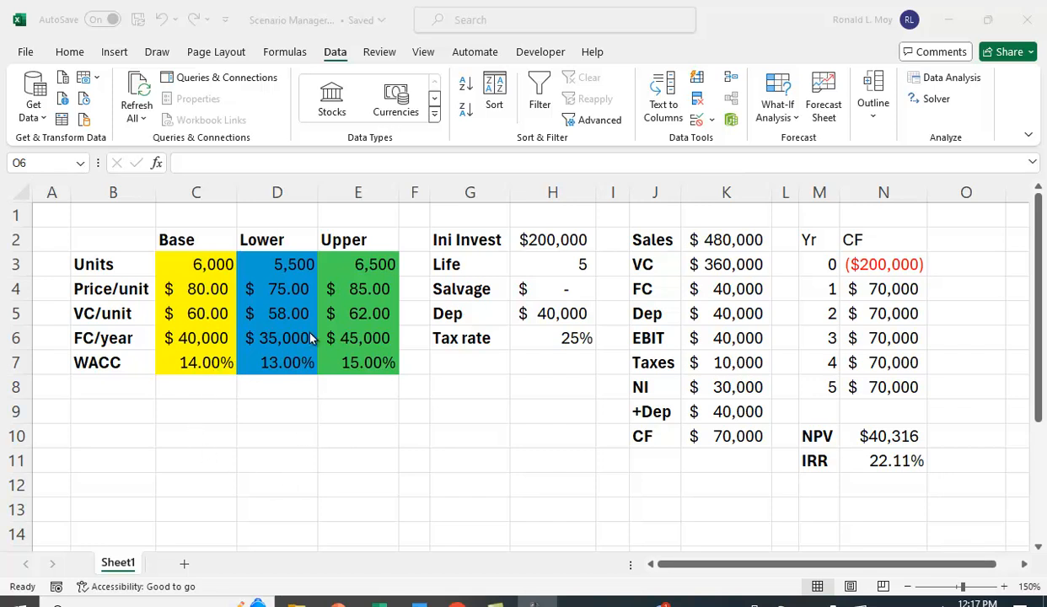
mouse_move(374, 432)
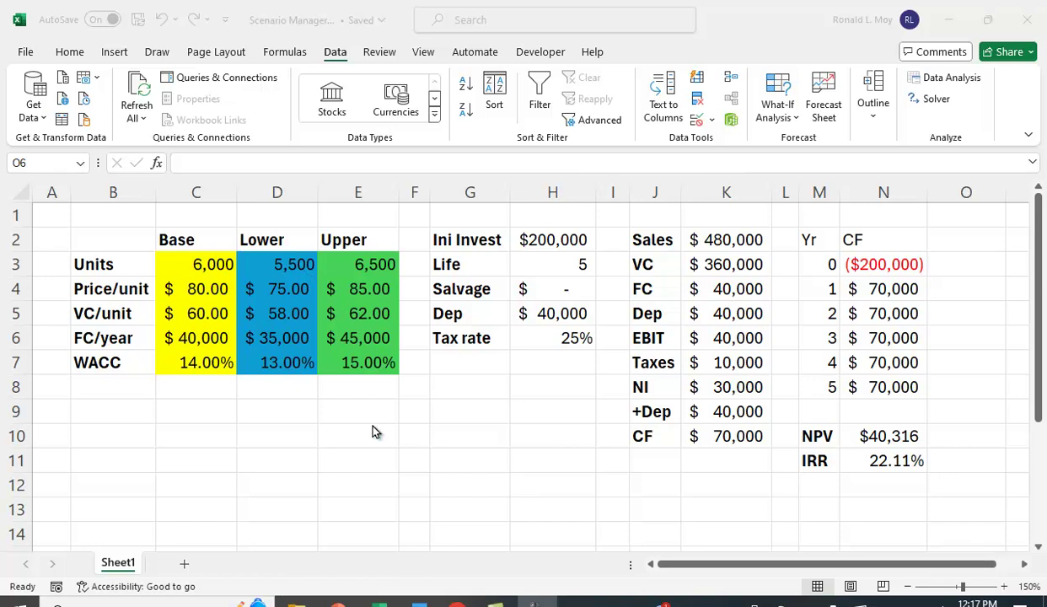
mouse_move(371, 385)
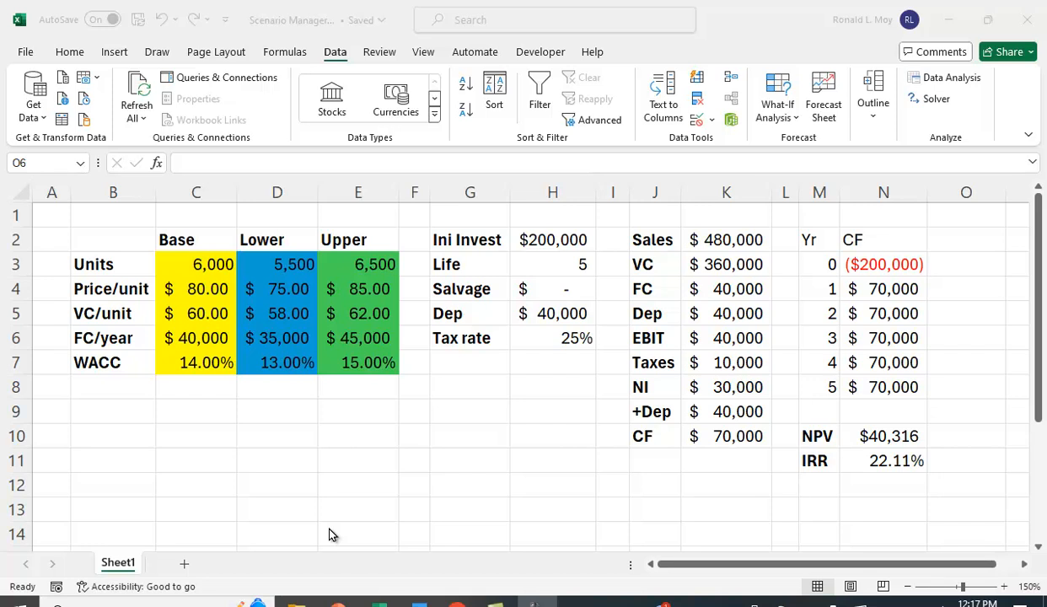
mouse_move(300, 275)
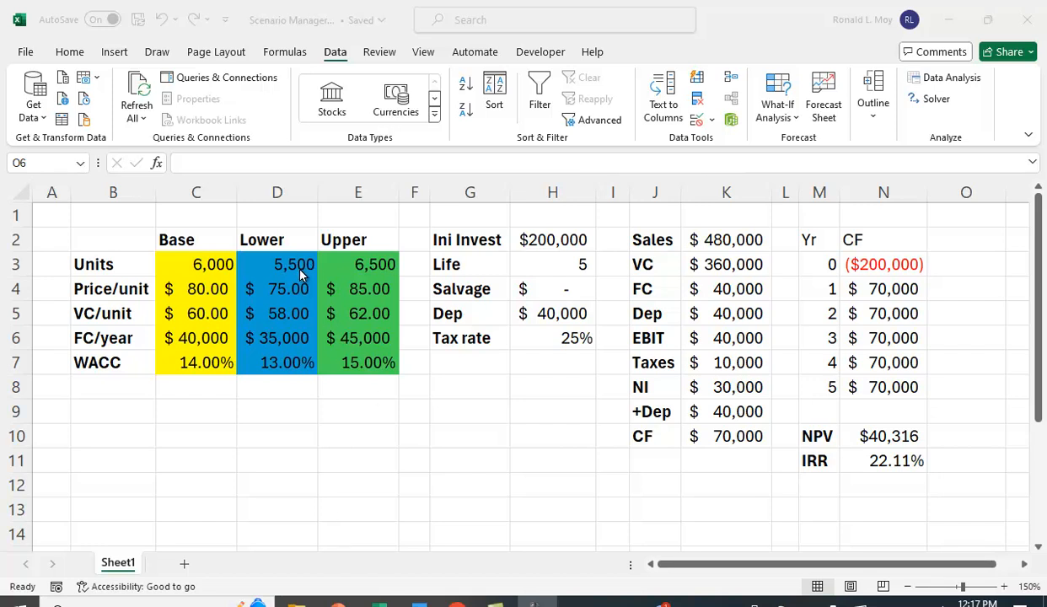
mouse_move(295, 289)
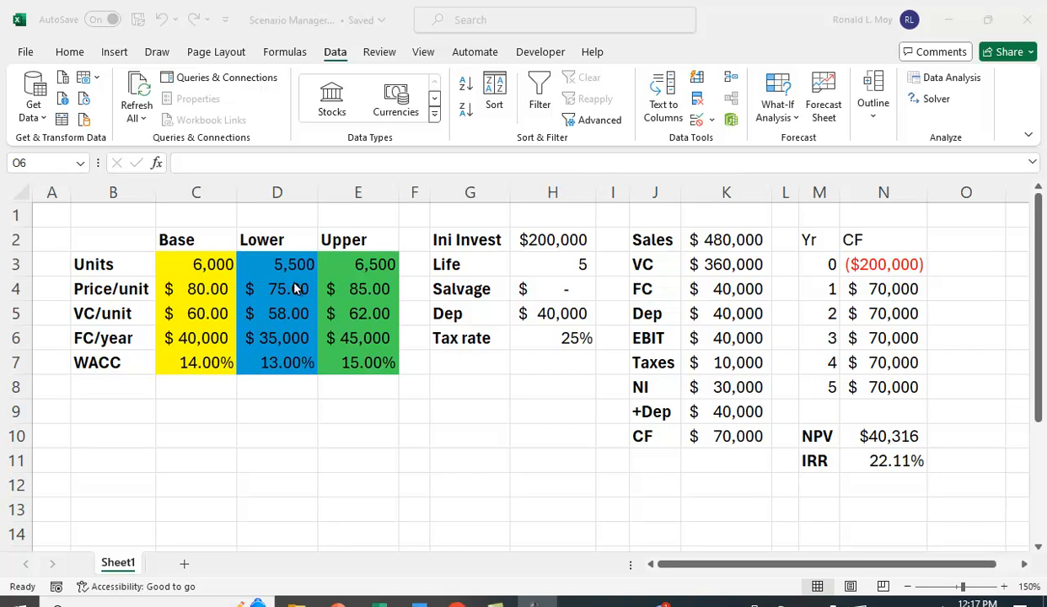
mouse_move(307, 327)
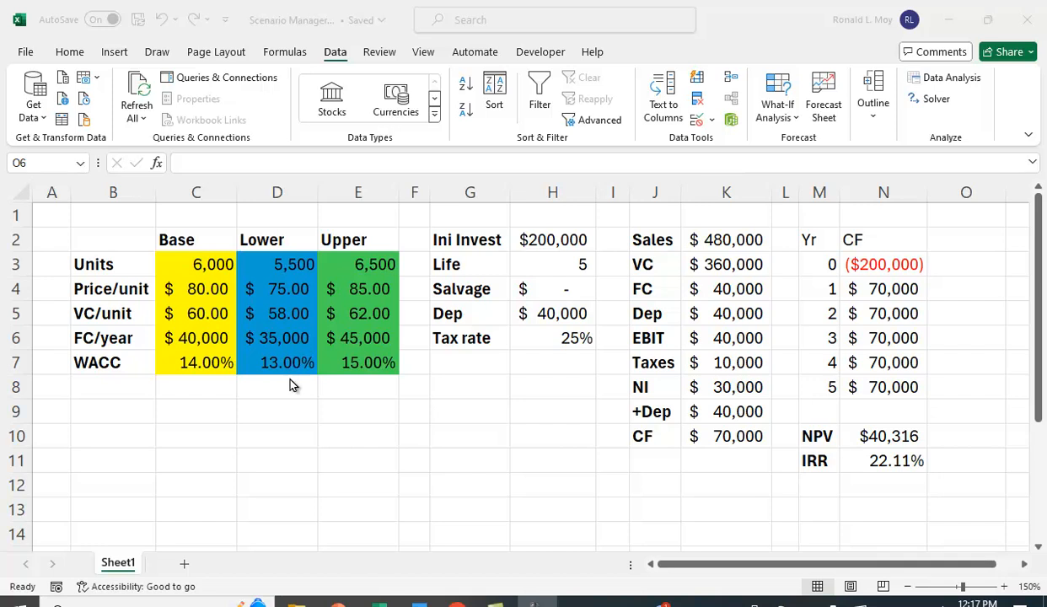
mouse_move(425, 264)
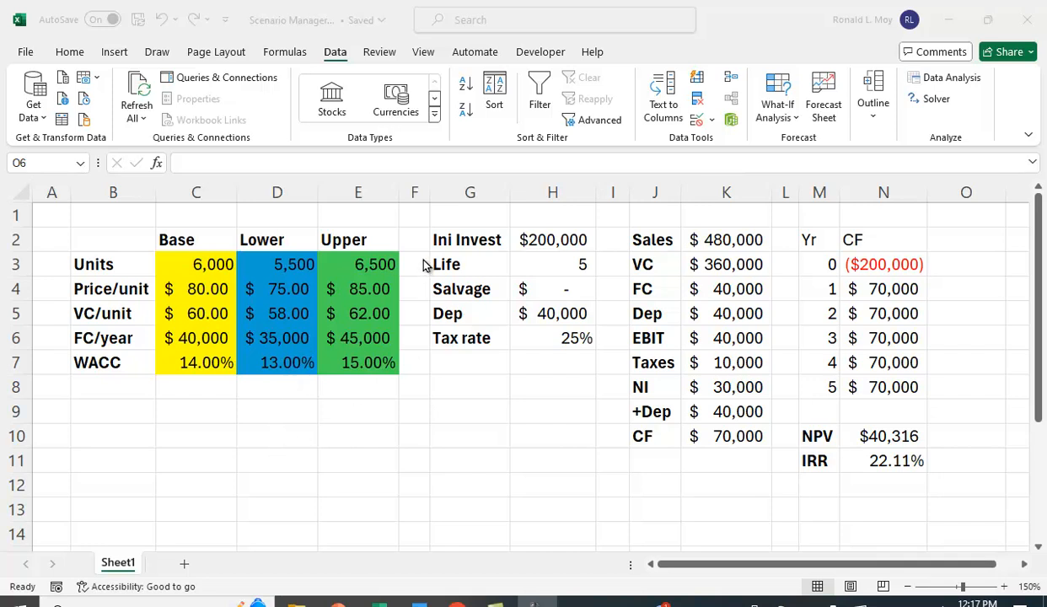
mouse_move(401, 403)
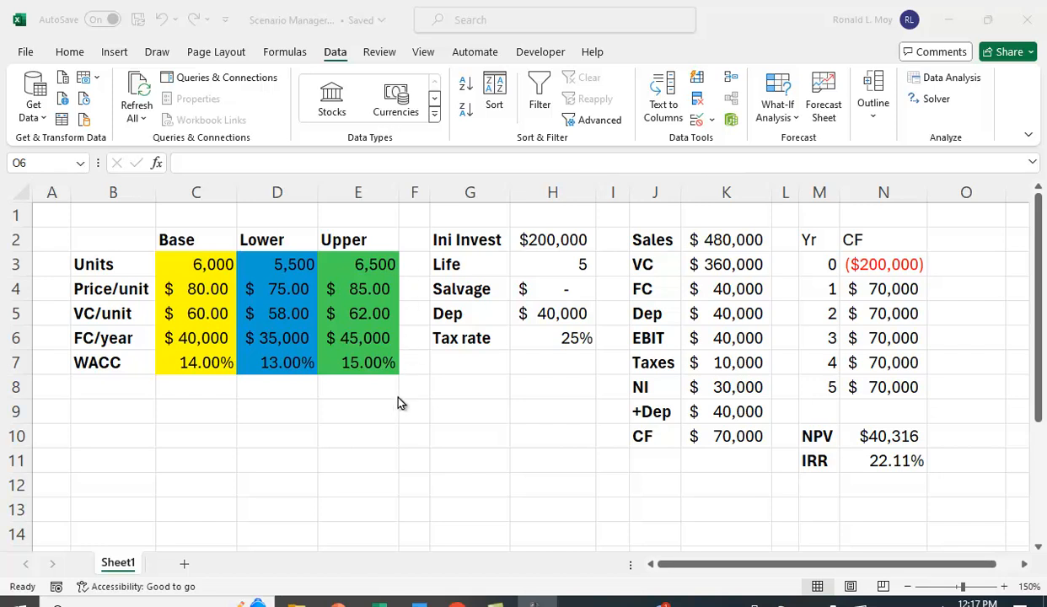
mouse_move(364, 499)
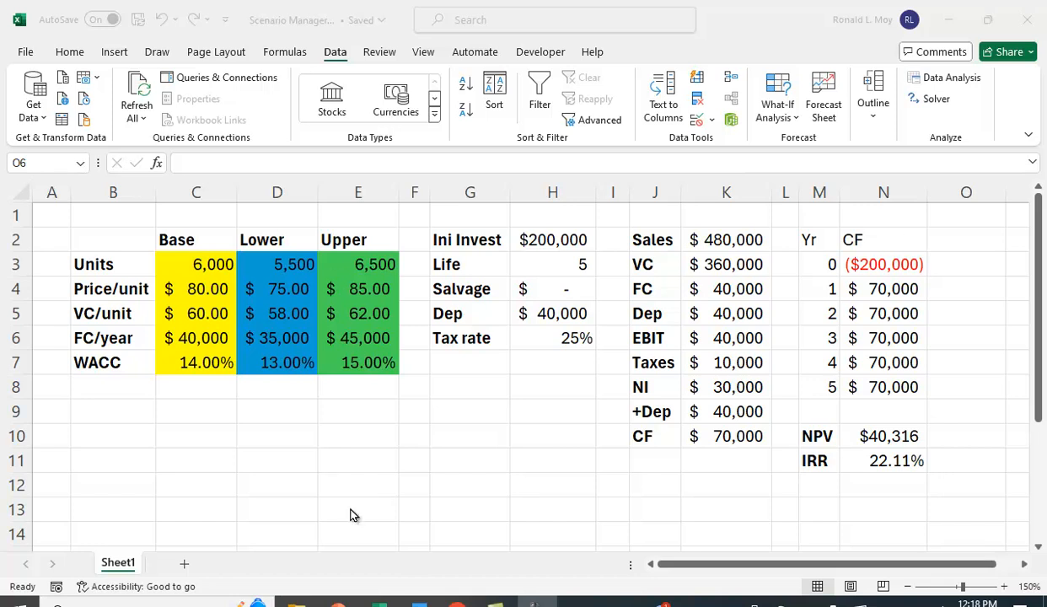
mouse_move(469, 259)
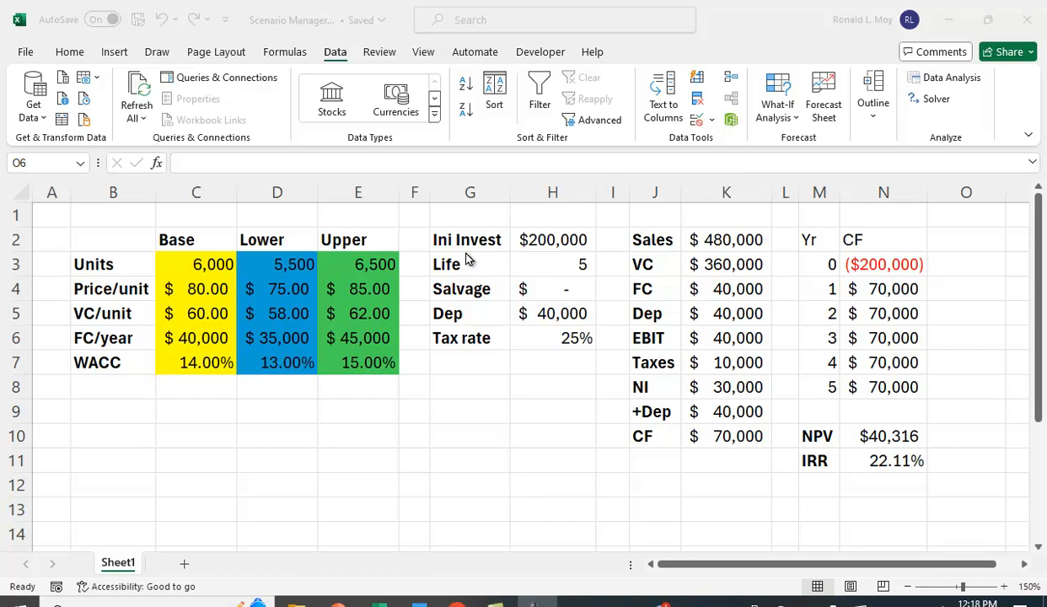
mouse_move(558, 249)
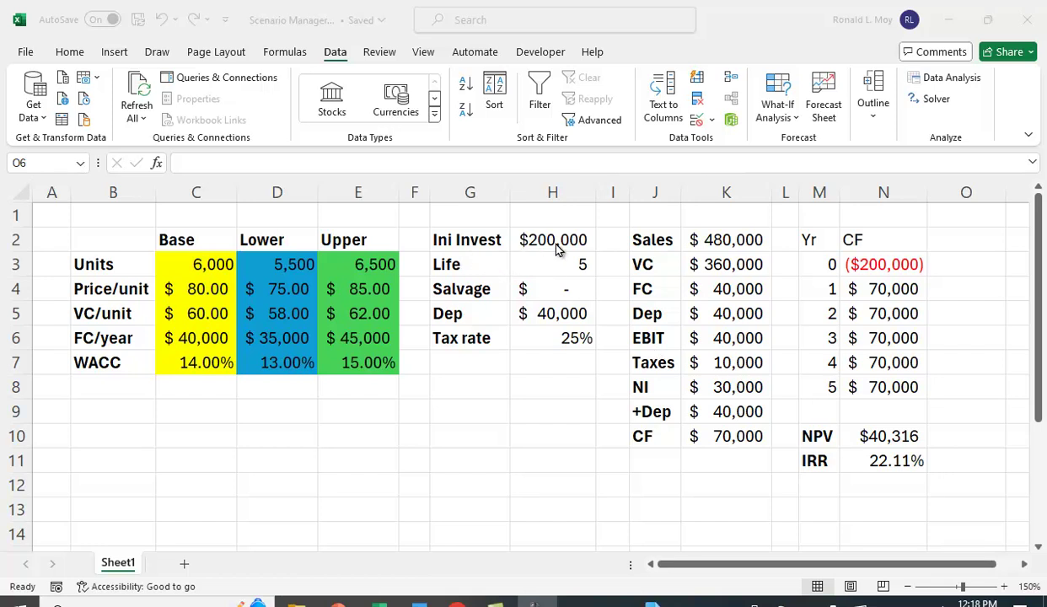
mouse_move(588, 272)
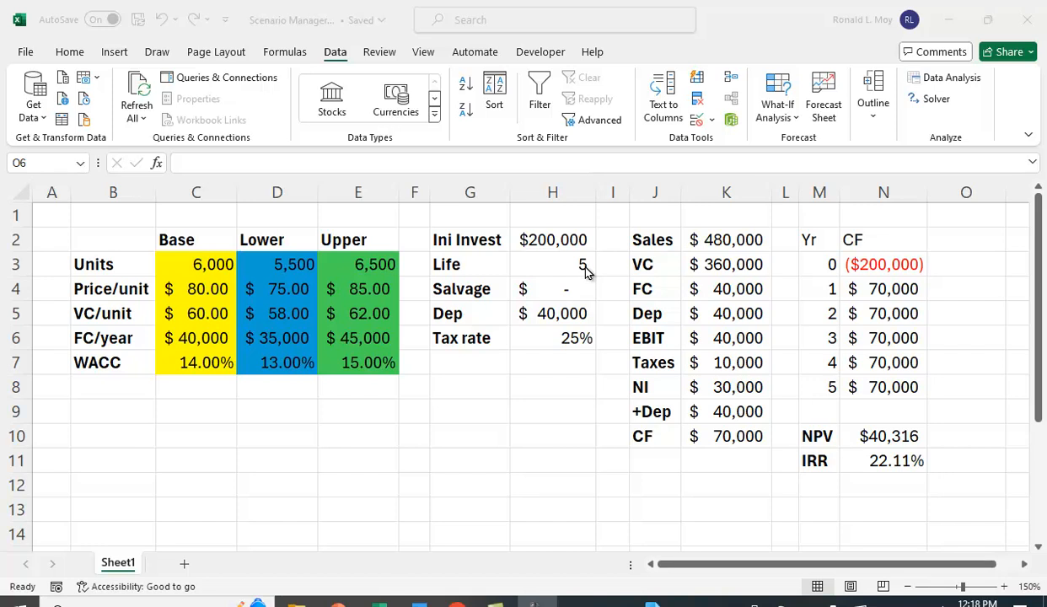
mouse_move(592, 300)
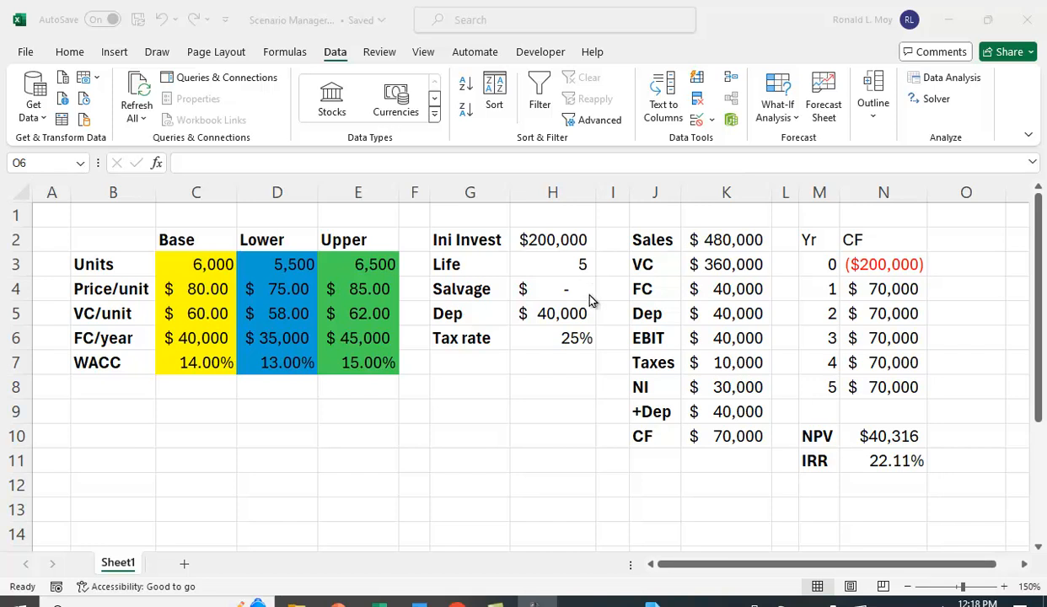
mouse_move(567, 305)
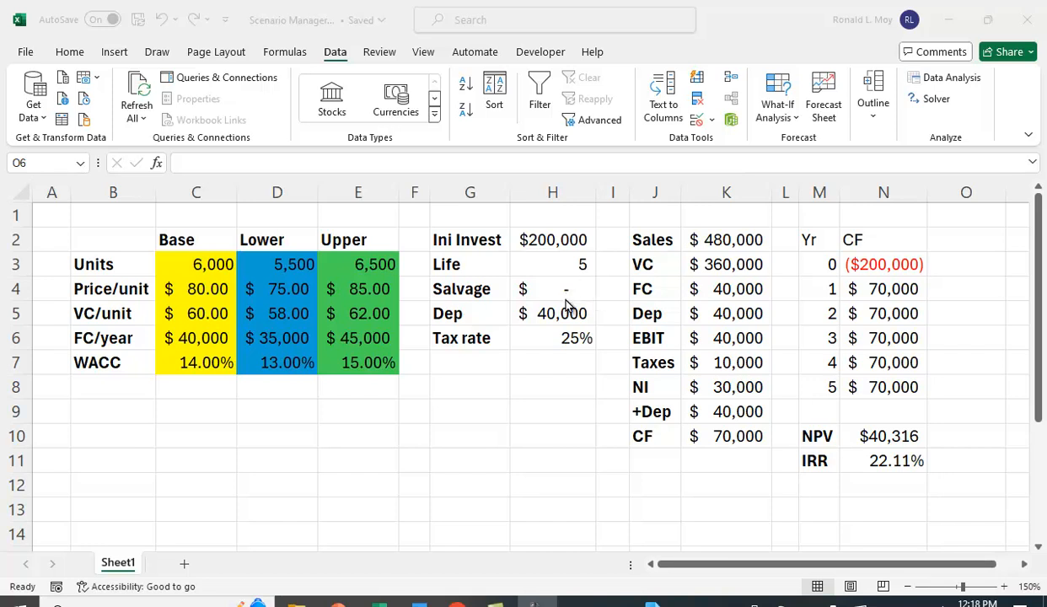
mouse_move(588, 337)
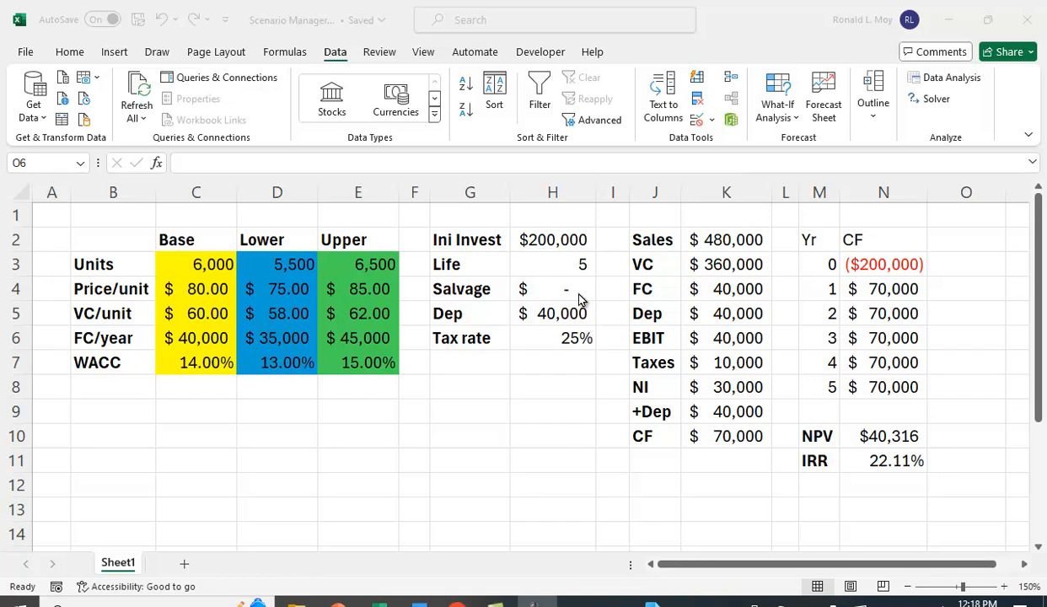
mouse_move(546, 317)
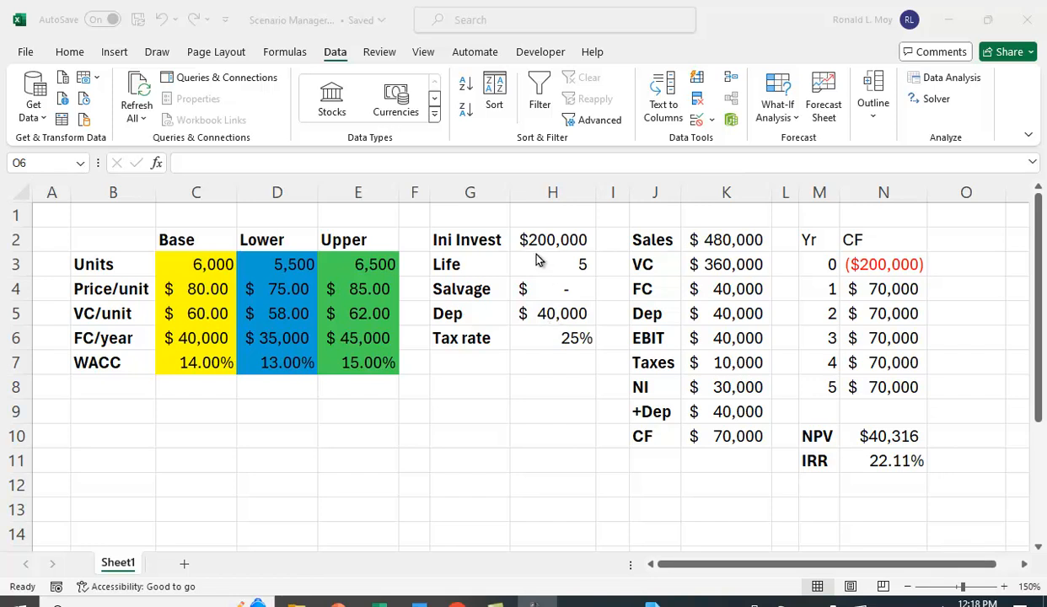
mouse_move(562, 305)
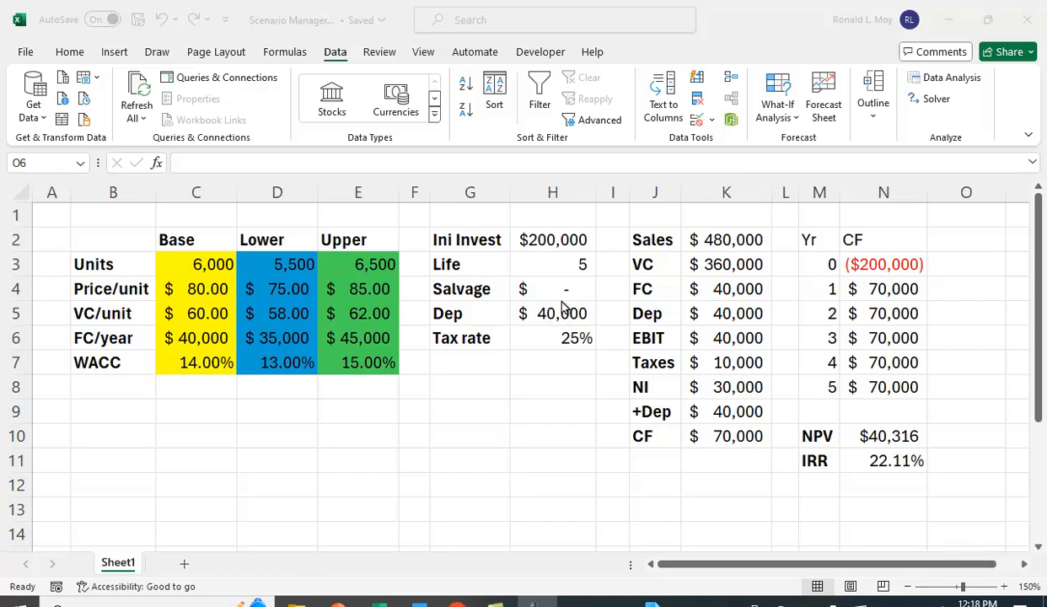
mouse_move(569, 303)
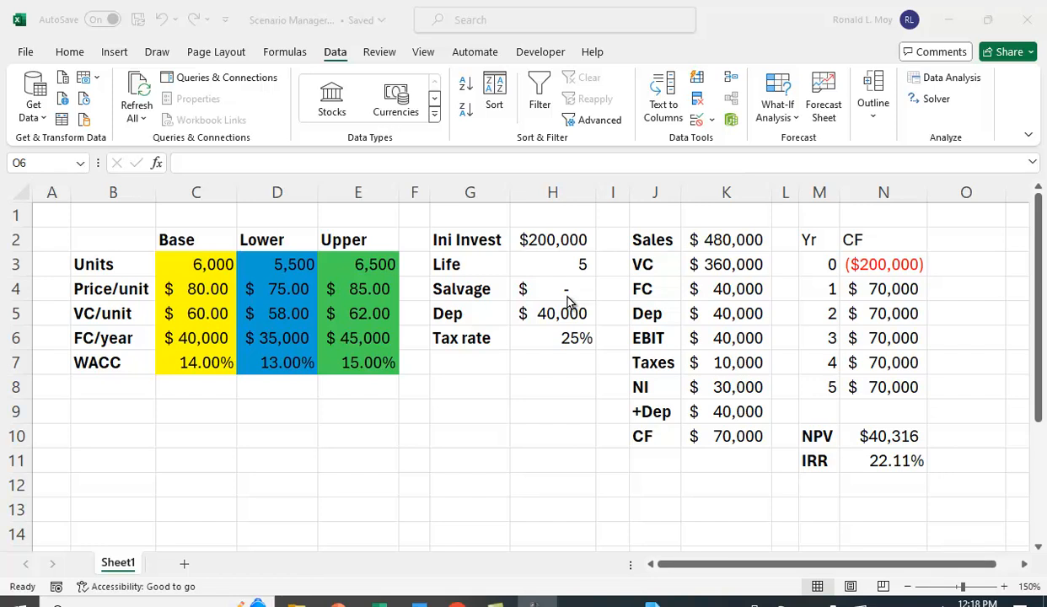
mouse_move(593, 273)
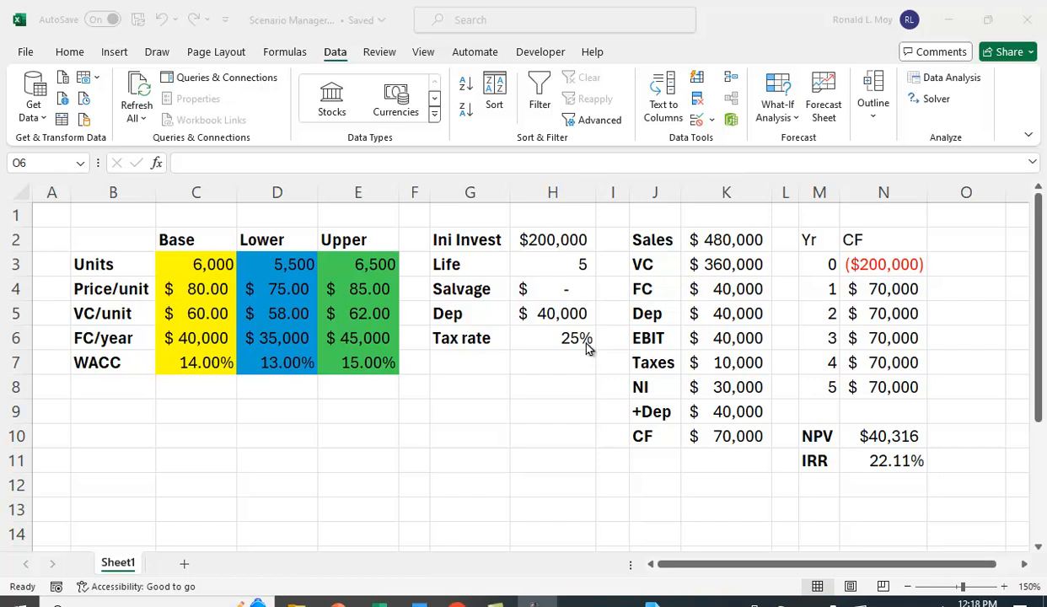
mouse_move(496, 404)
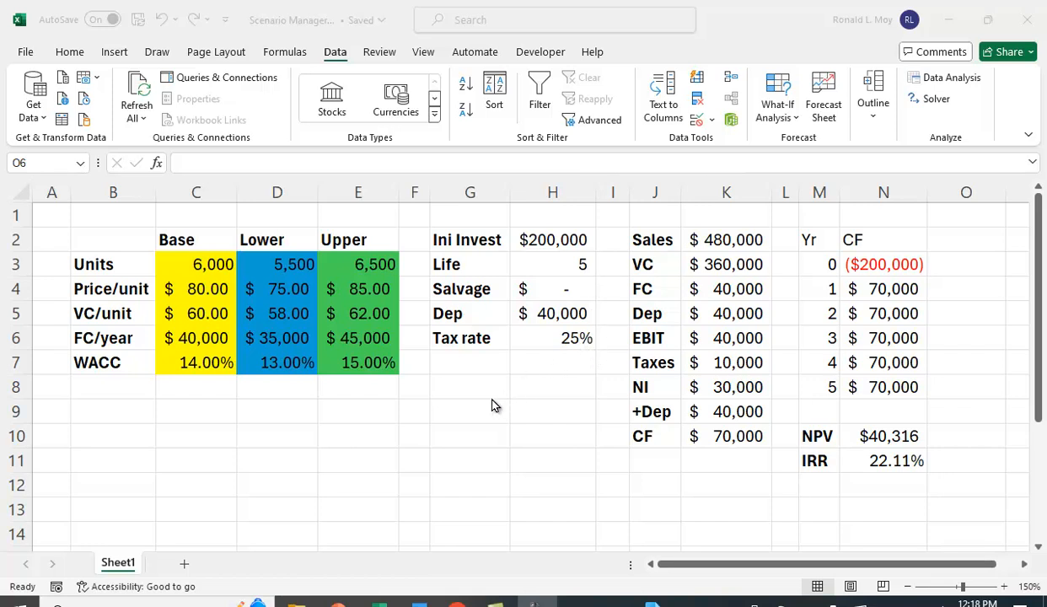
mouse_move(297, 413)
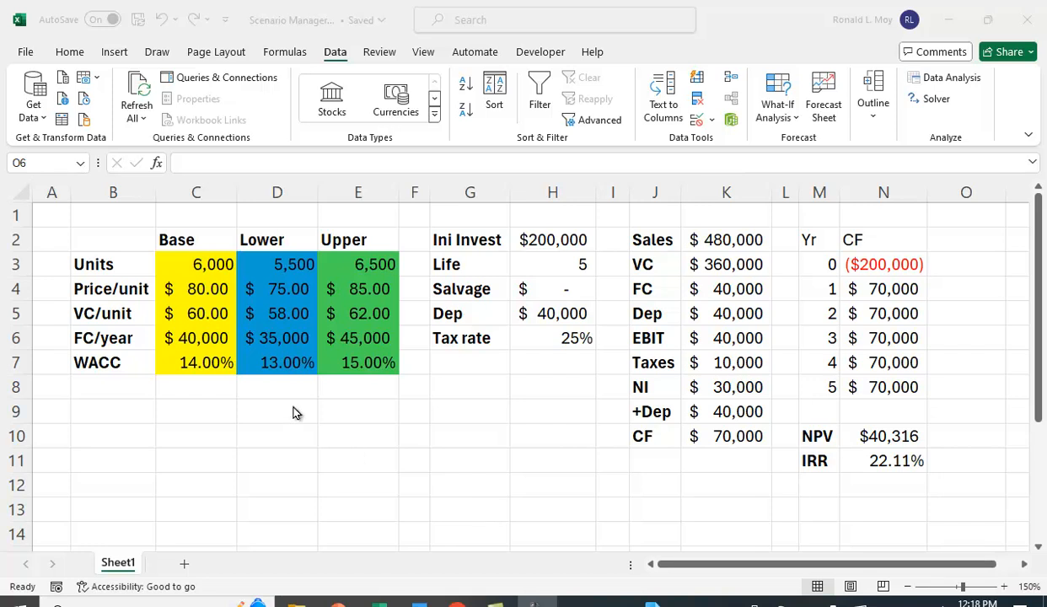
Step: Review the VC, EBIT, Taxes, NI, NPV and IRR formulas in the worksheet
click(724, 240)
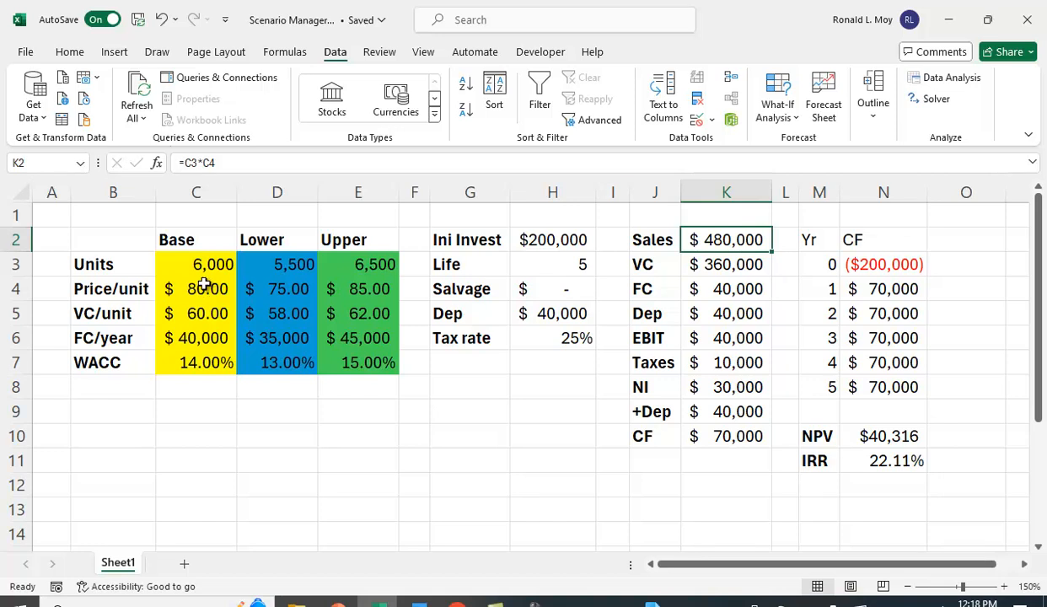
mouse_move(307, 278)
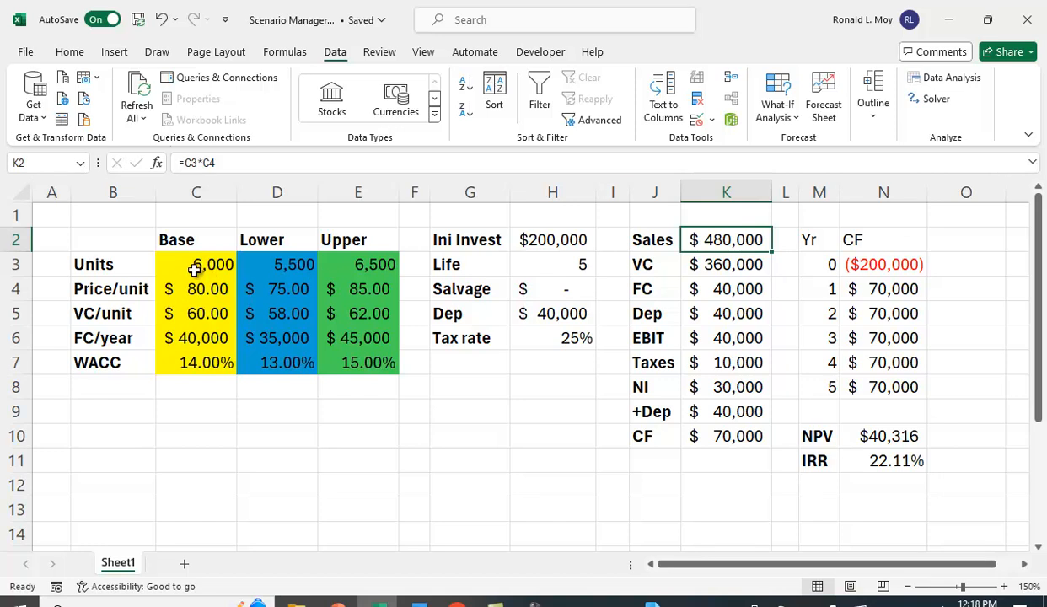
mouse_move(775, 259)
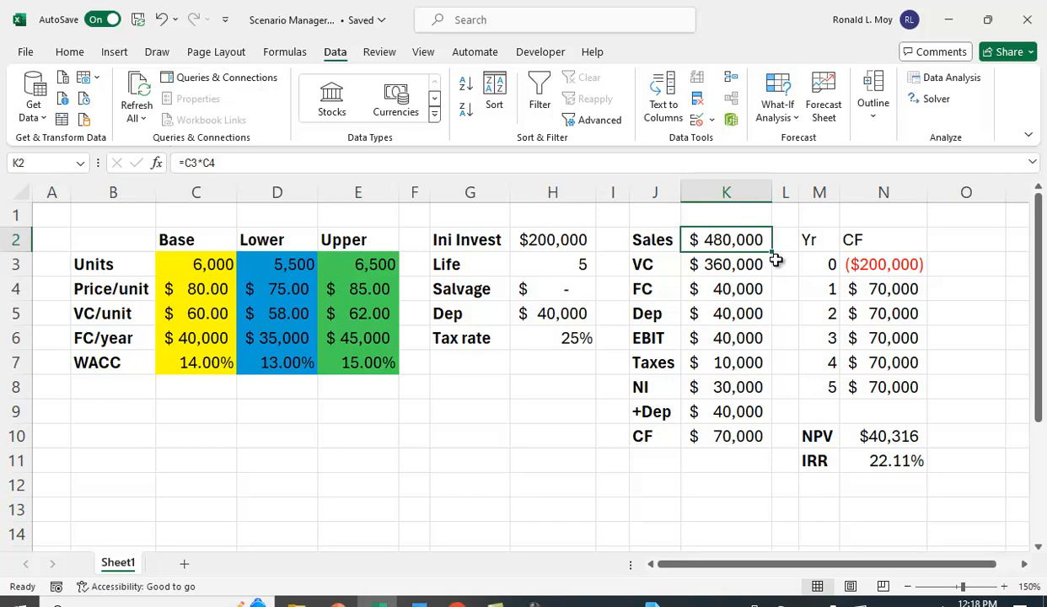
click(725, 263)
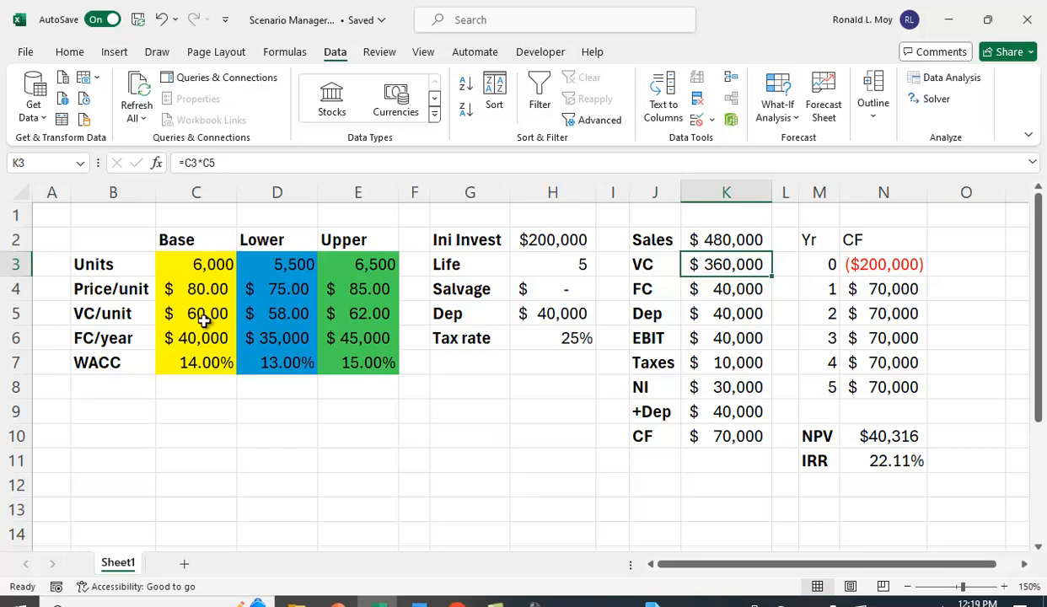
mouse_move(217, 337)
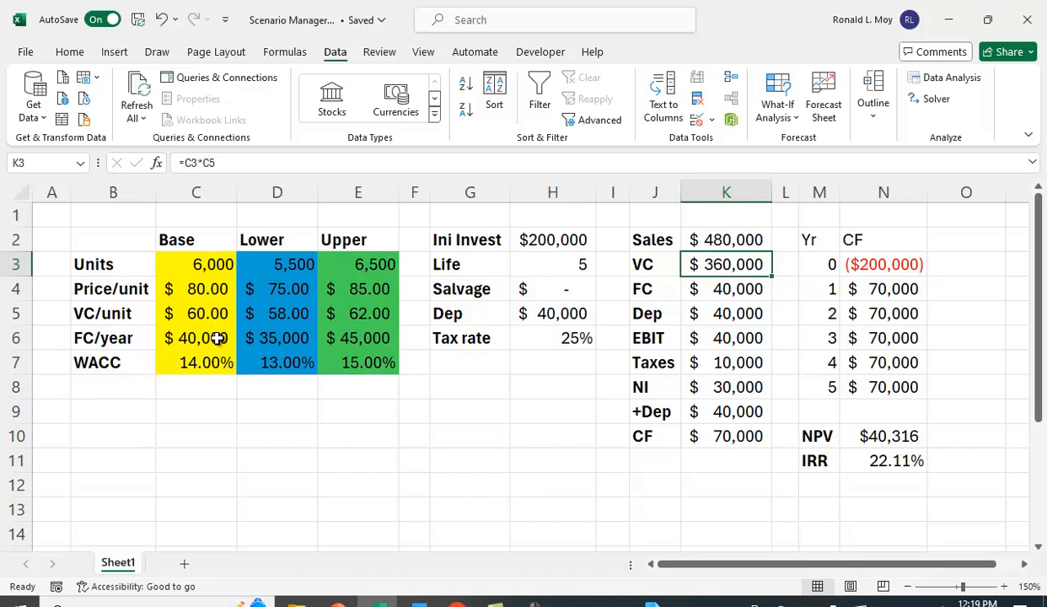
mouse_move(745, 278)
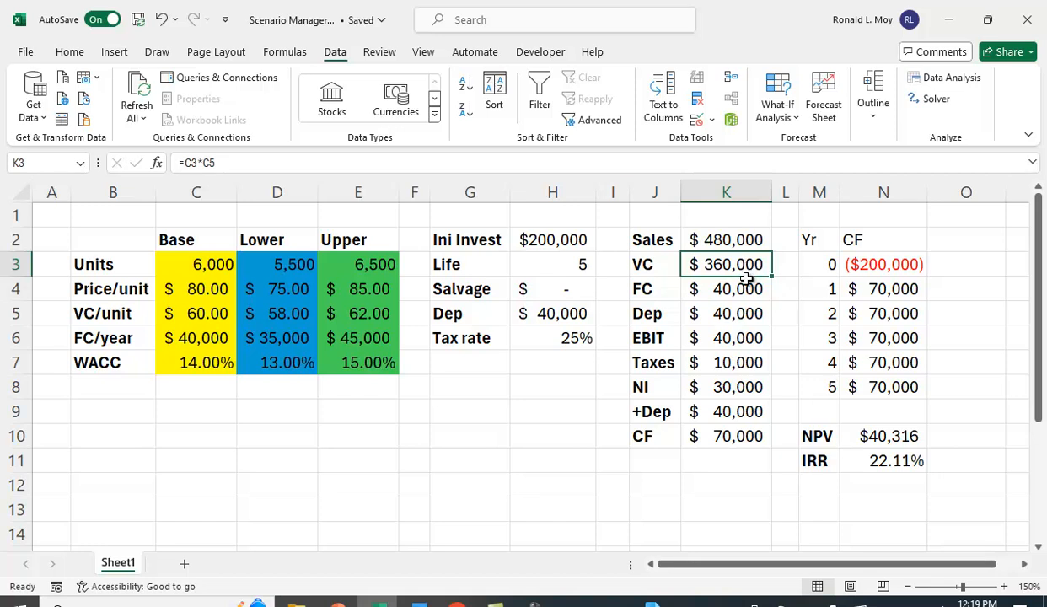
mouse_move(750, 260)
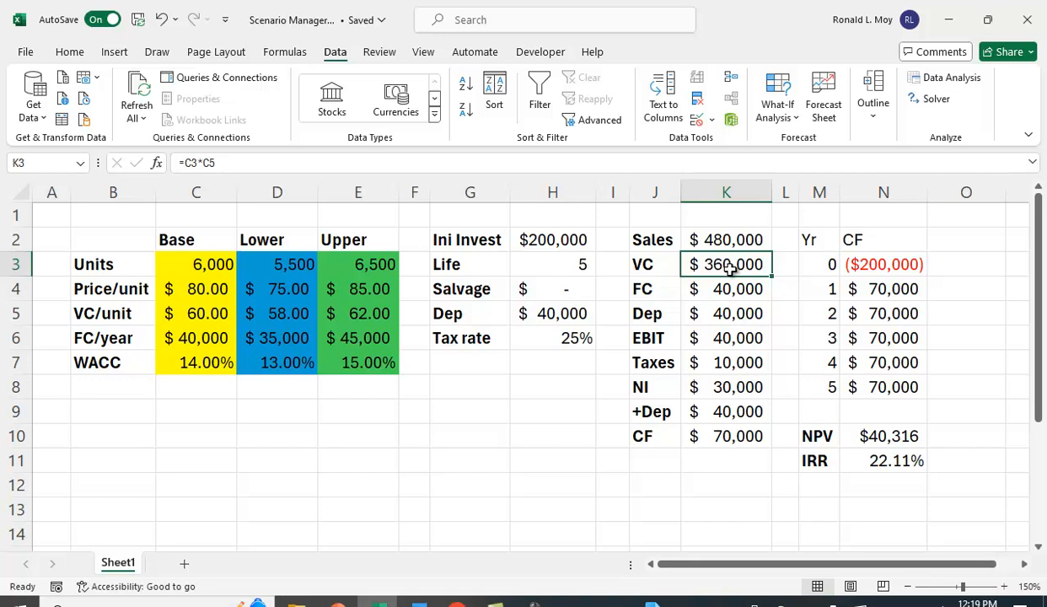
mouse_move(735, 351)
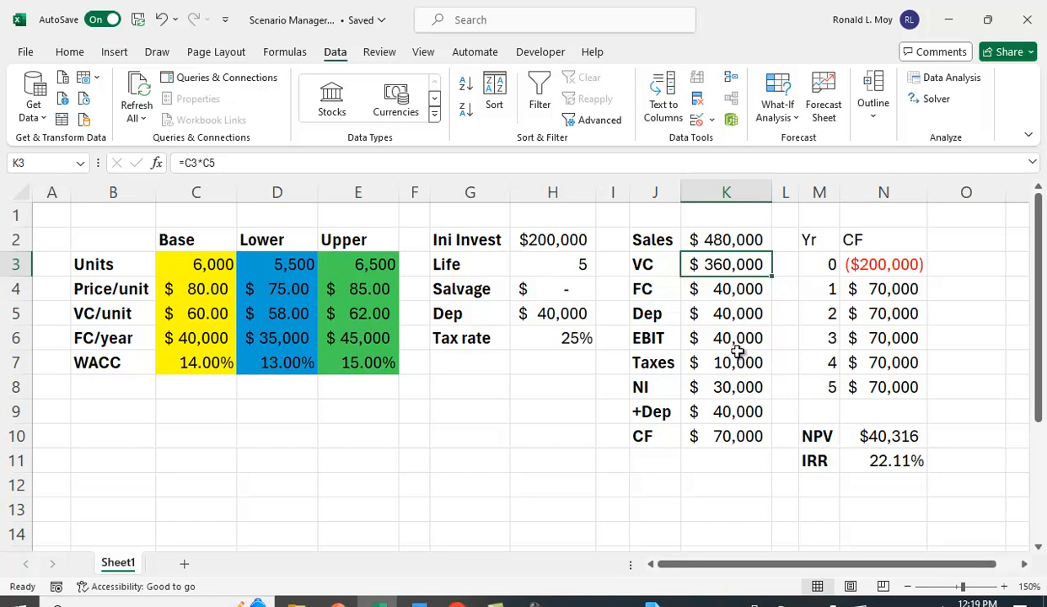
mouse_move(782, 344)
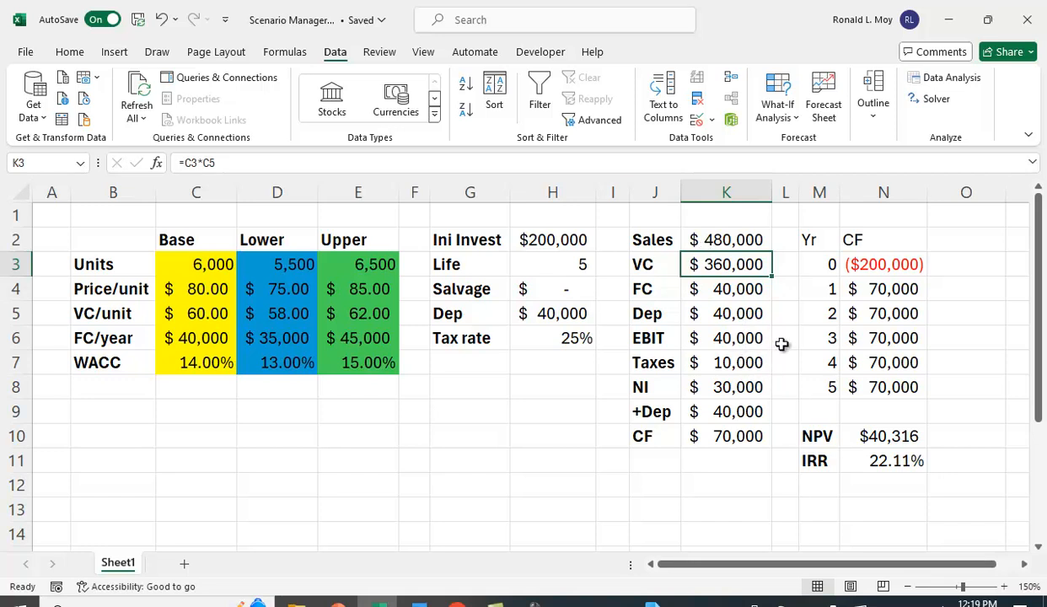
mouse_move(755, 301)
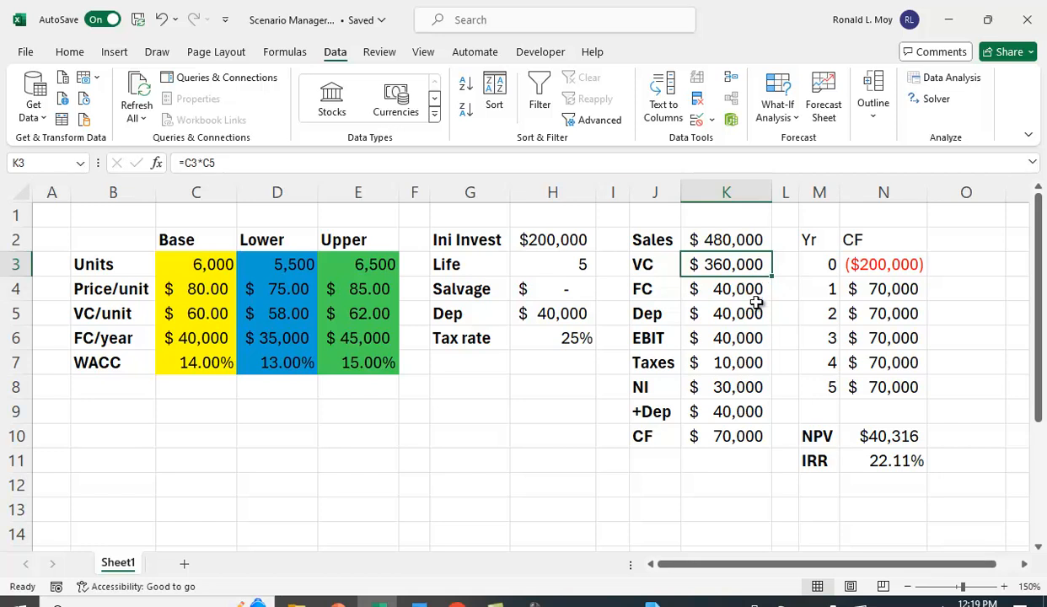
mouse_move(759, 338)
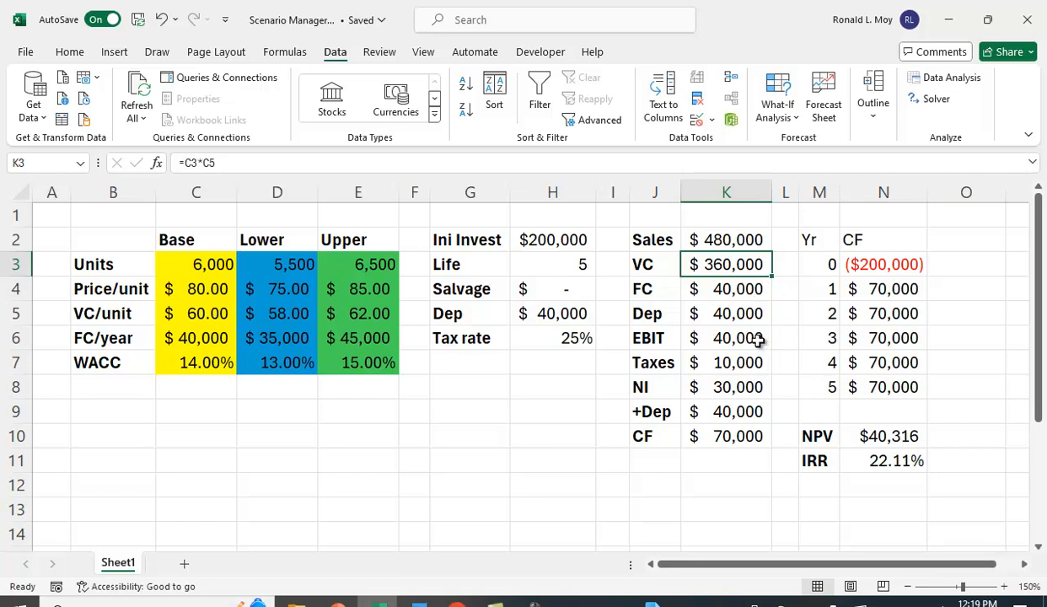
mouse_move(799, 338)
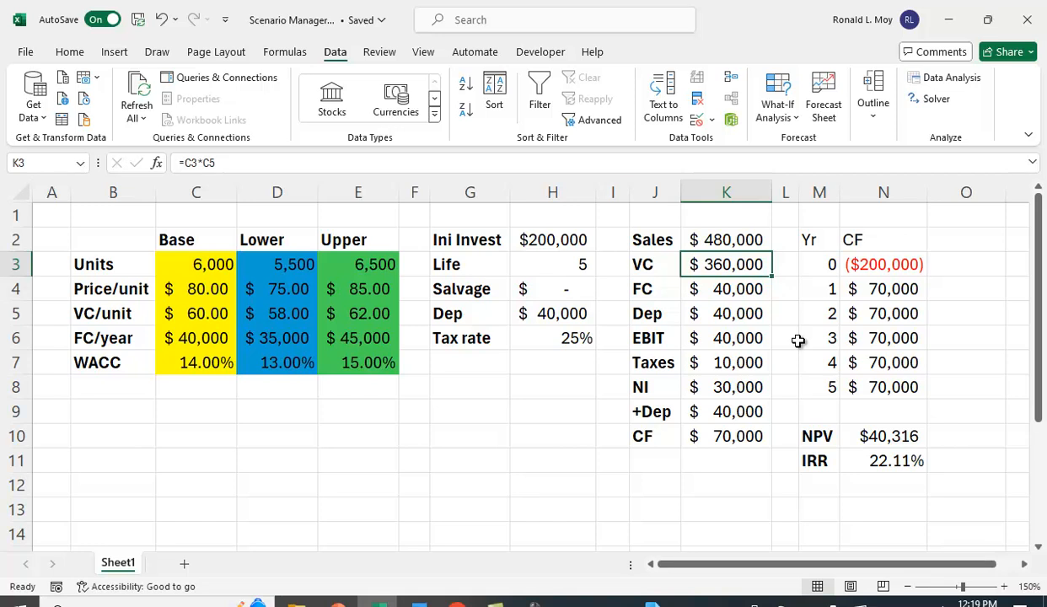
mouse_move(733, 371)
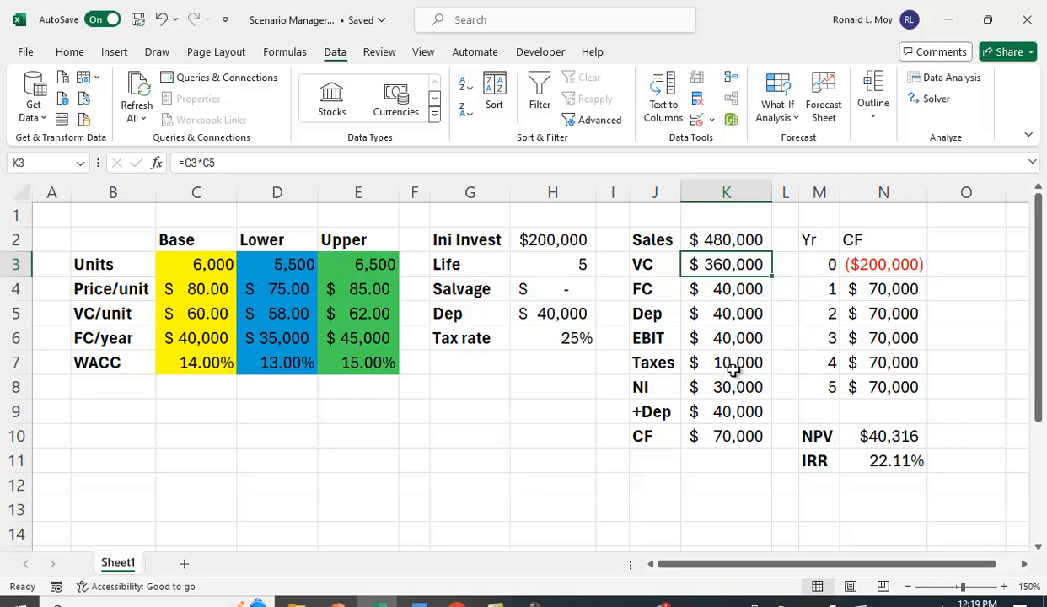
click(725, 362)
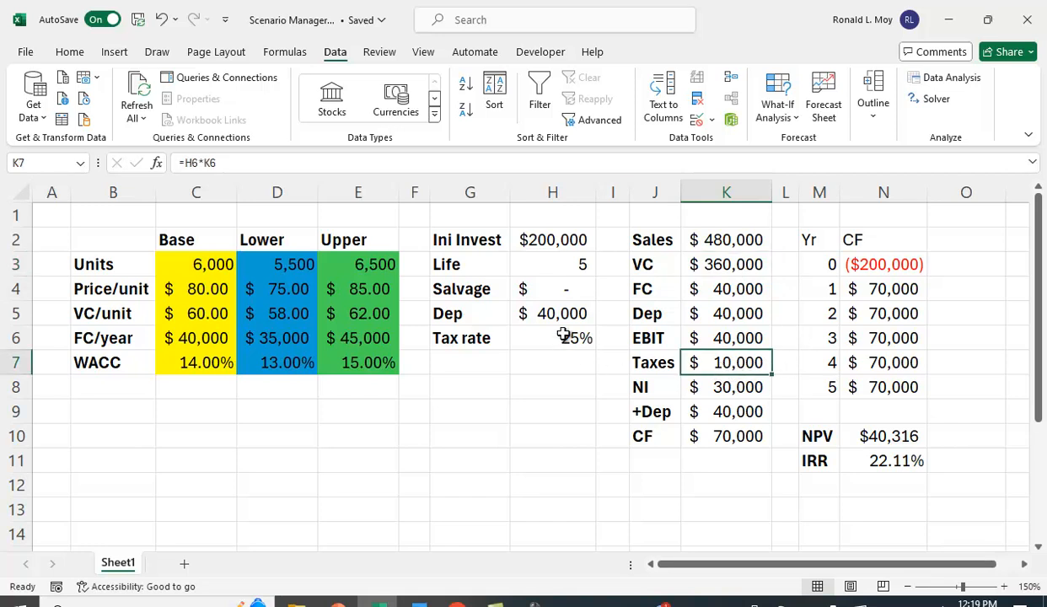
click(725, 337)
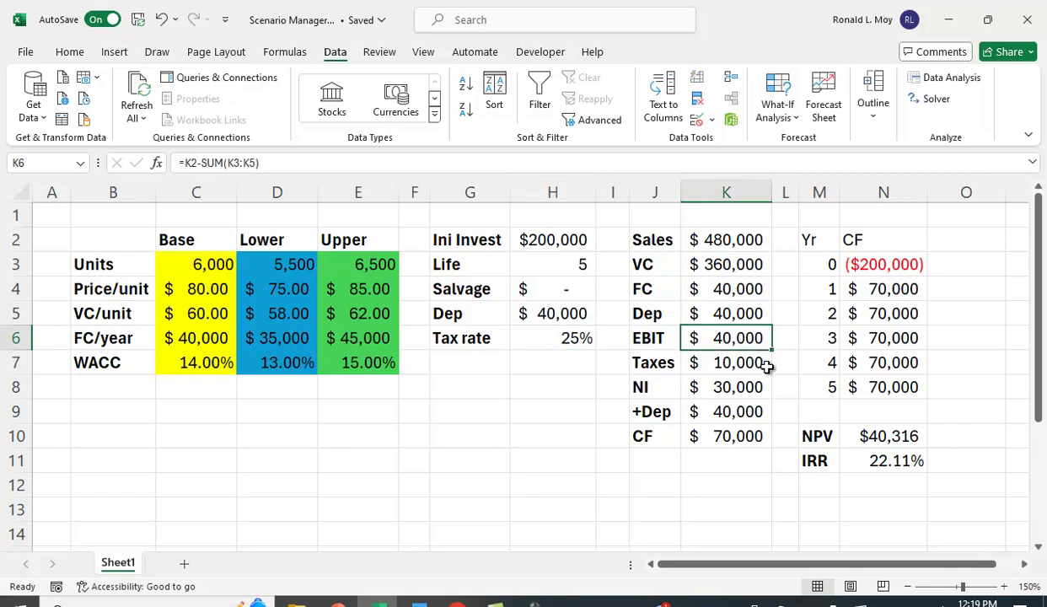
click(725, 386)
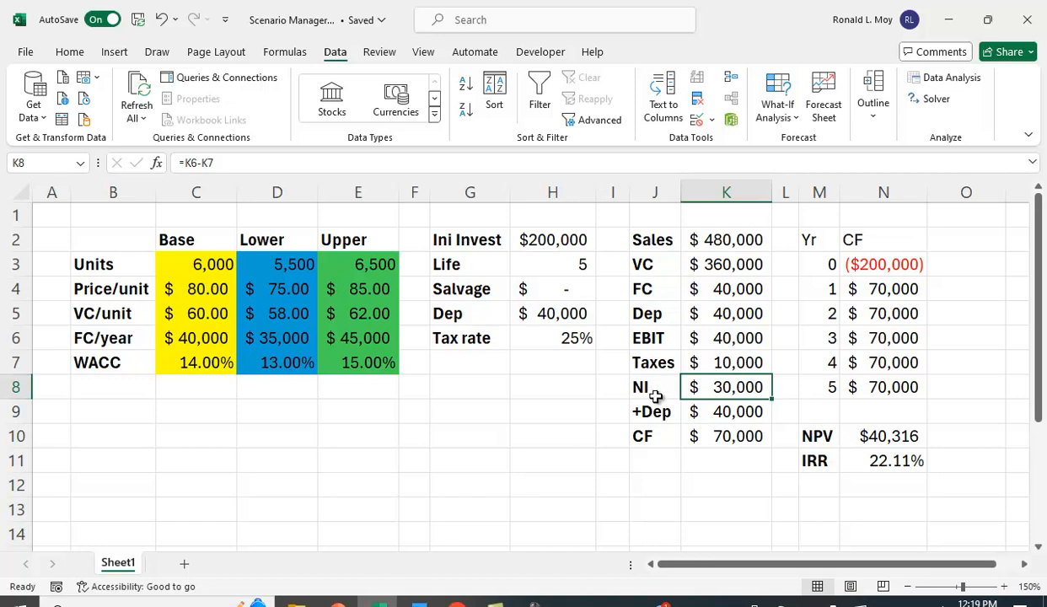
mouse_move(506, 424)
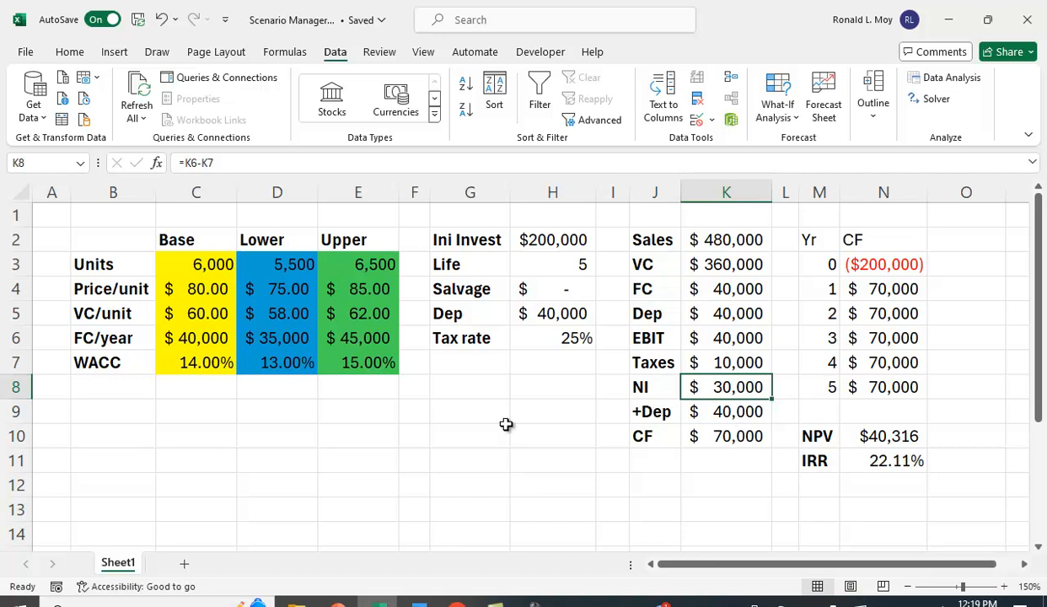
mouse_move(295, 470)
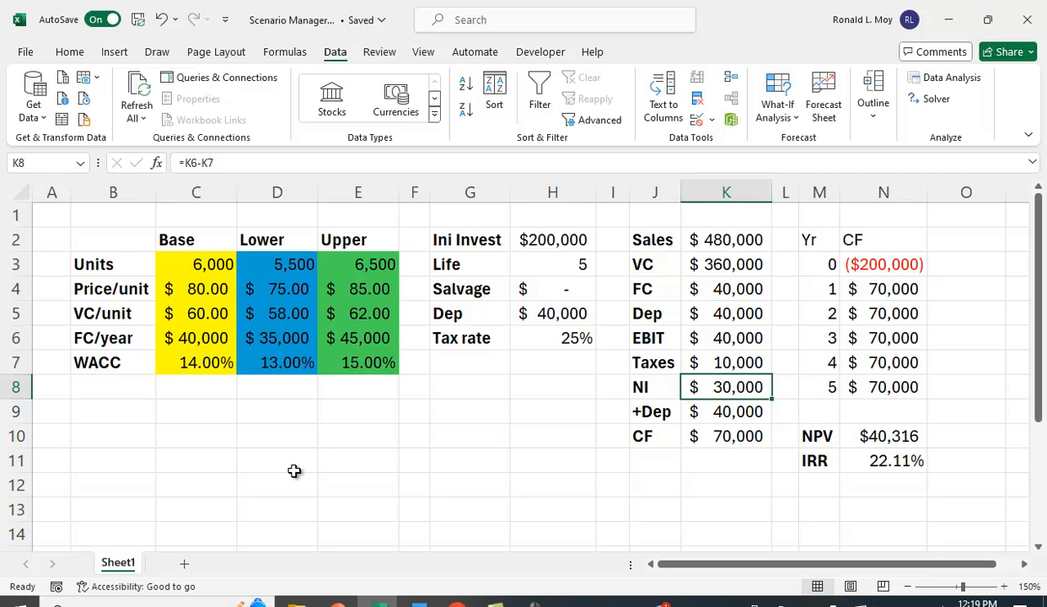
mouse_move(340, 482)
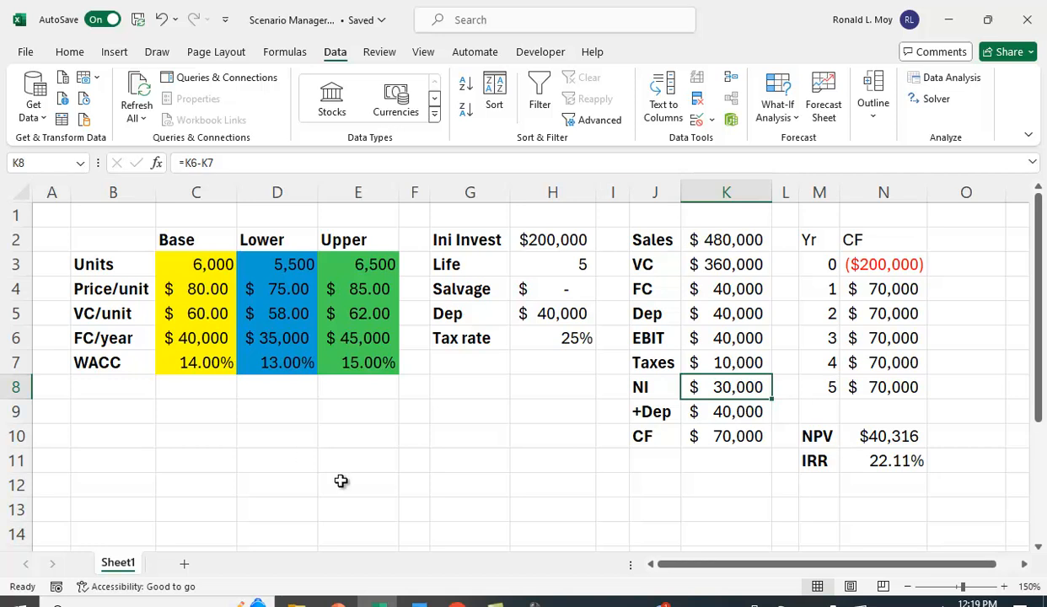
mouse_move(747, 441)
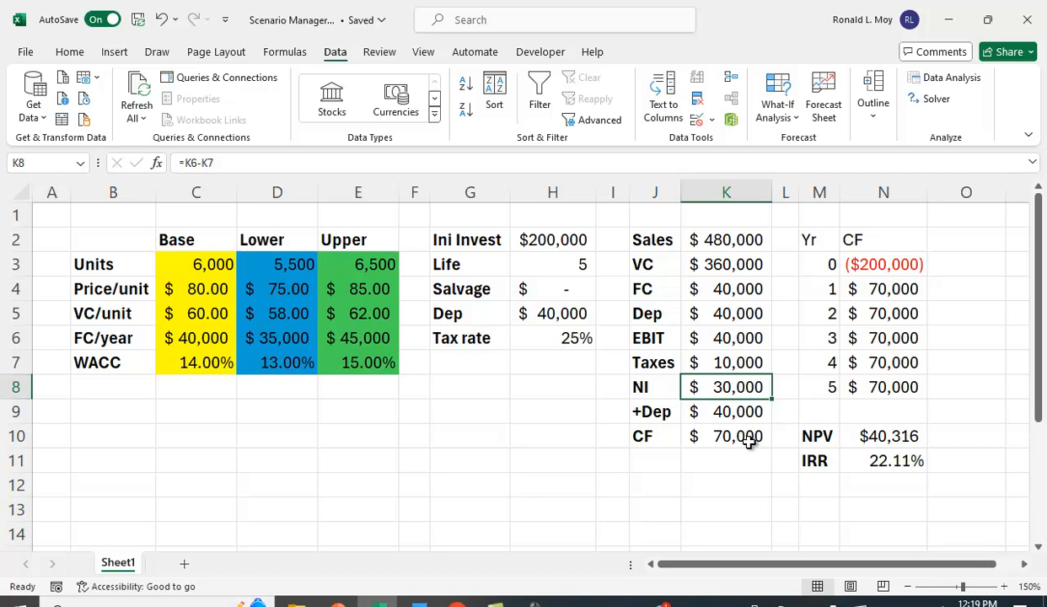
mouse_move(564, 480)
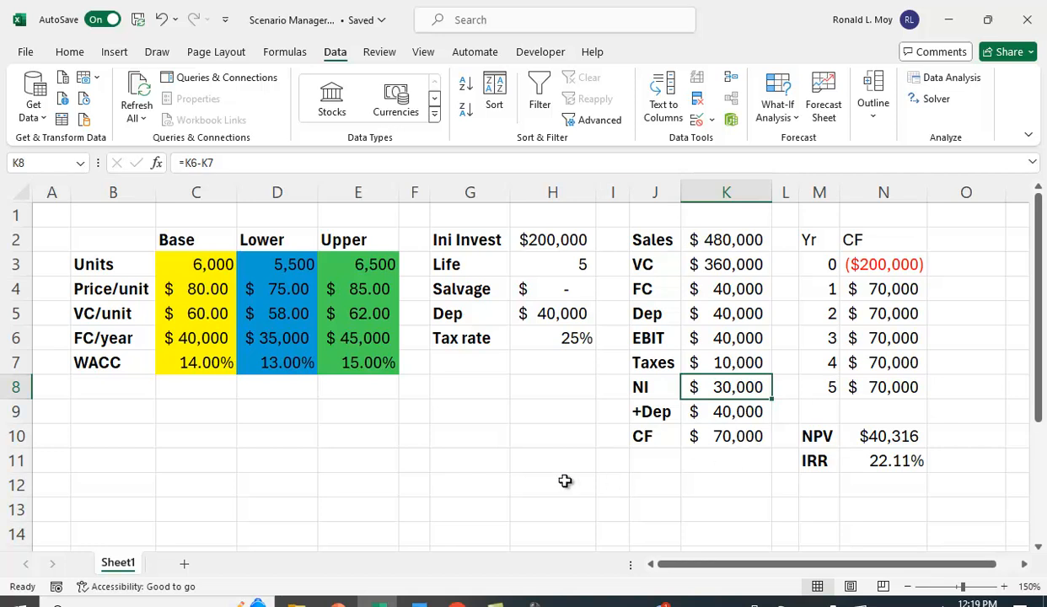
mouse_move(411, 492)
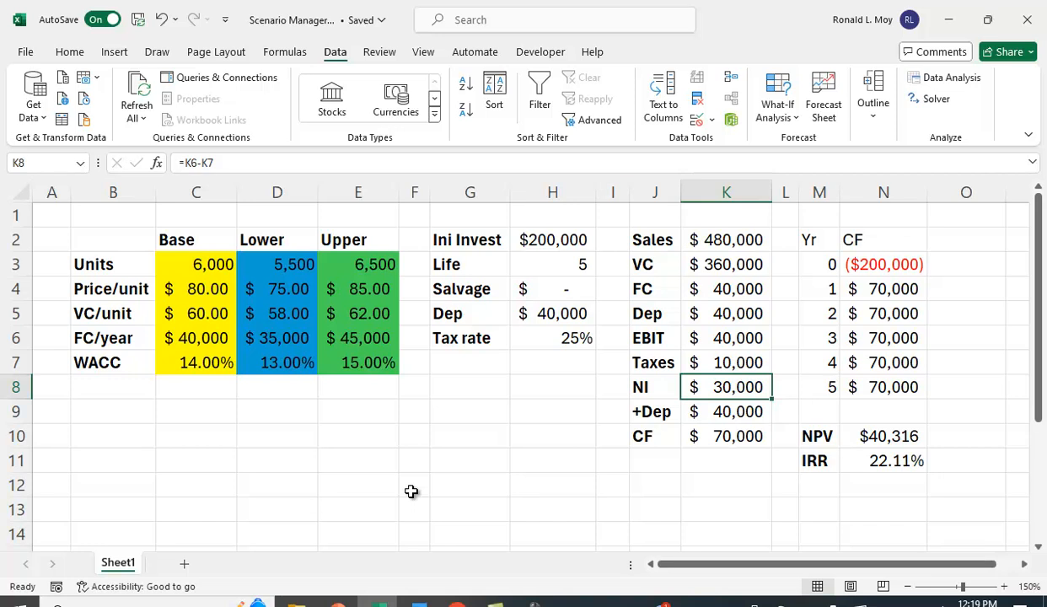
mouse_move(910, 363)
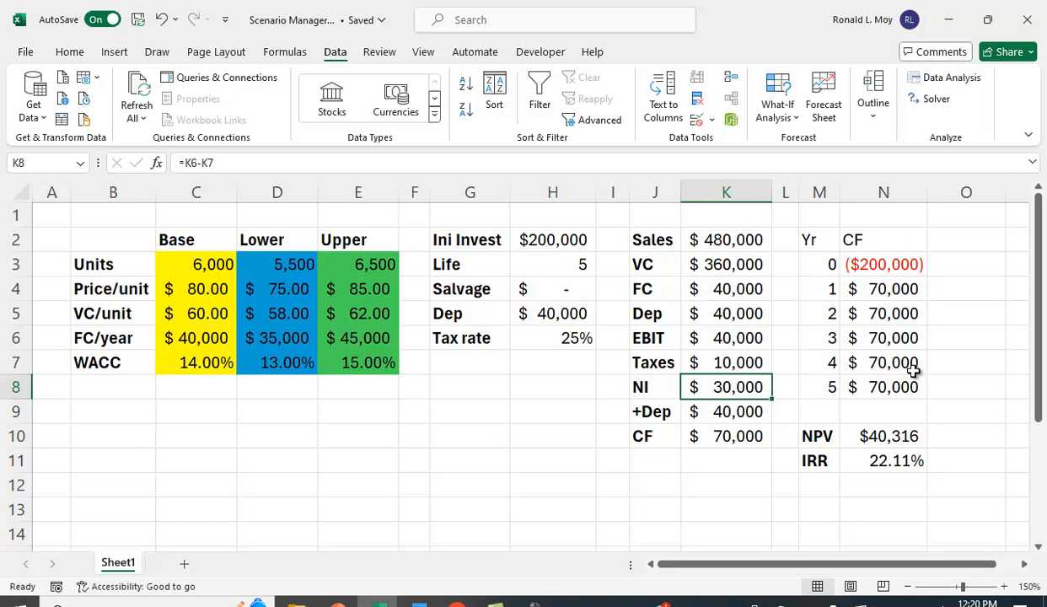
mouse_move(908, 434)
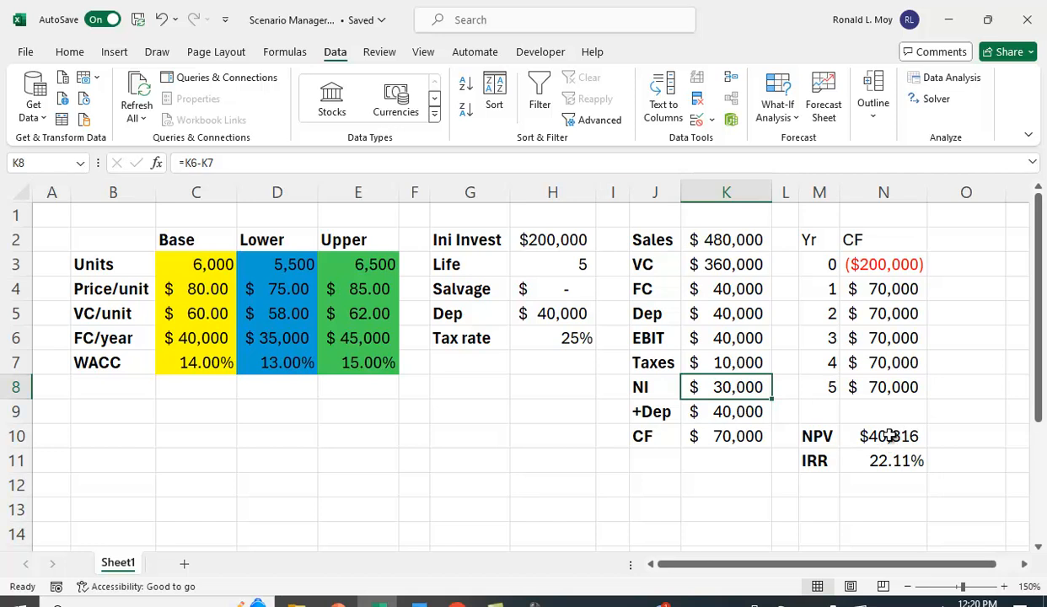
click(883, 435)
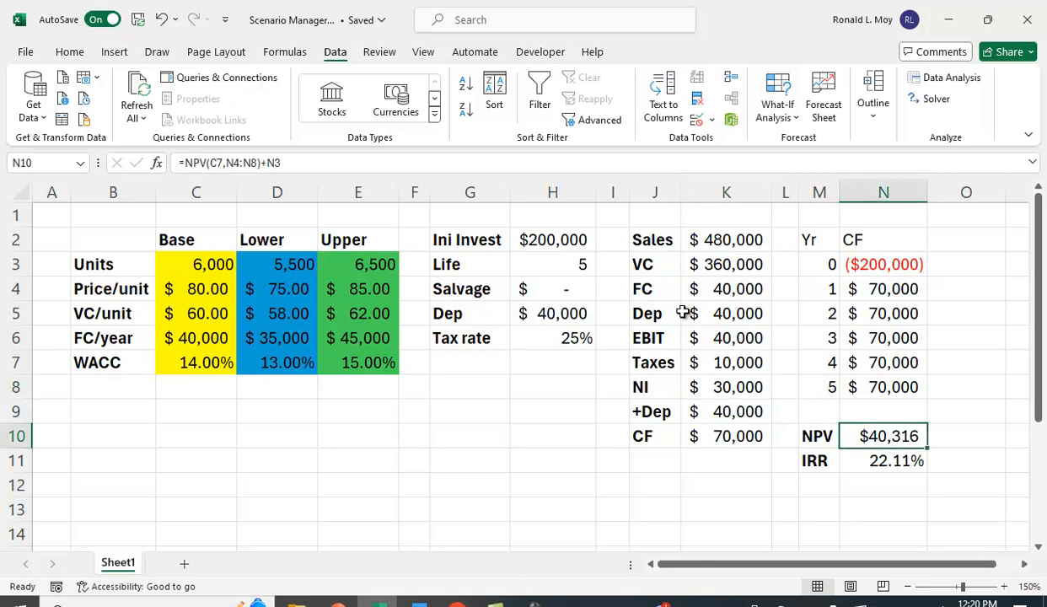
mouse_move(964, 280)
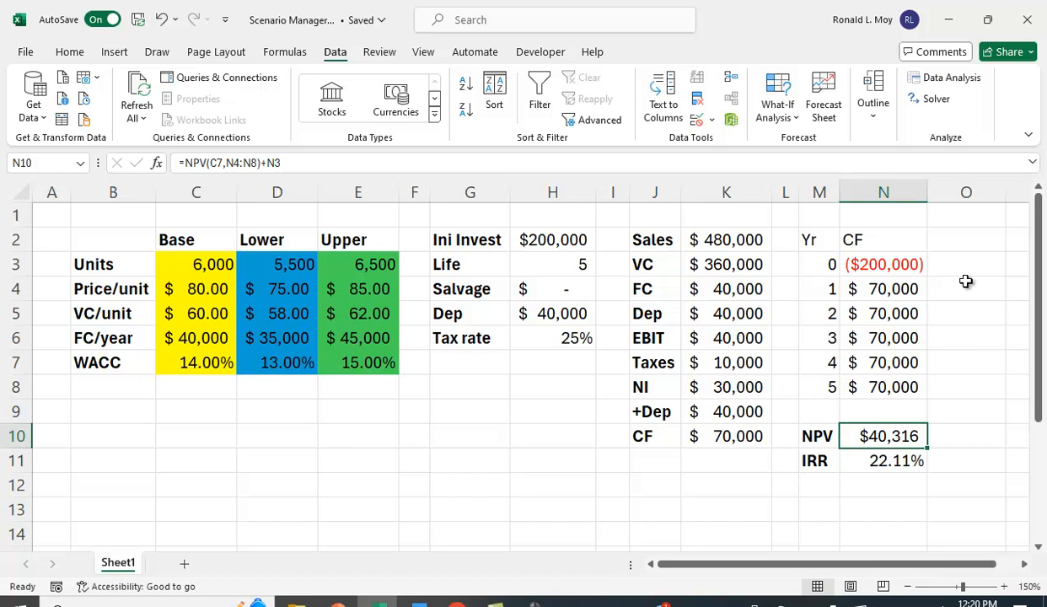
mouse_move(386, 283)
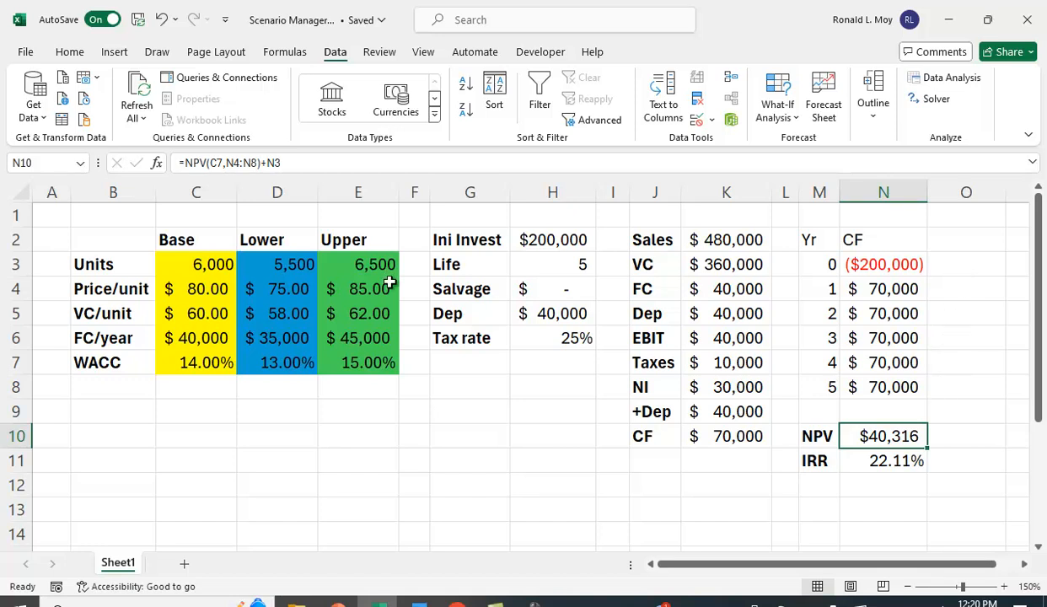
mouse_move(367, 438)
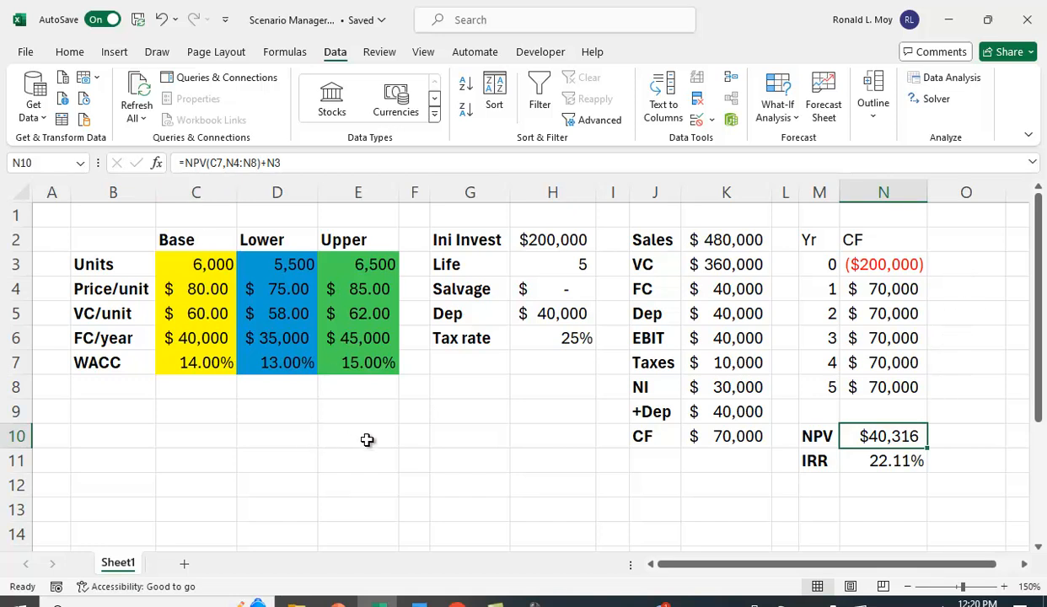
mouse_move(377, 450)
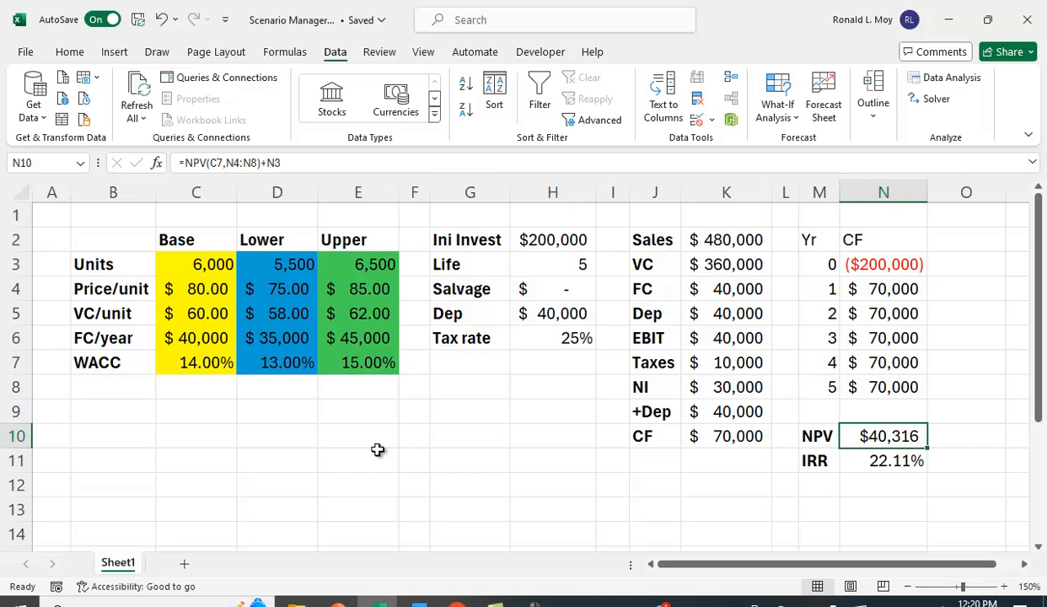
mouse_move(187, 341)
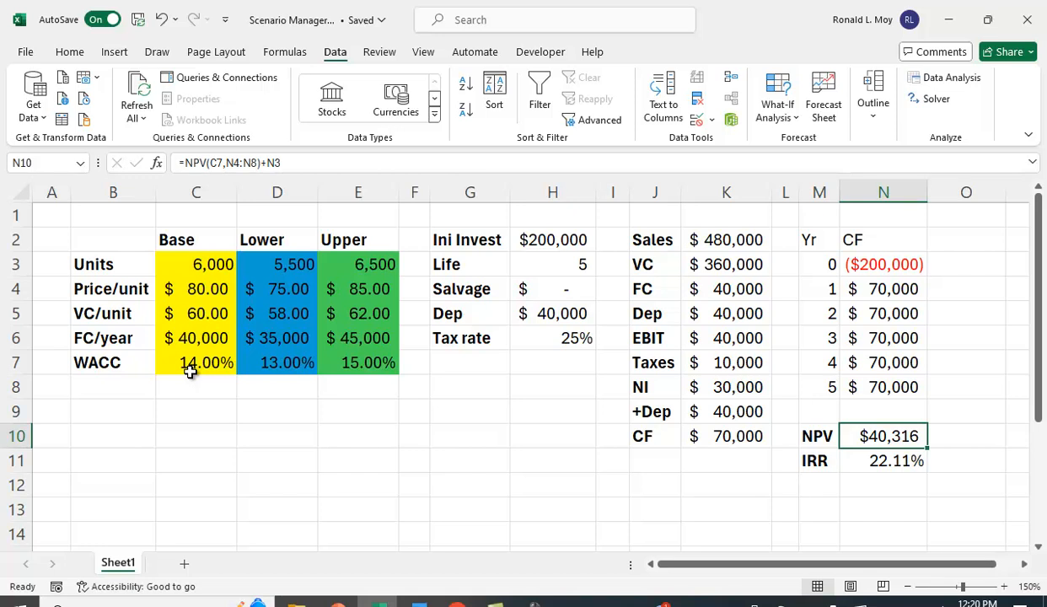
mouse_move(809, 377)
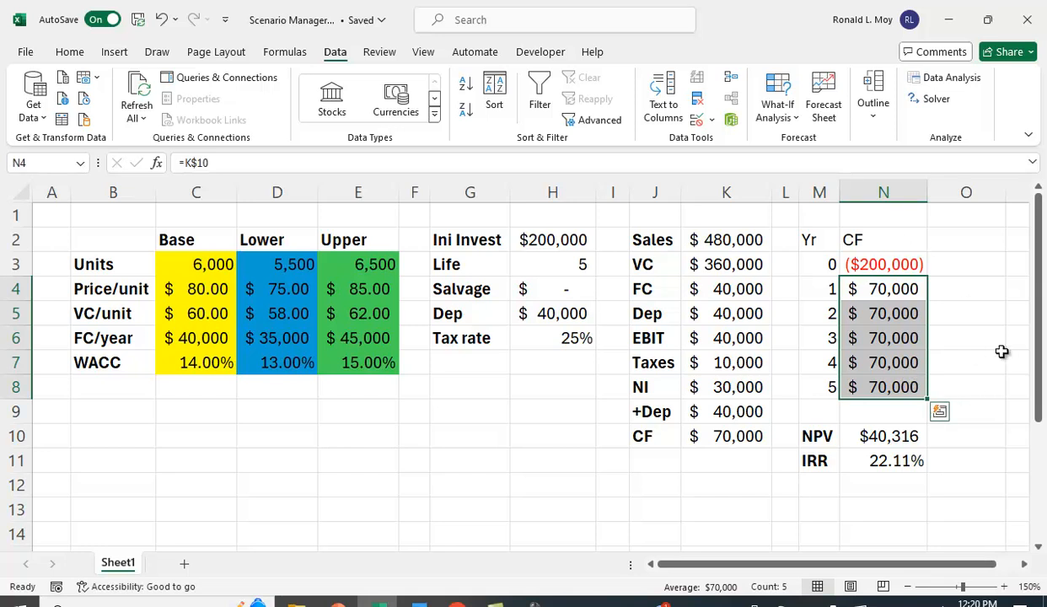
mouse_move(910, 529)
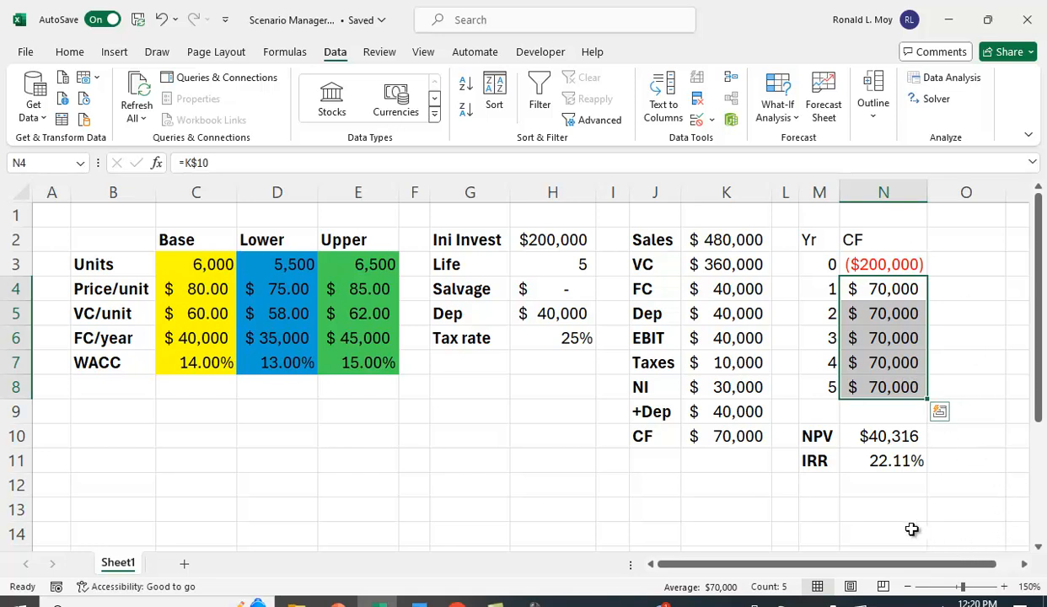
mouse_move(893, 515)
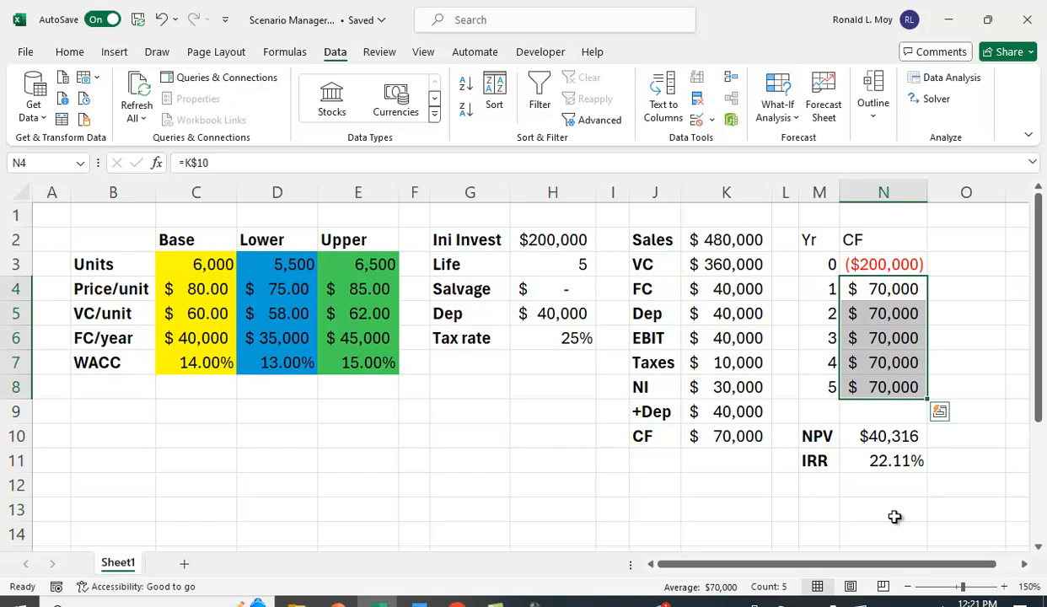
click(883, 509)
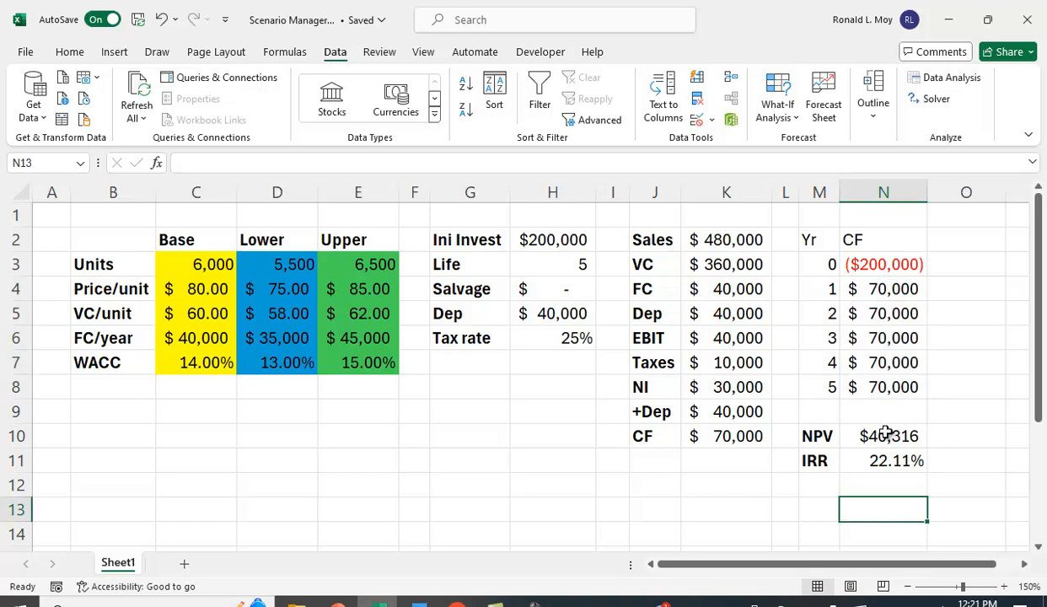
click(883, 460)
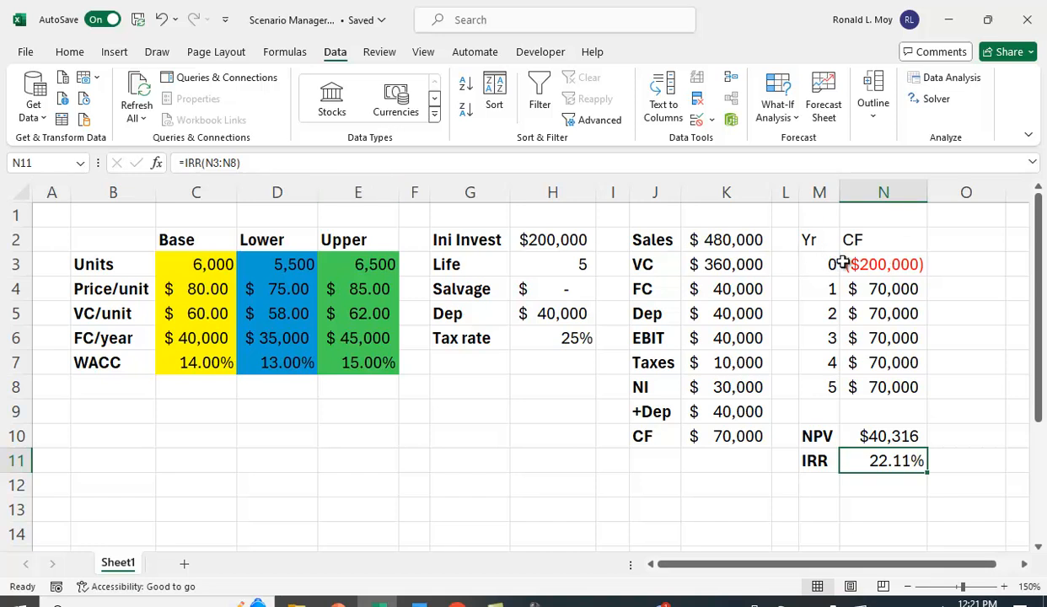
mouse_move(976, 499)
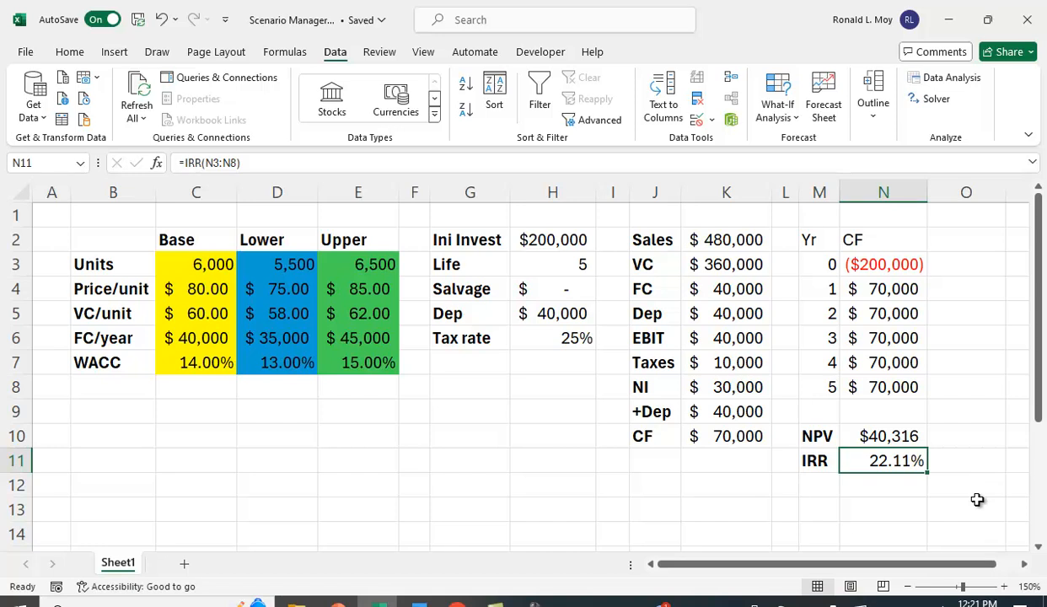
mouse_move(944, 487)
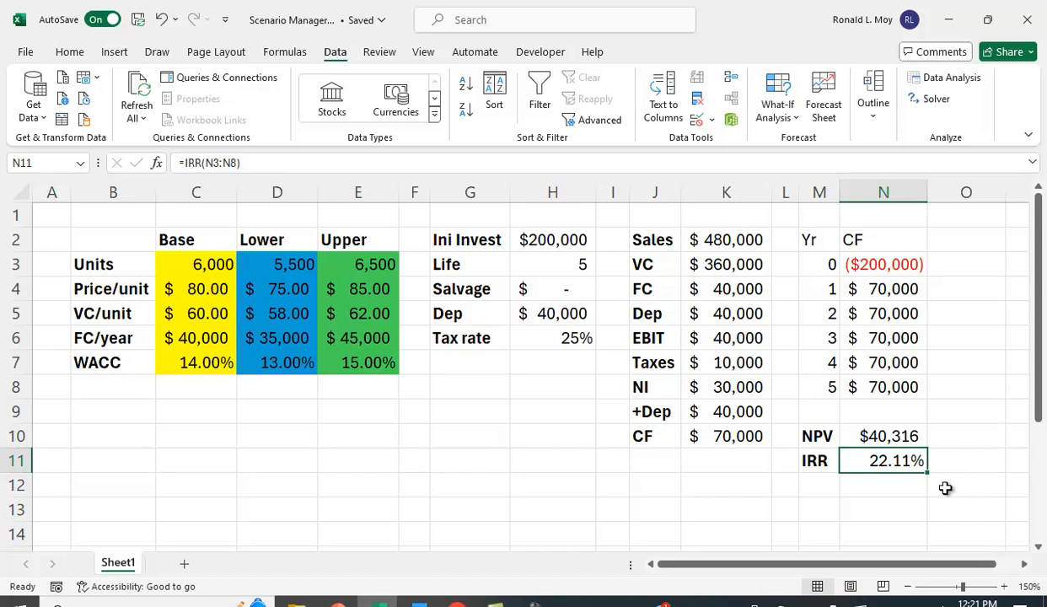
mouse_move(516, 461)
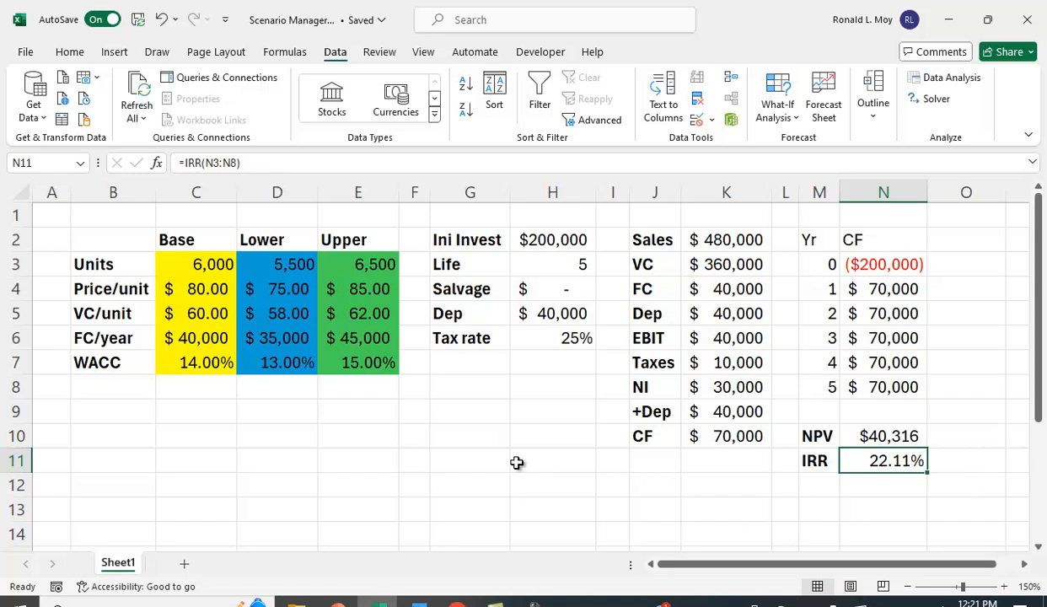
mouse_move(468, 398)
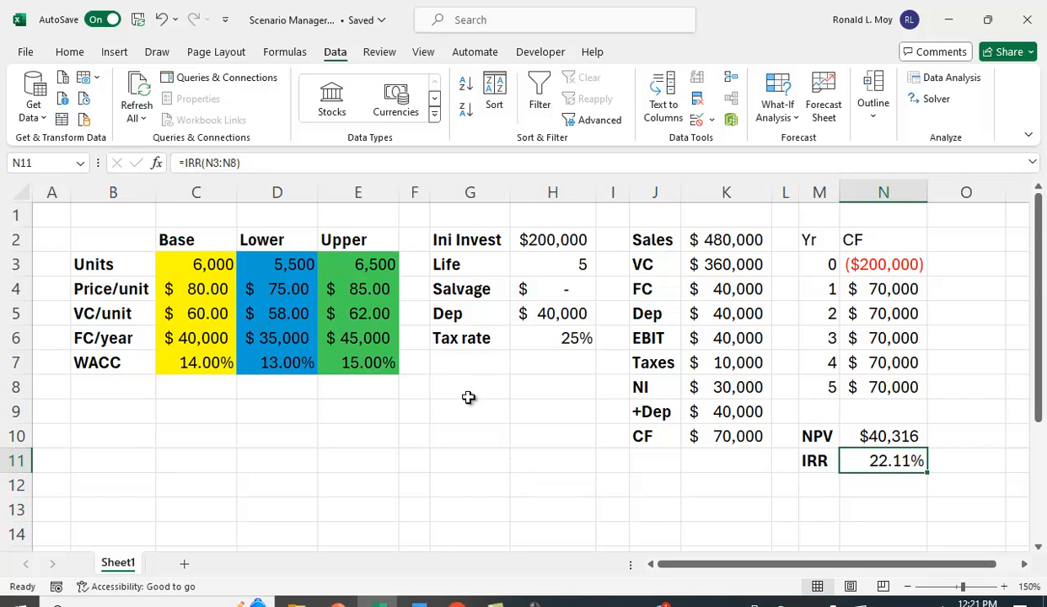
mouse_move(330, 93)
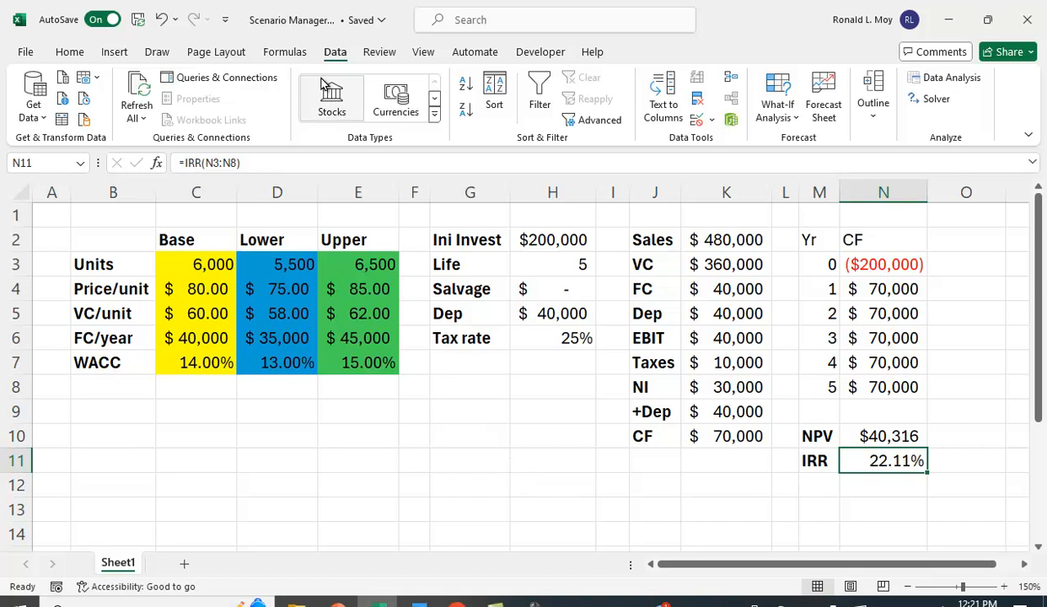
mouse_move(650, 88)
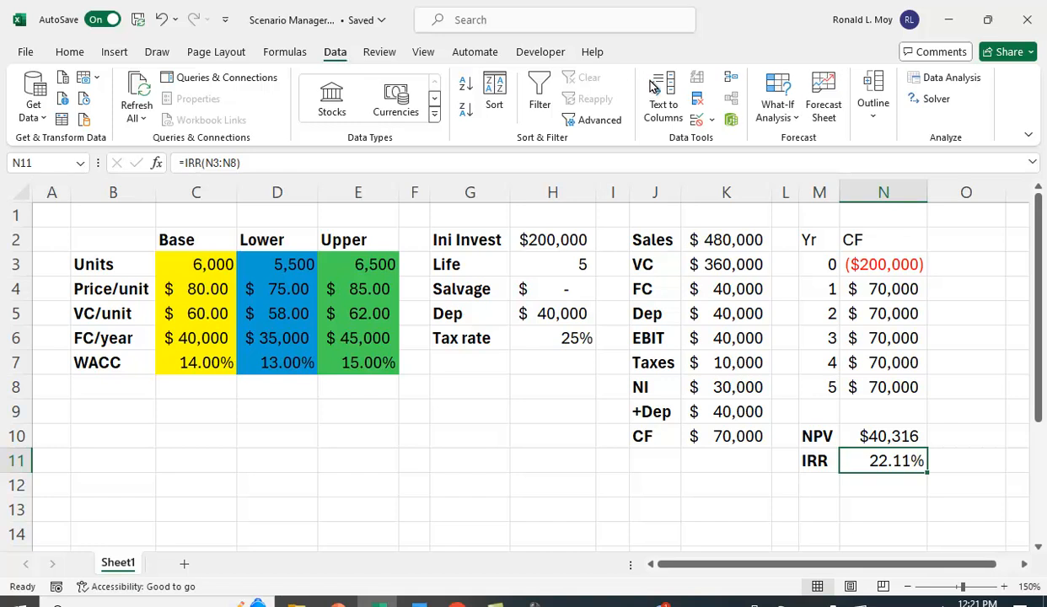
Step: Add a Base scenario in Scenario Manager on changing cells $C$3:$C$7 with their current values
click(775, 93)
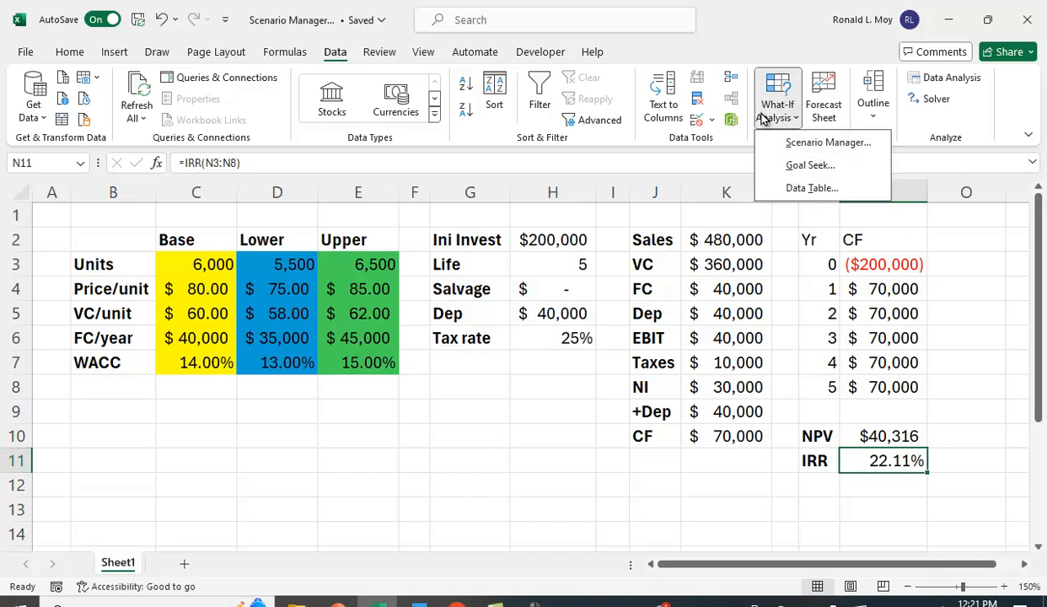
click(829, 142)
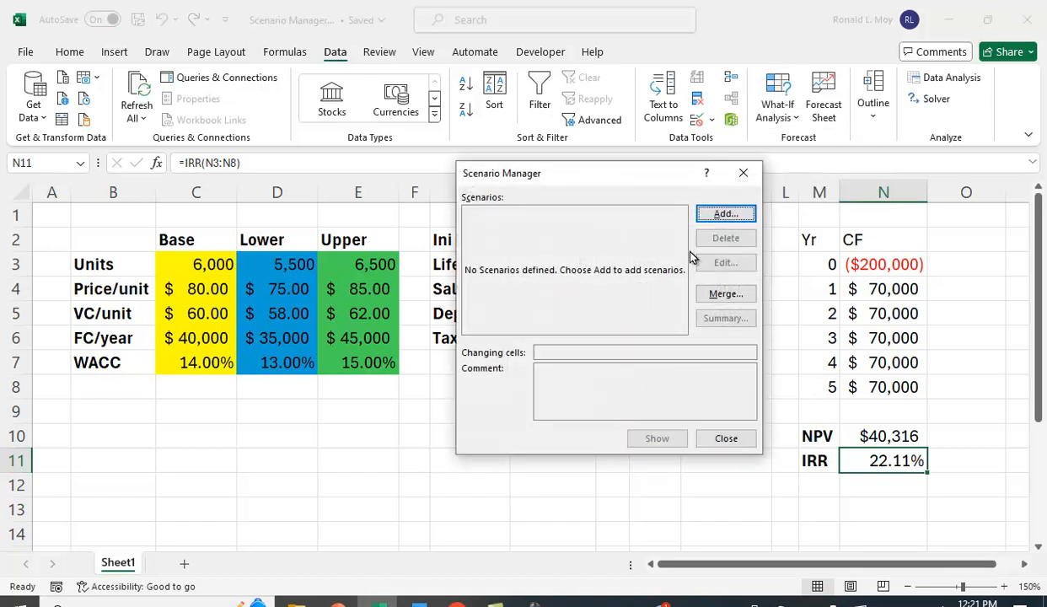
click(725, 212)
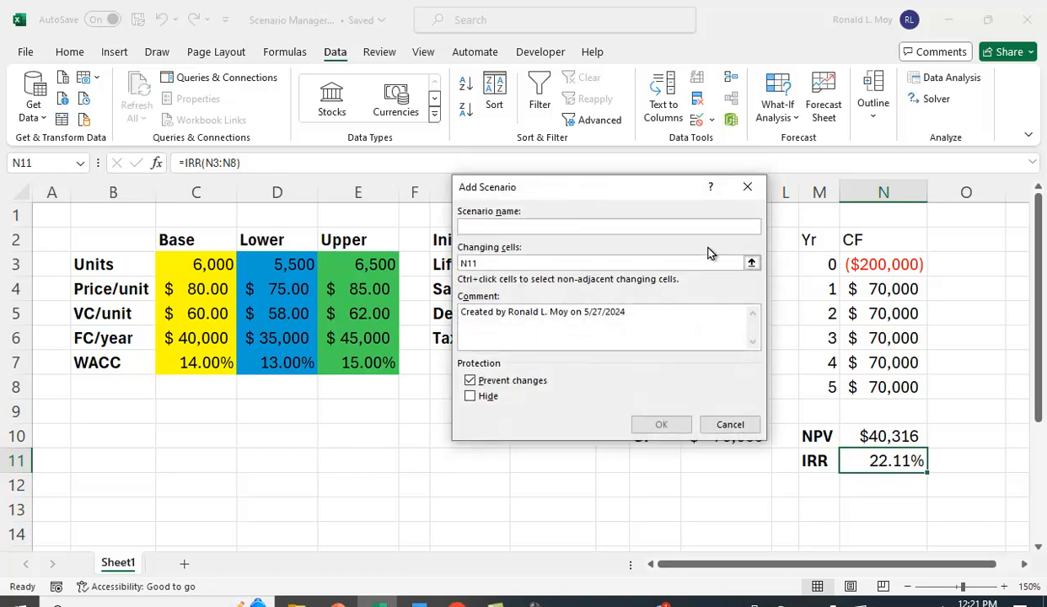
text(Base)
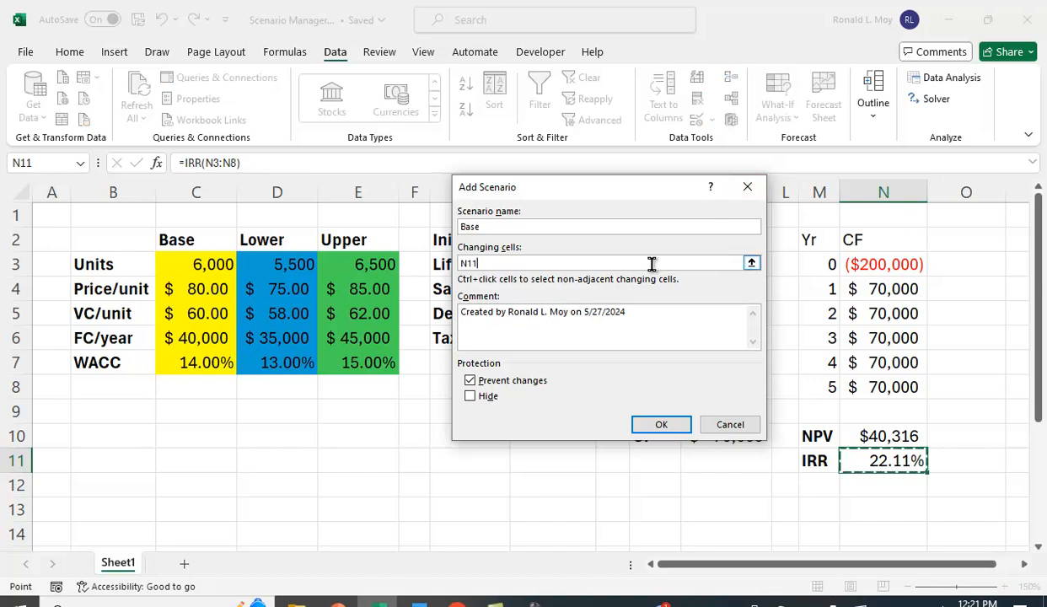
mouse_move(642, 286)
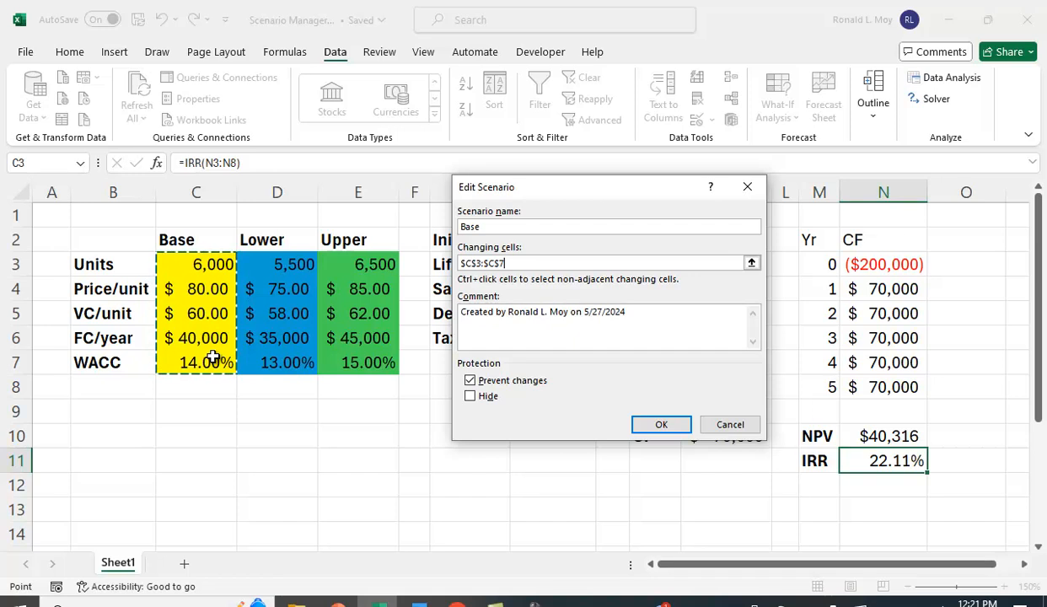
mouse_move(404, 449)
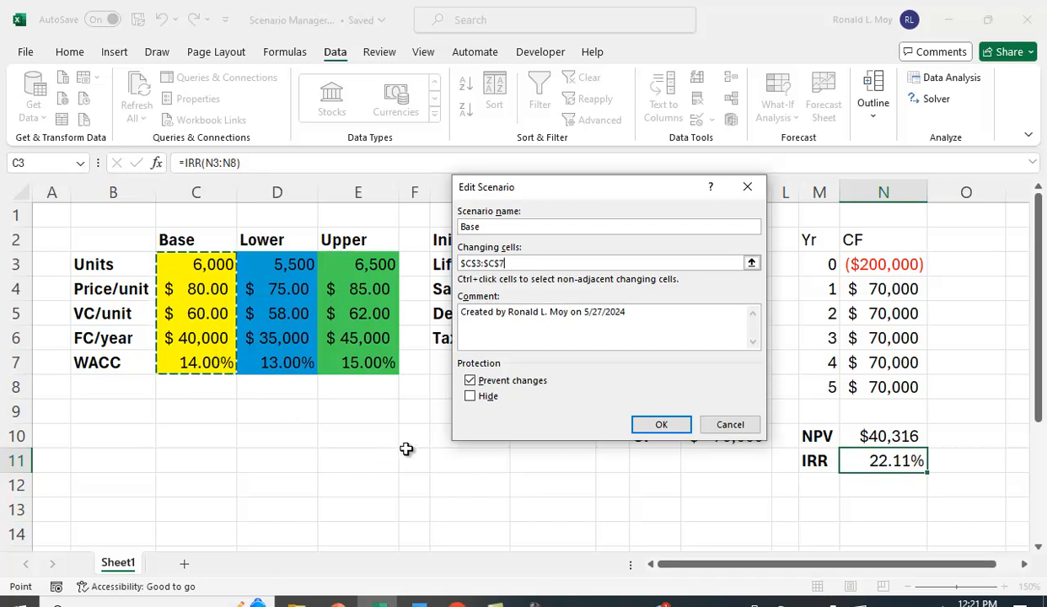
click(660, 425)
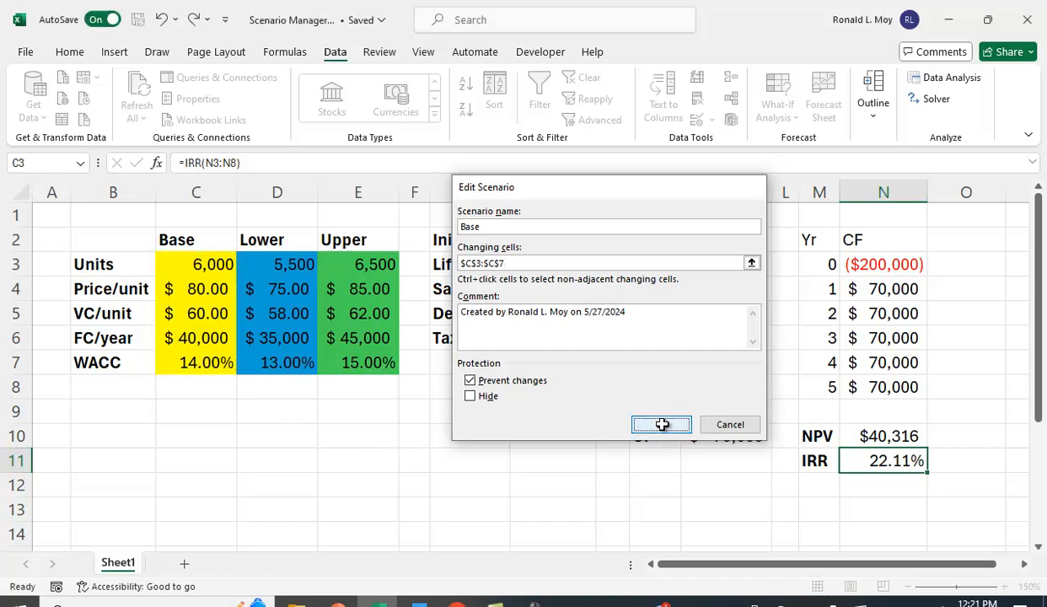
click(660, 425)
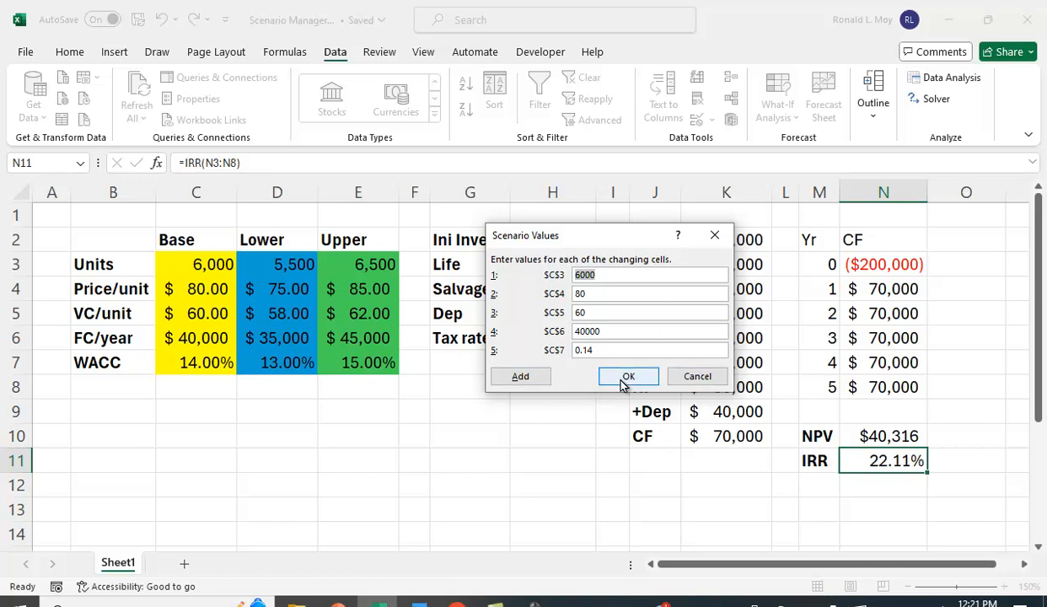
click(627, 376)
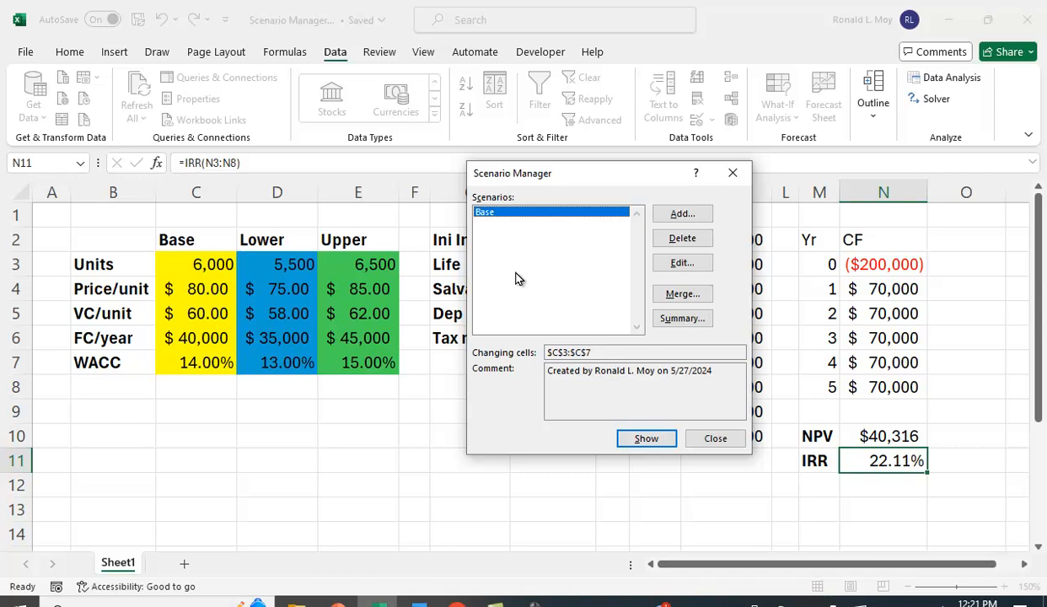
mouse_move(528, 405)
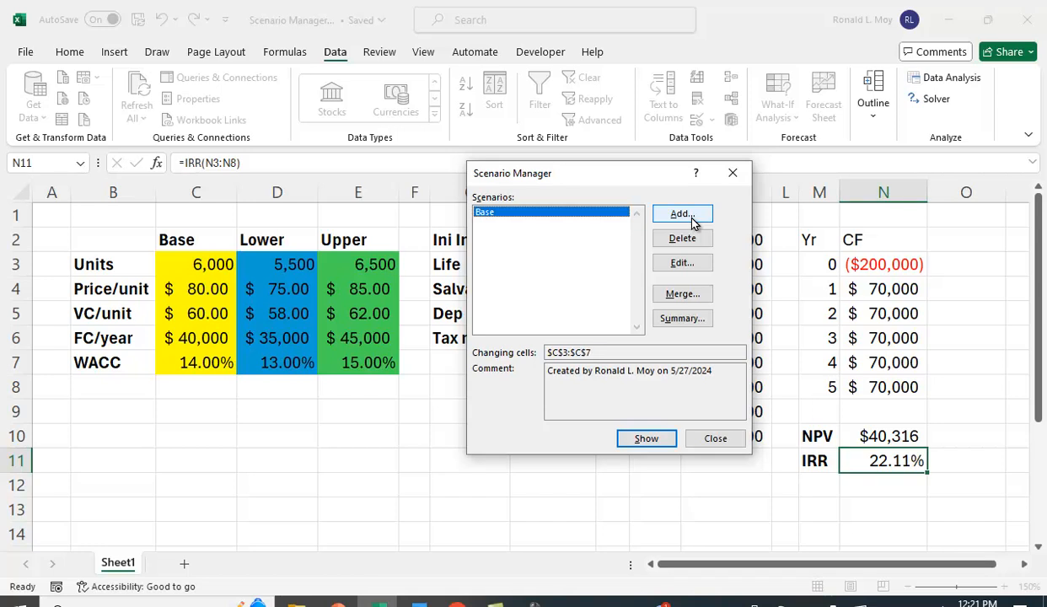
Step: Add a second scenario named Worst on the same changing cells
click(681, 212)
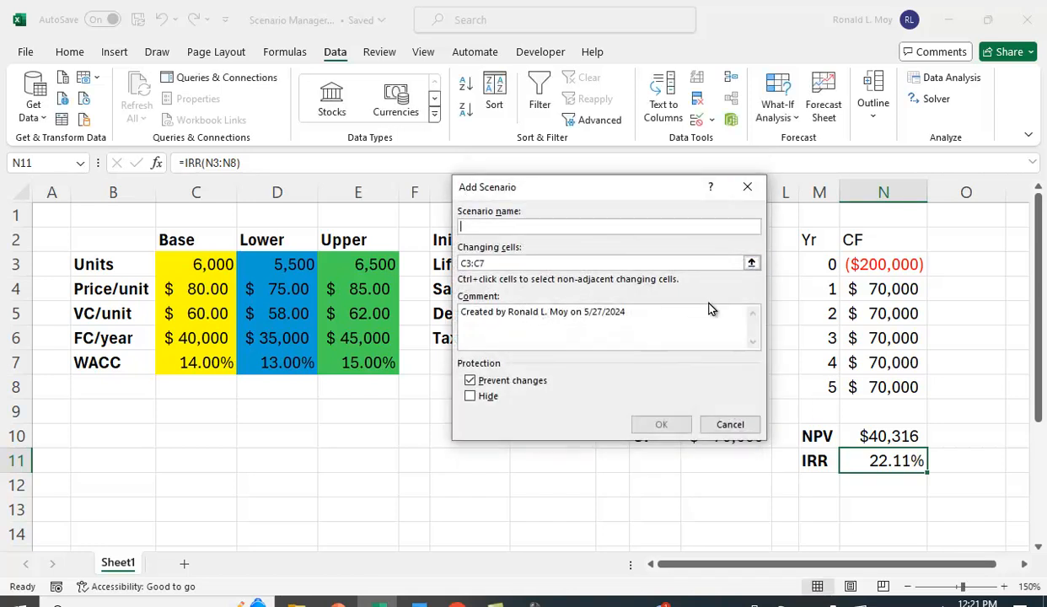
text(Worst)
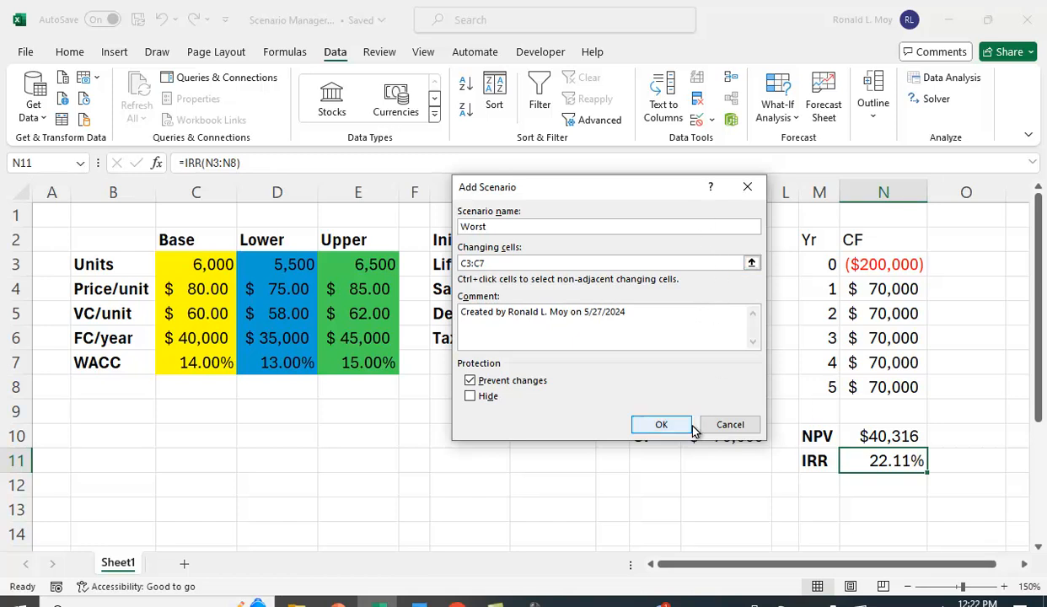
click(661, 424)
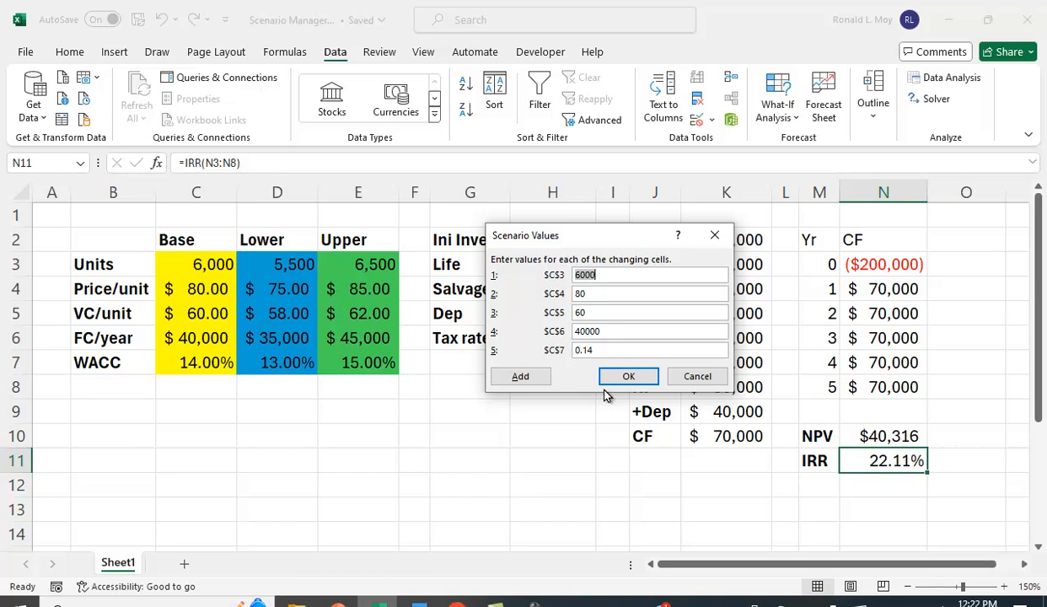
Step: Enter Worst values: 5500 units, price 75, VC 62, FC 45000 and 15% WACC
text(5500)
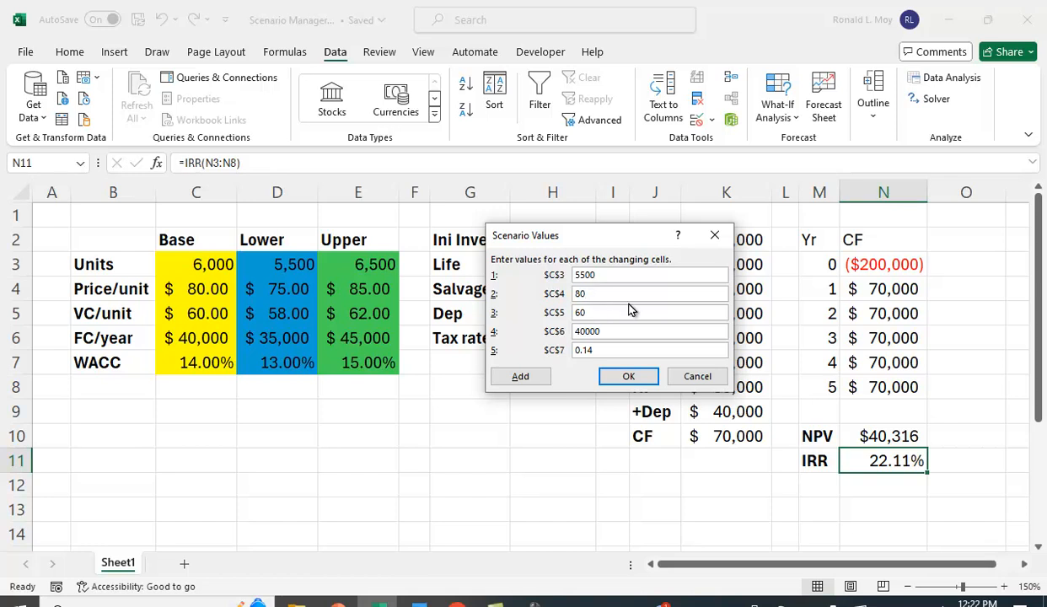
click(649, 293)
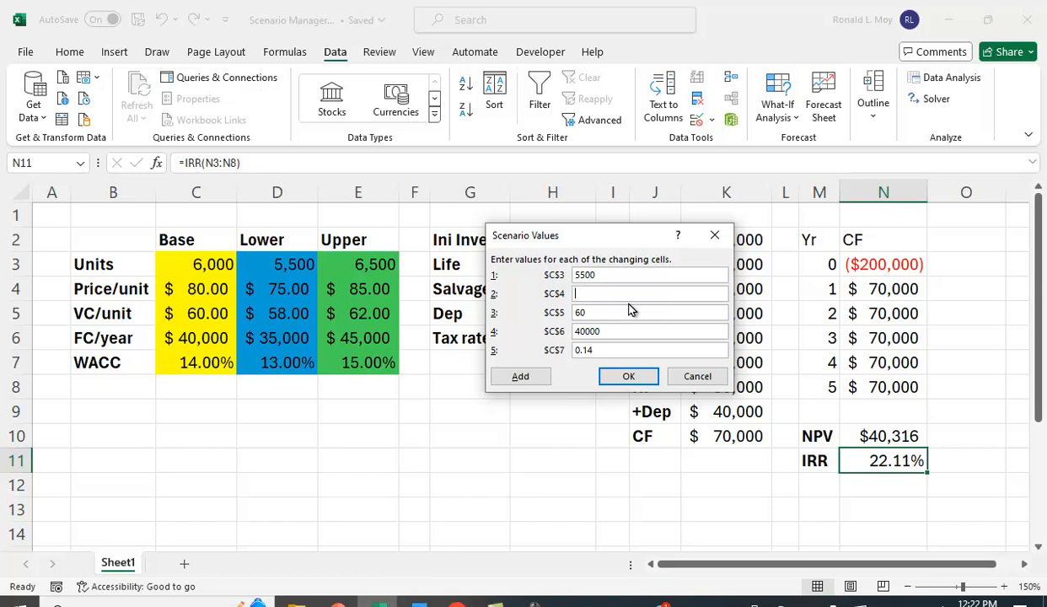
text(75)
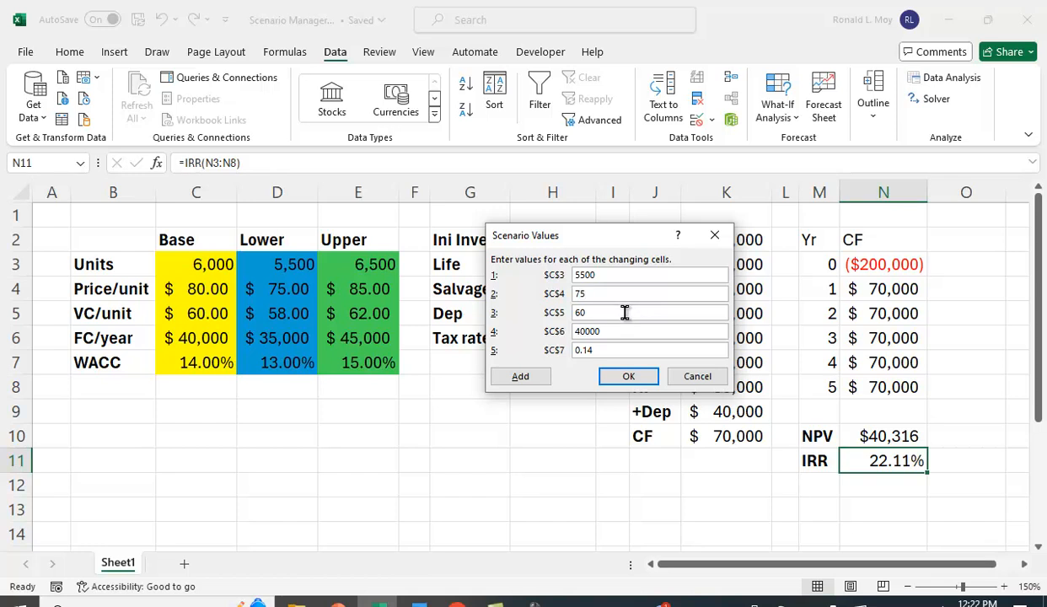
mouse_move(605, 311)
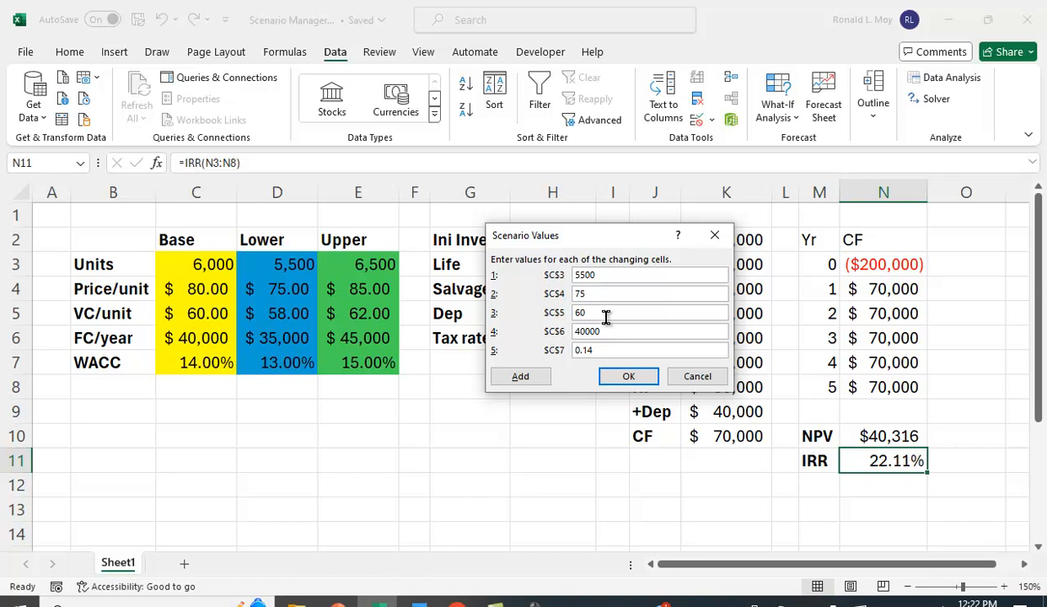
mouse_move(568, 312)
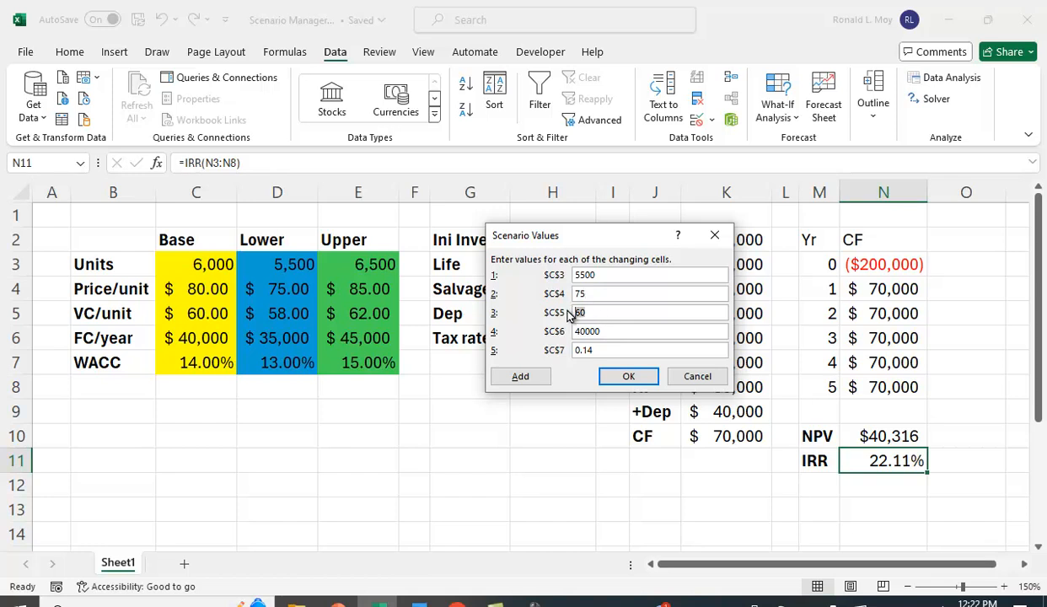
text(62)
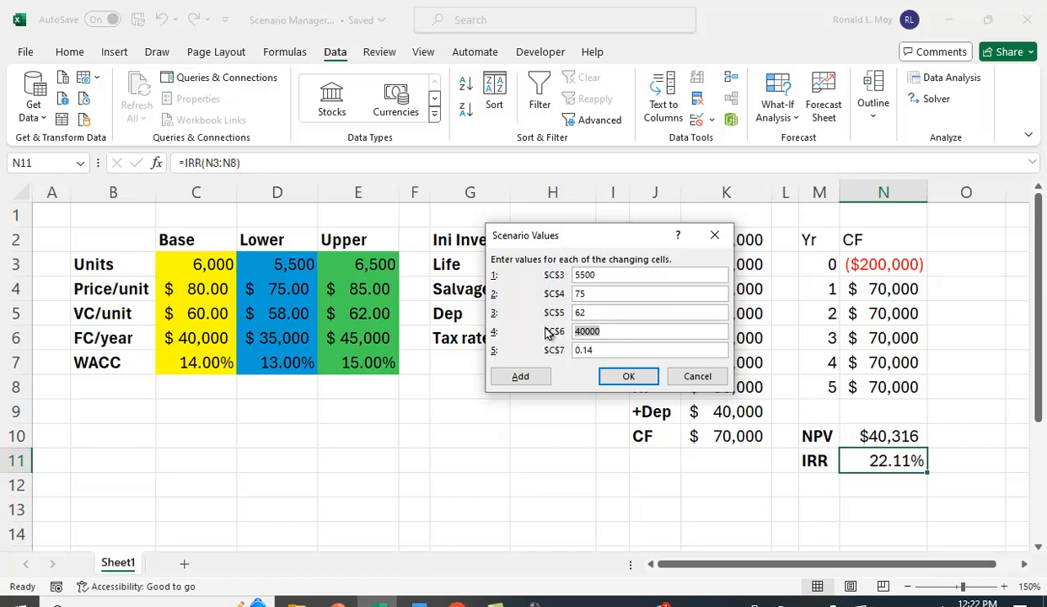
text(450)
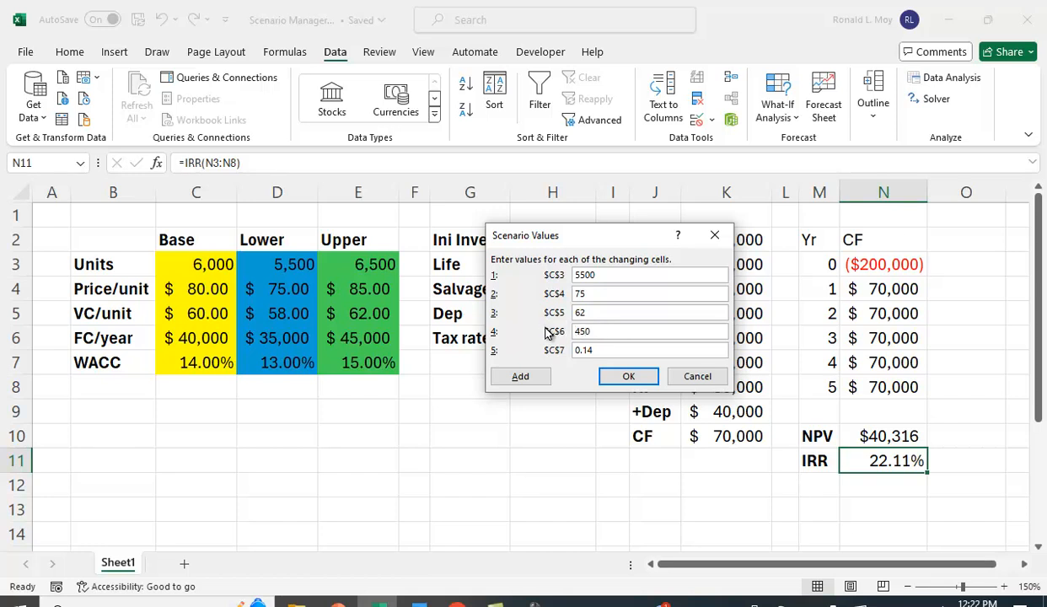
text(45000)
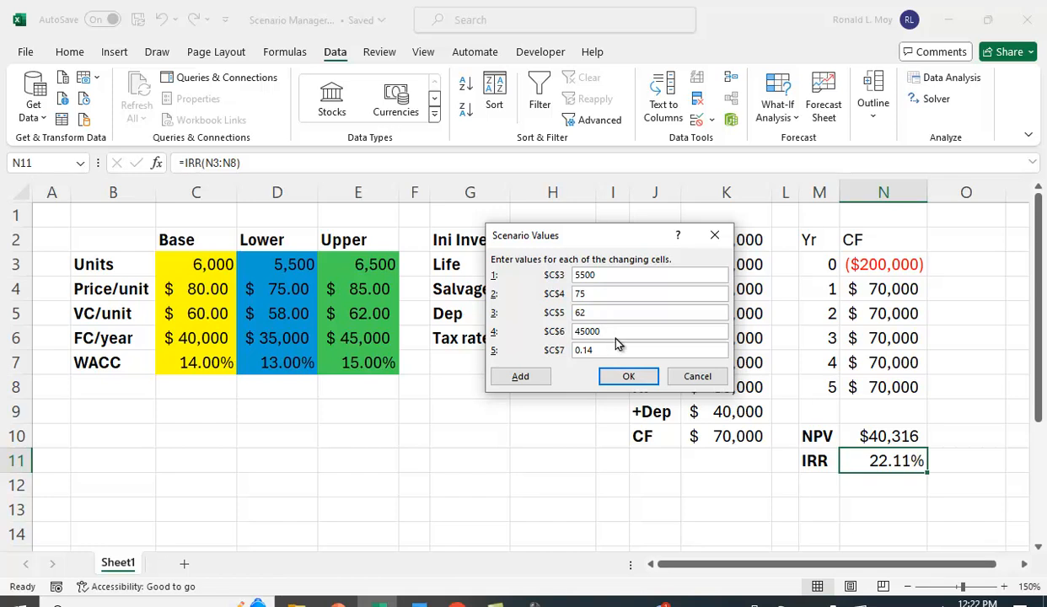
text(15%)
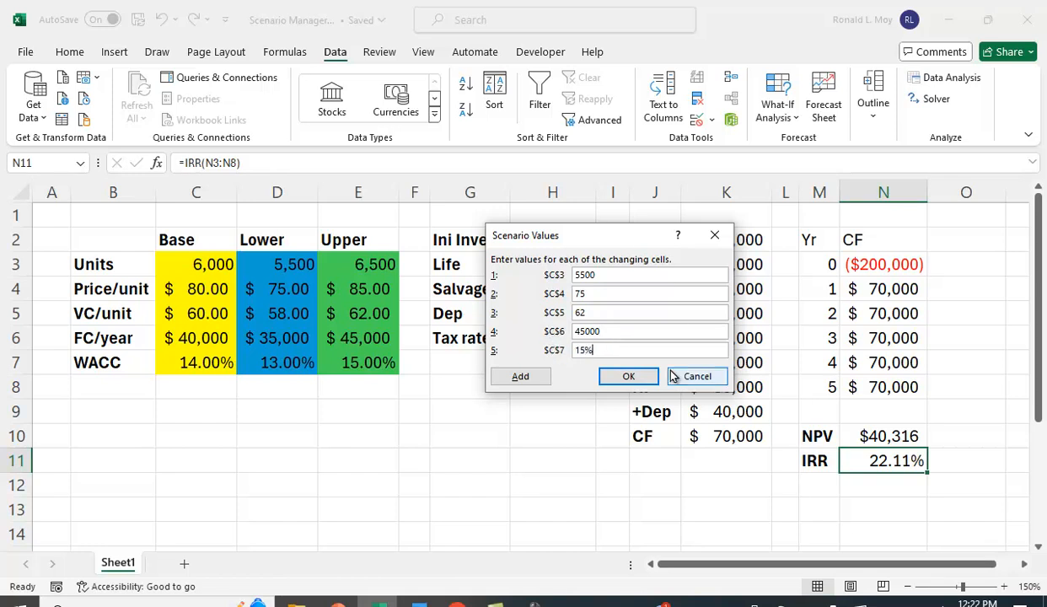
Step: Save and show the Worst scenario (NPV ($99,854), IRR -9.00%), then name a new scenario Best
click(627, 376)
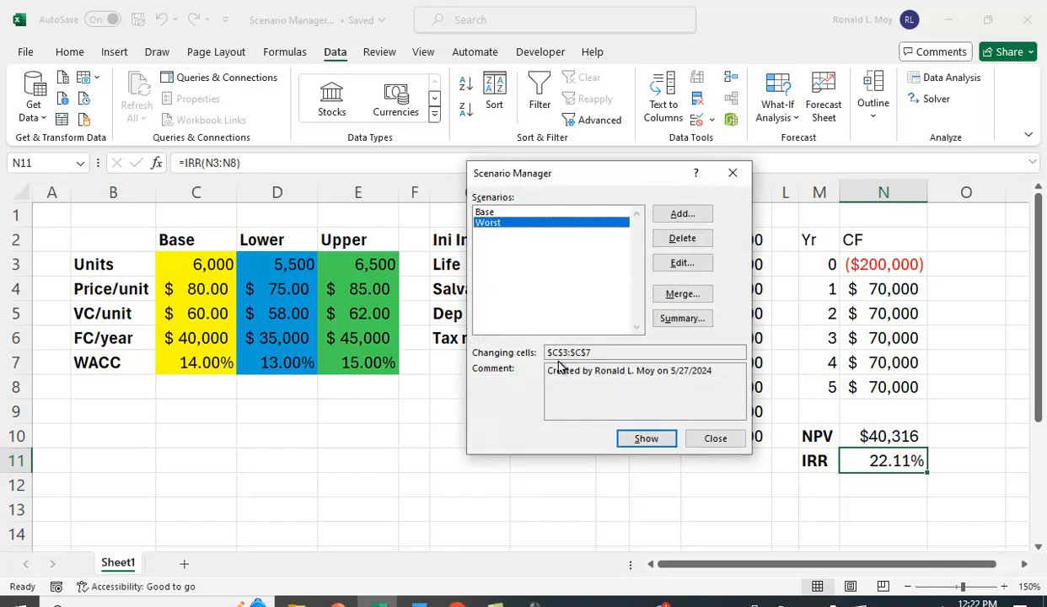
mouse_move(910, 396)
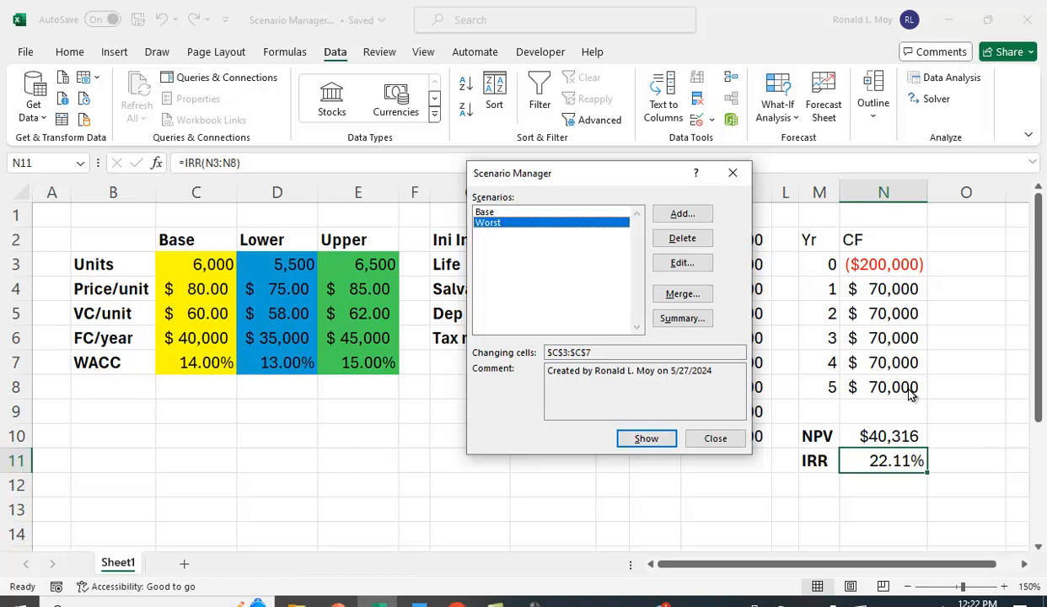
click(645, 438)
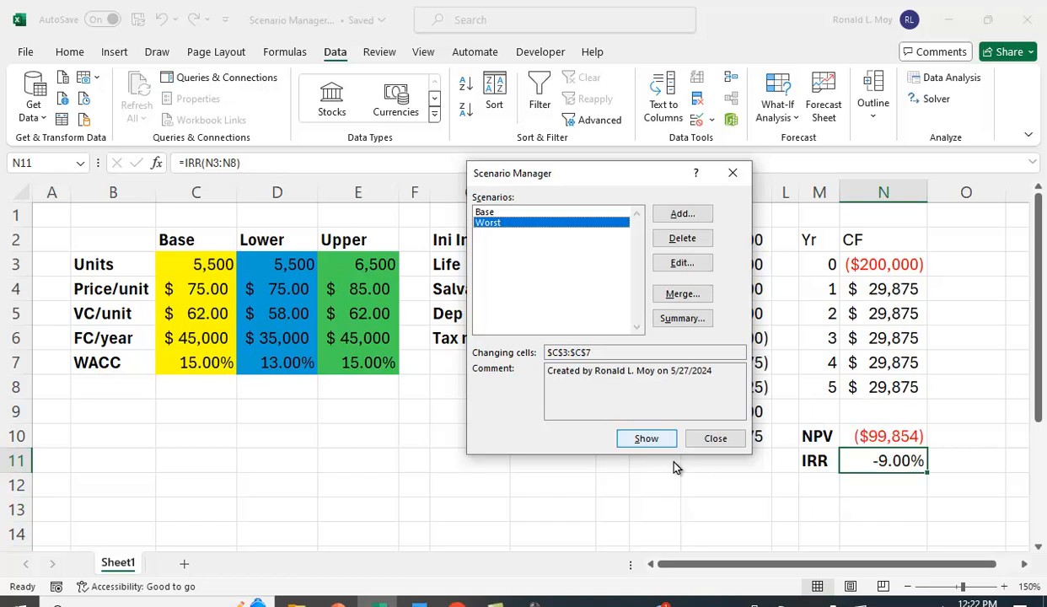
mouse_move(993, 381)
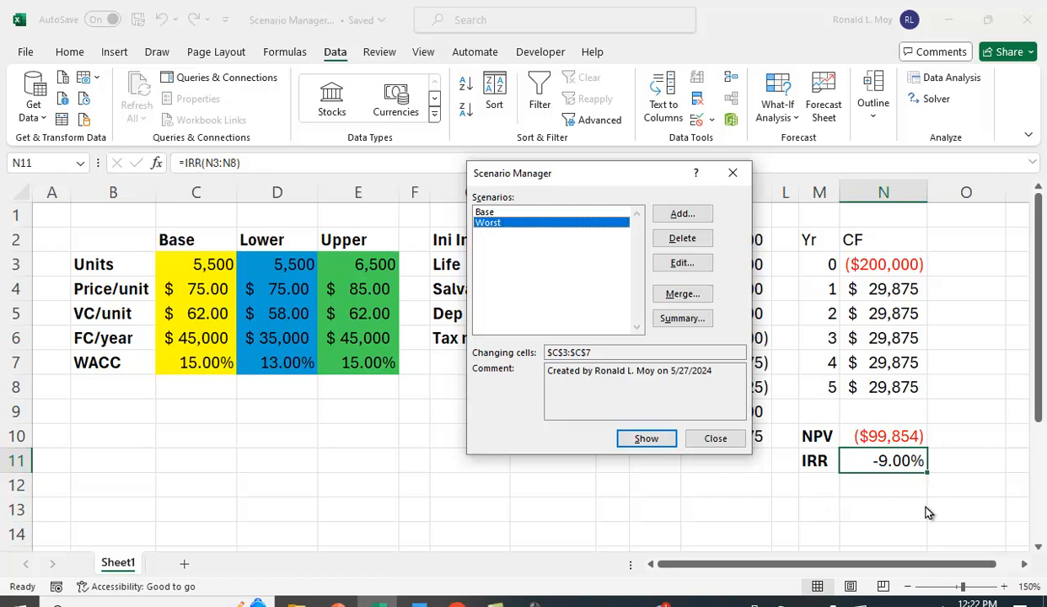
mouse_move(891, 466)
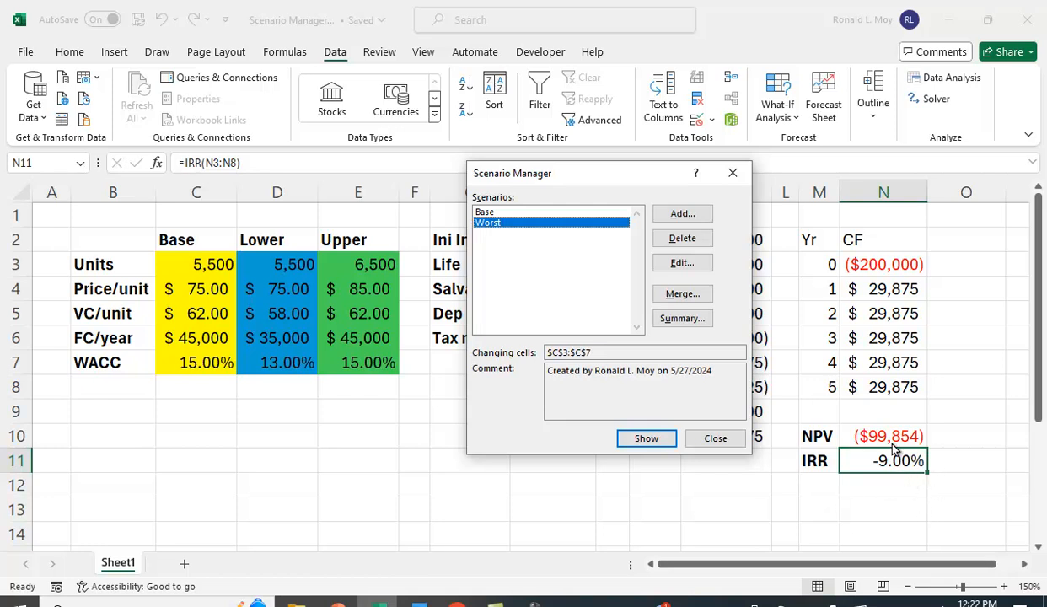
mouse_move(711, 239)
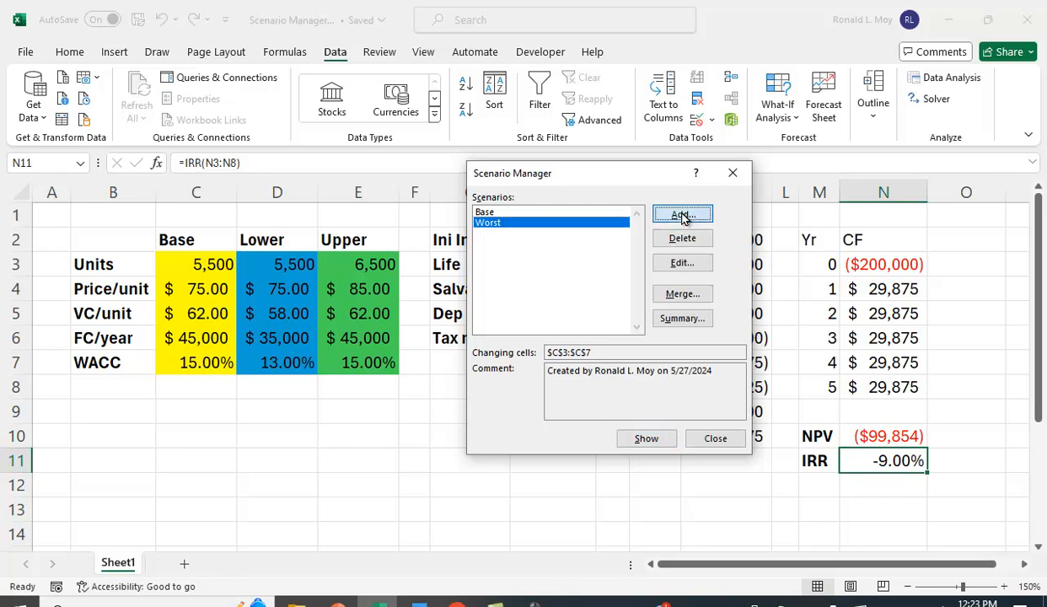
click(681, 214)
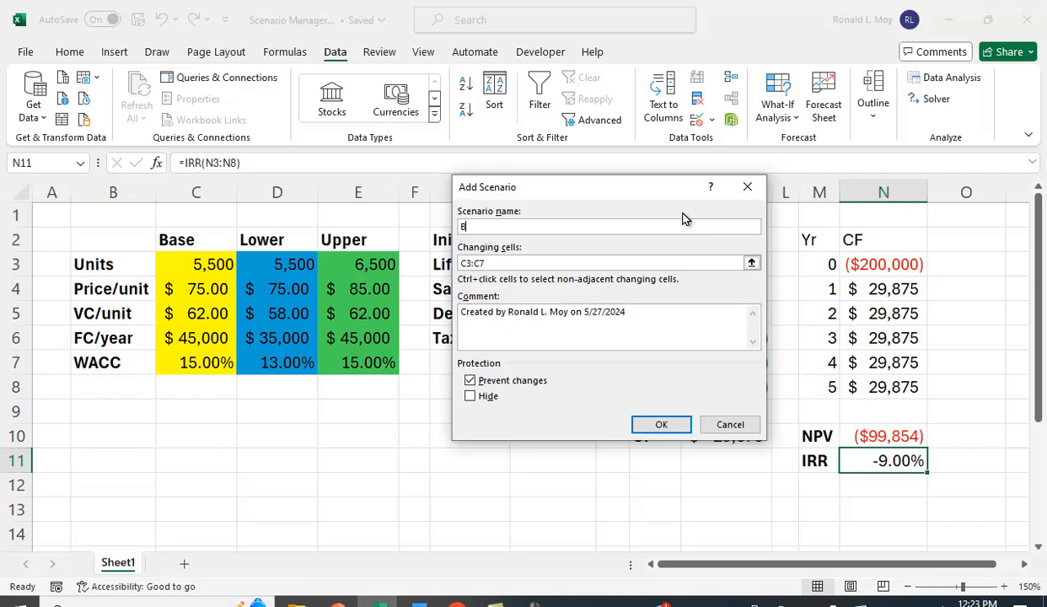
text(est)
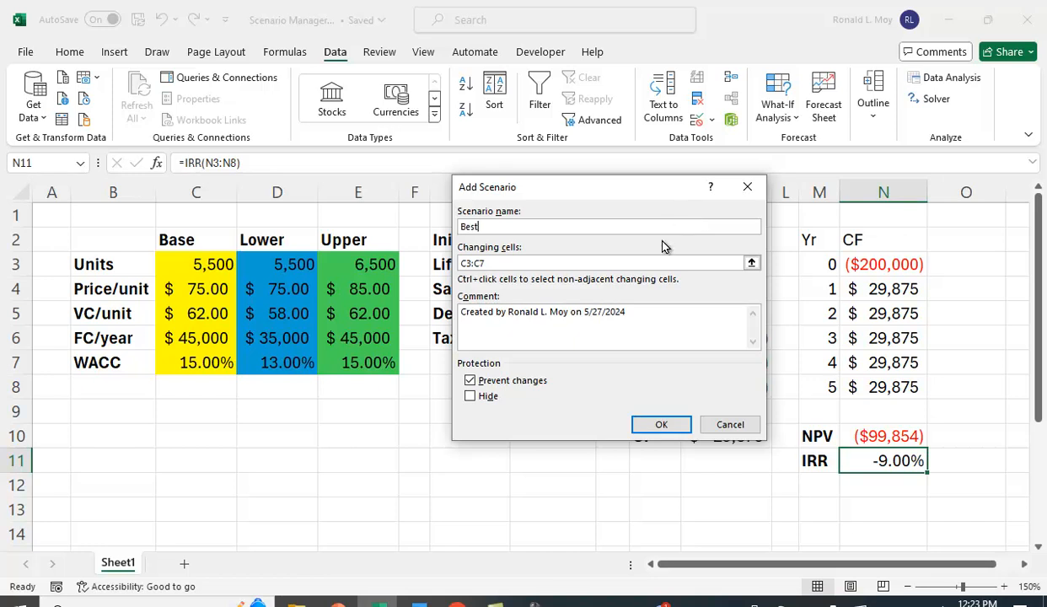
click(661, 424)
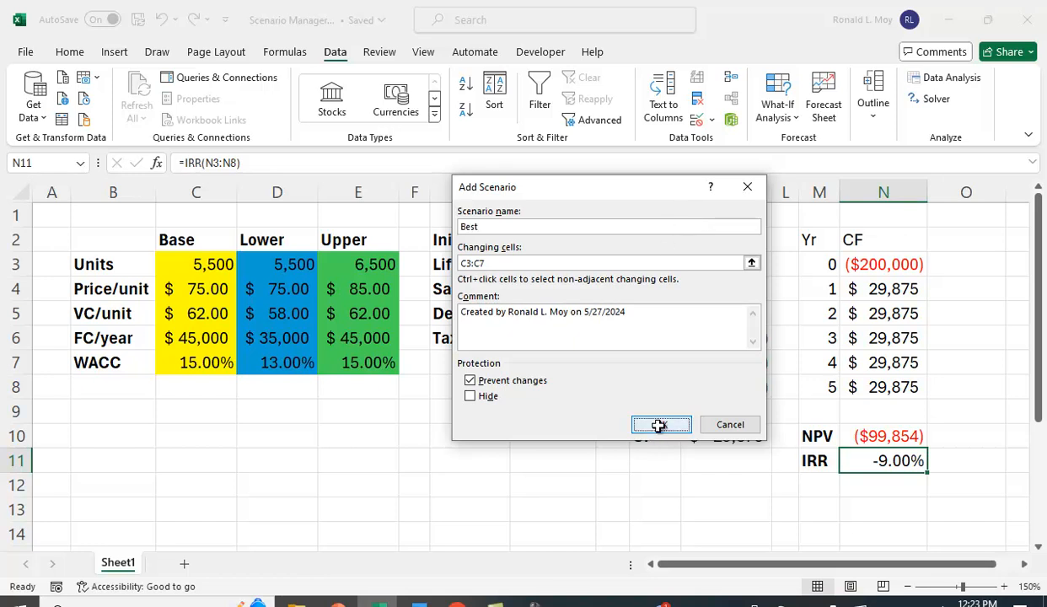
Step: Save Best with 6500 units, price 85, VC 58, FC 35000 and 13% WACC
click(661, 424)
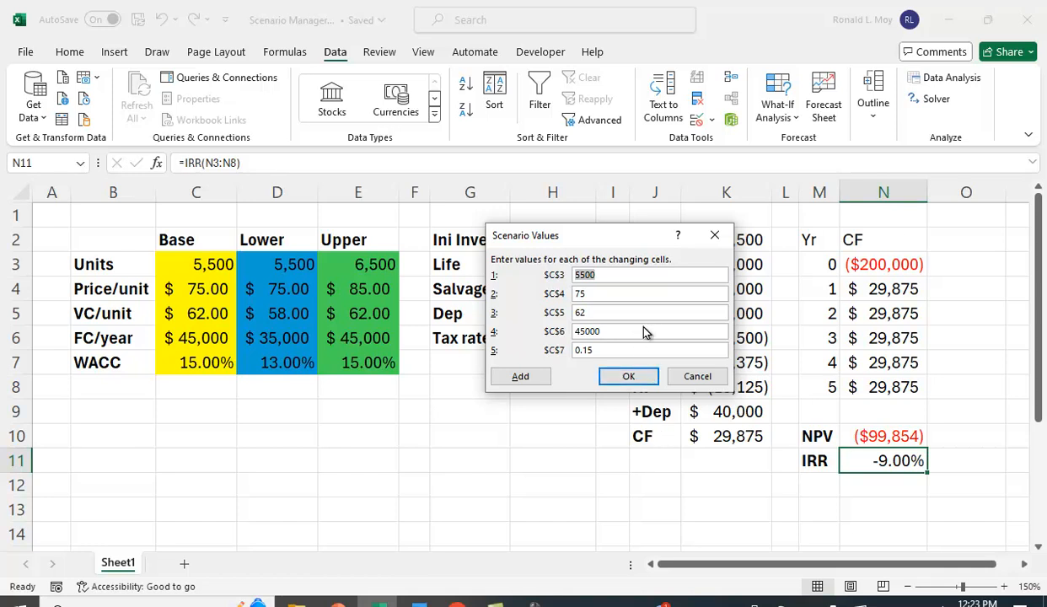
text(650)
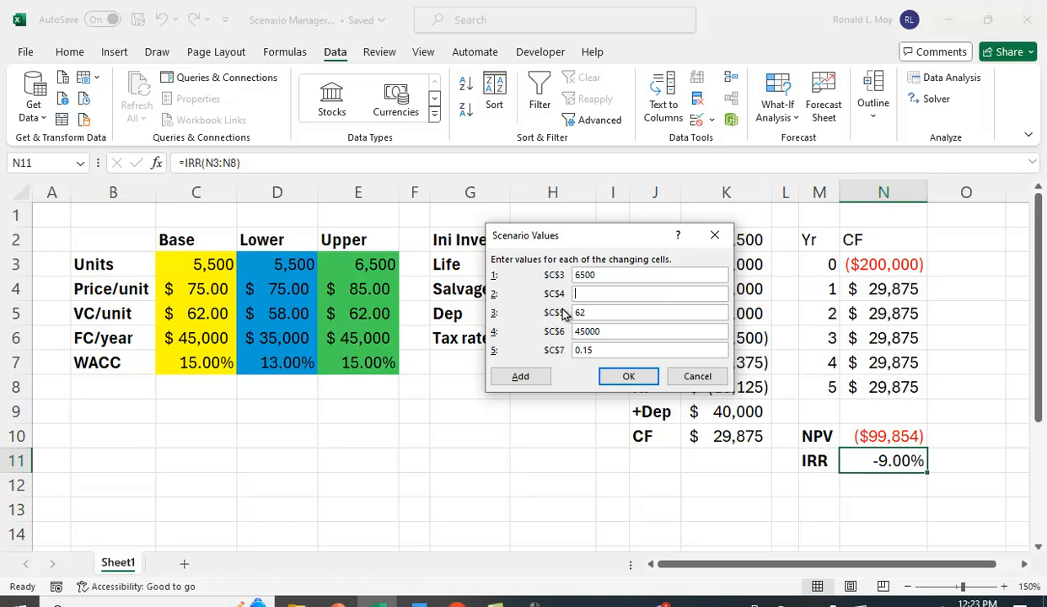
text(85)
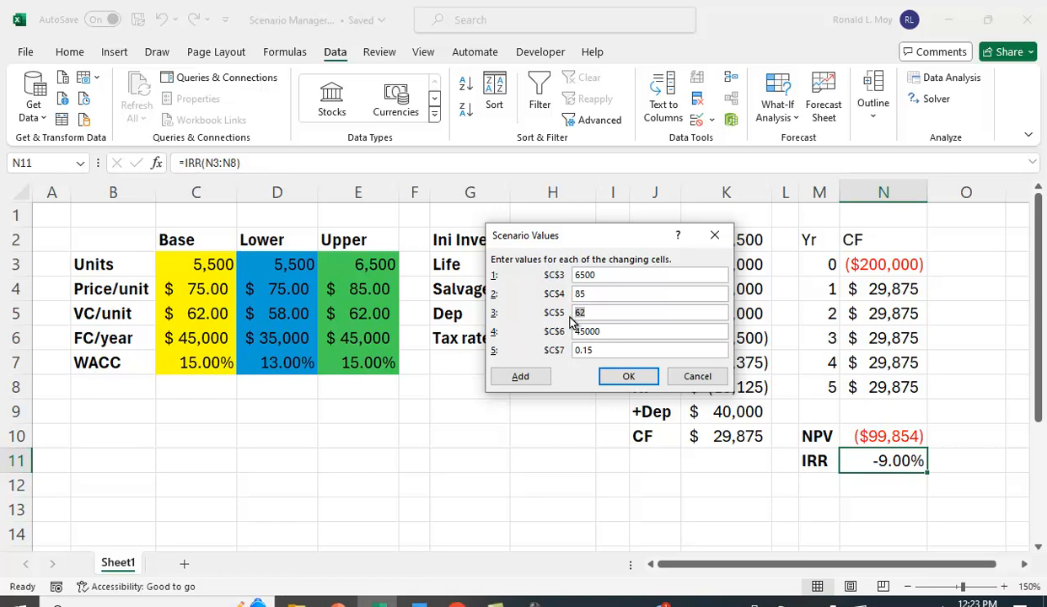
text(58)
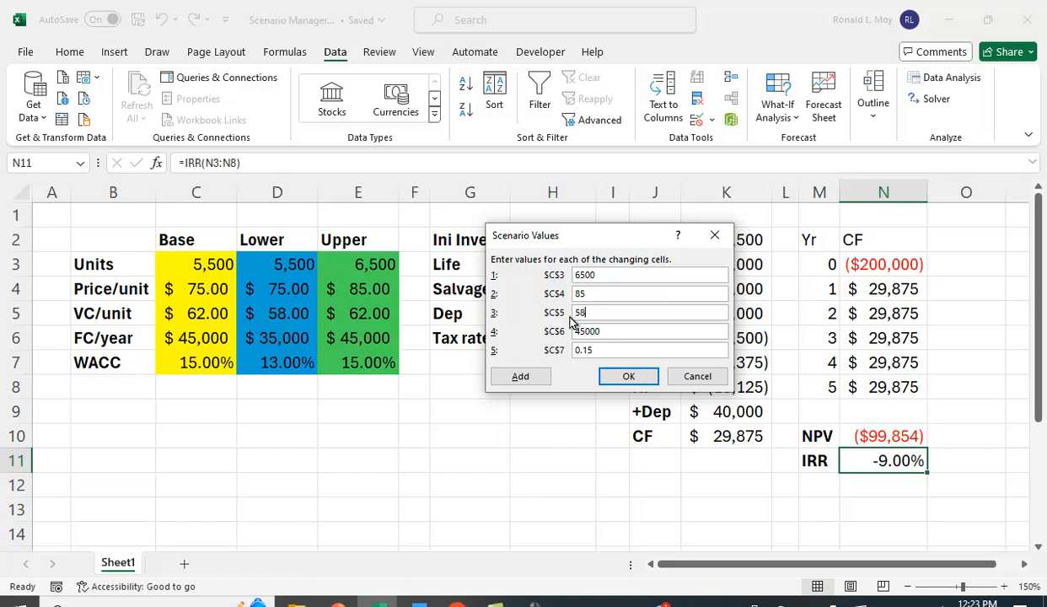
click(649, 331)
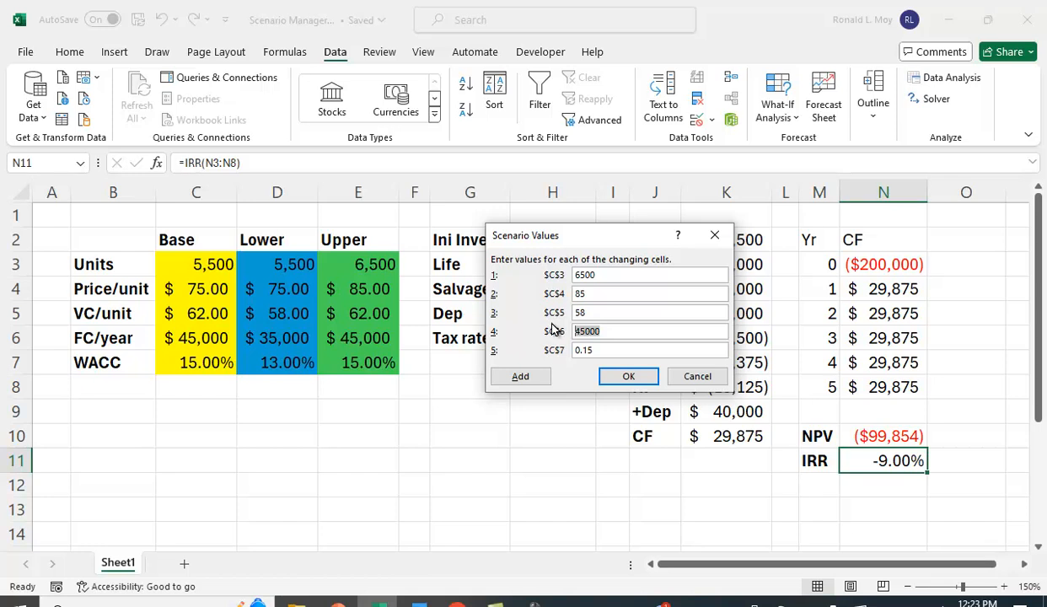
mouse_move(576, 334)
text(3)
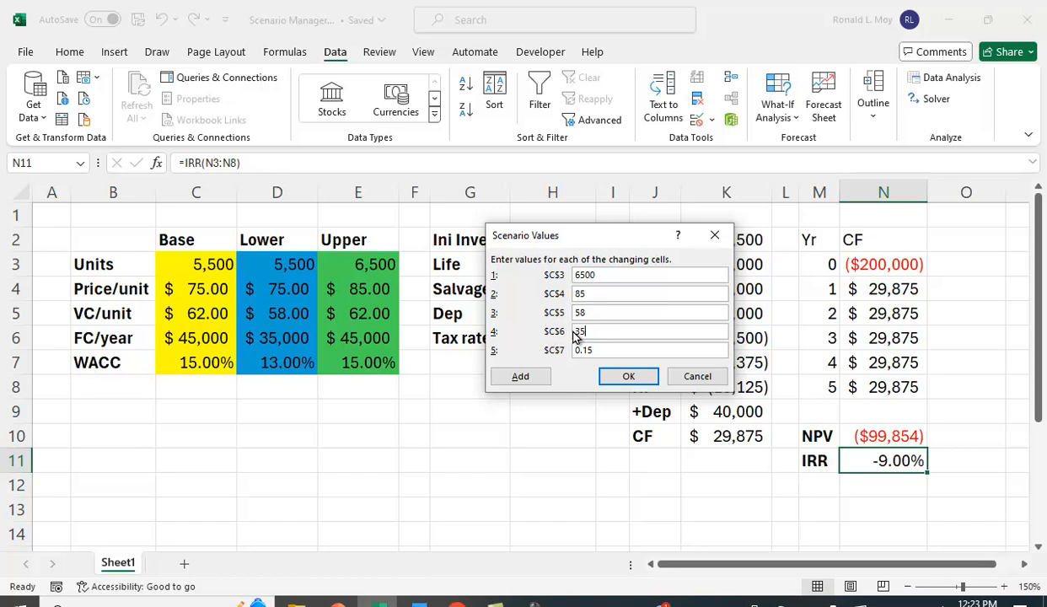
text(5000)
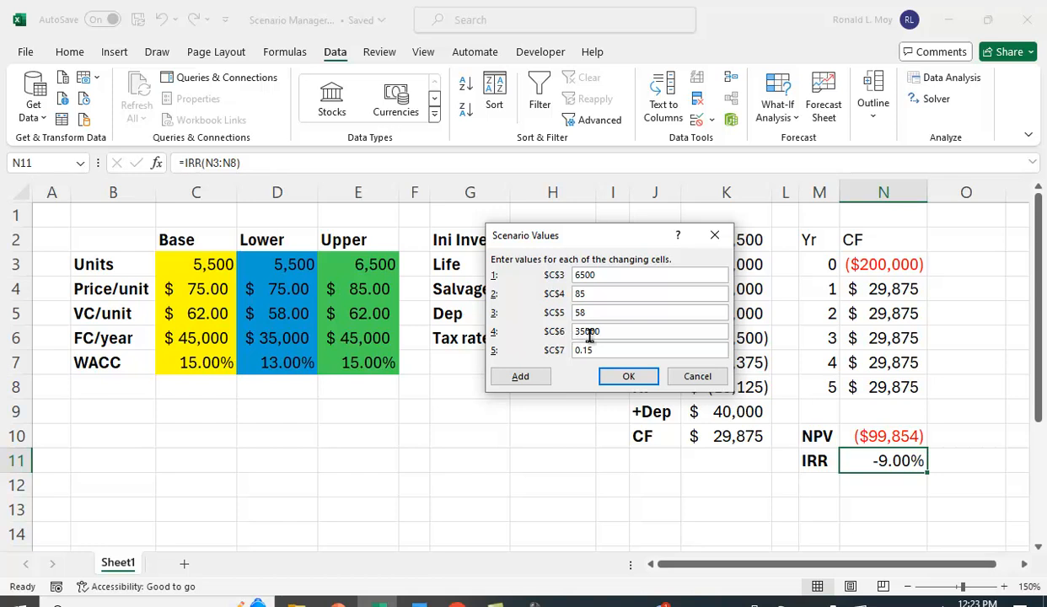
click(648, 349)
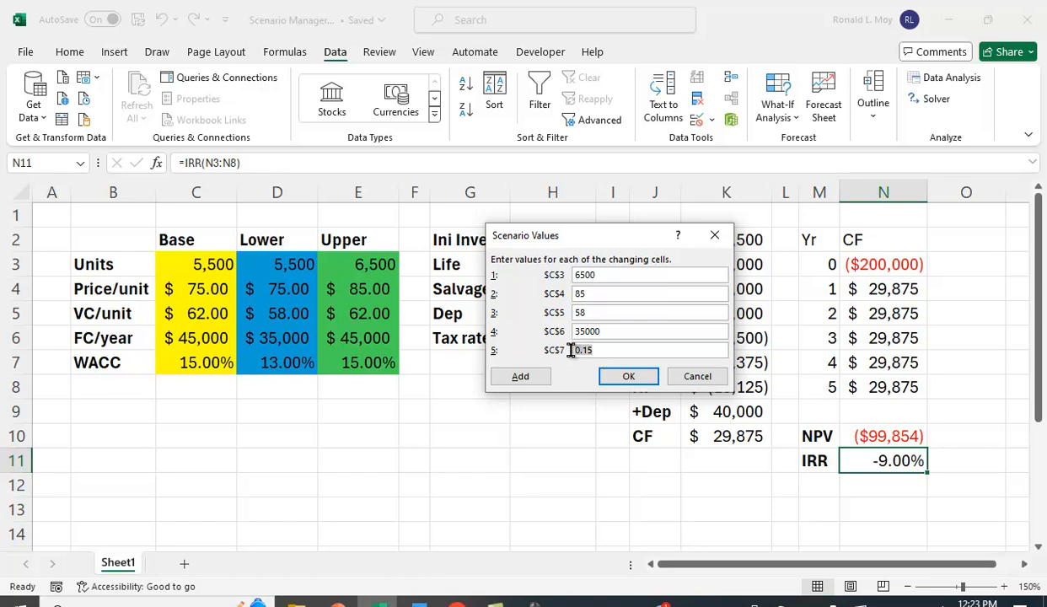
mouse_move(572, 357)
text(13)
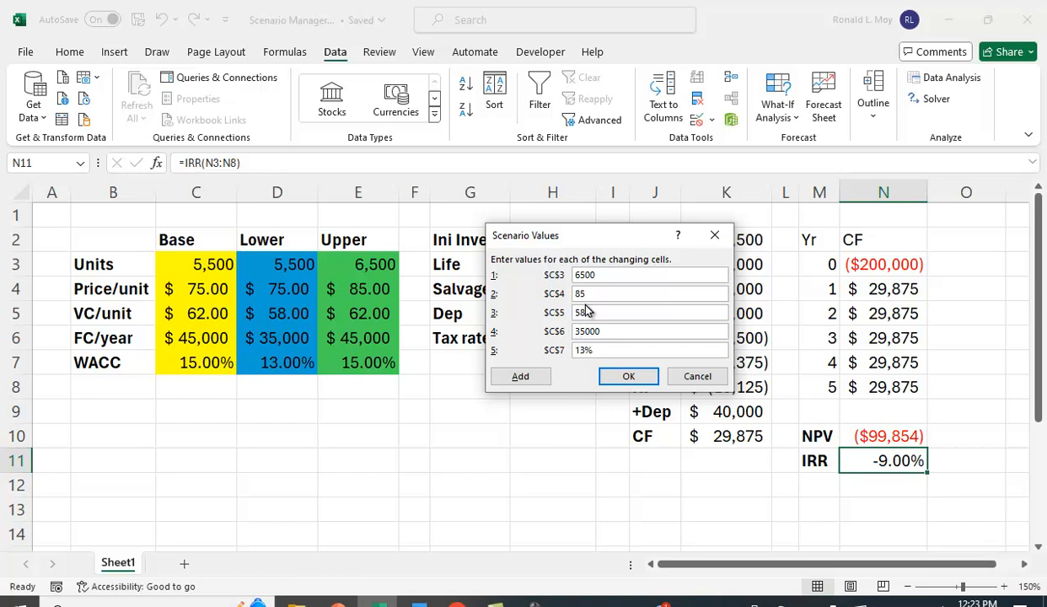
click(627, 376)
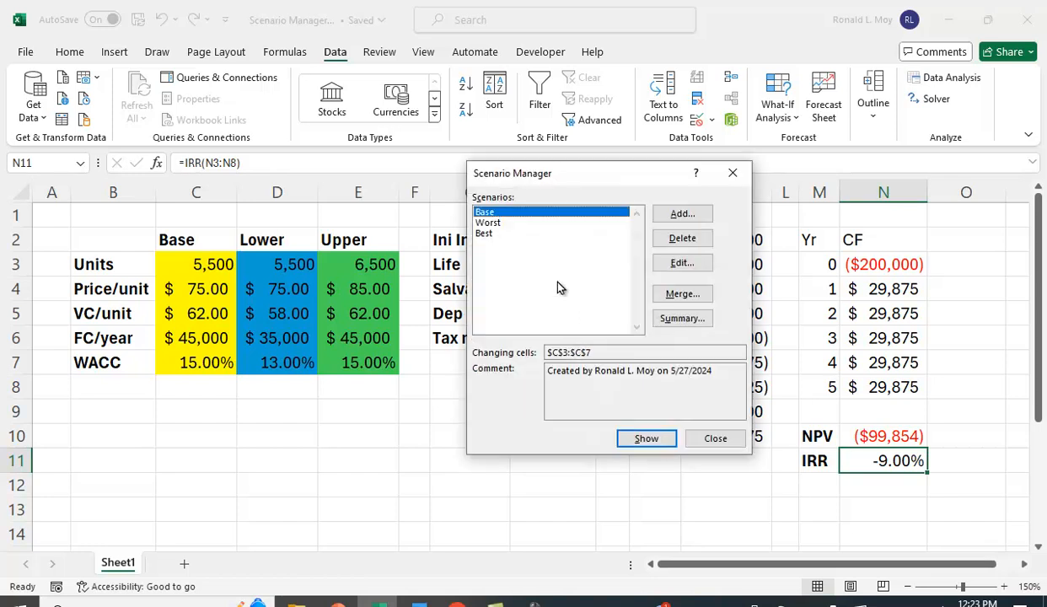
Step: Show the Best scenario, giving cash flows $115,375, NPV $205,801 and IRR 50.12%
click(486, 233)
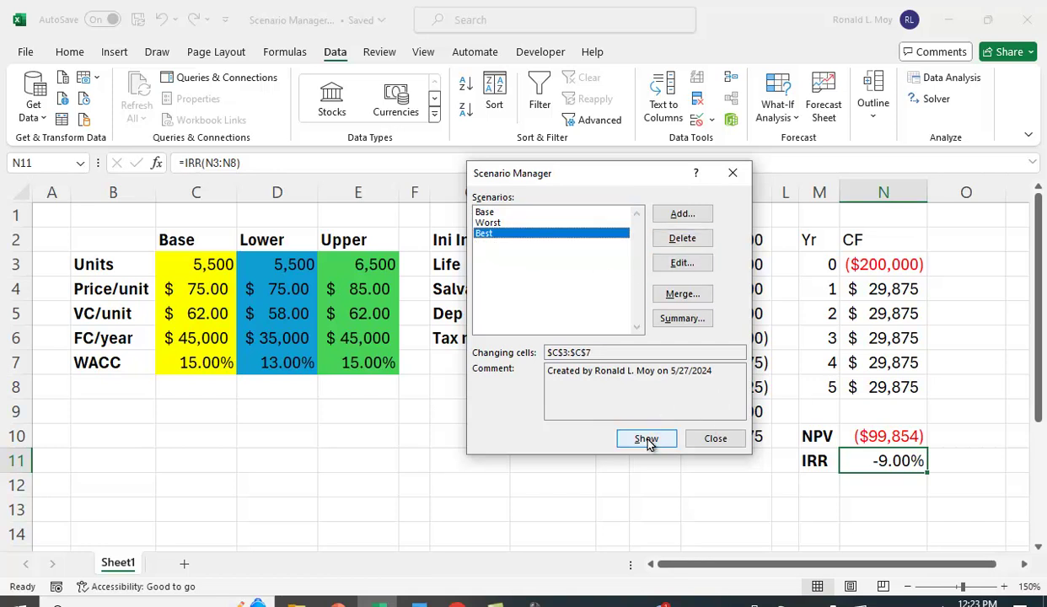
click(646, 438)
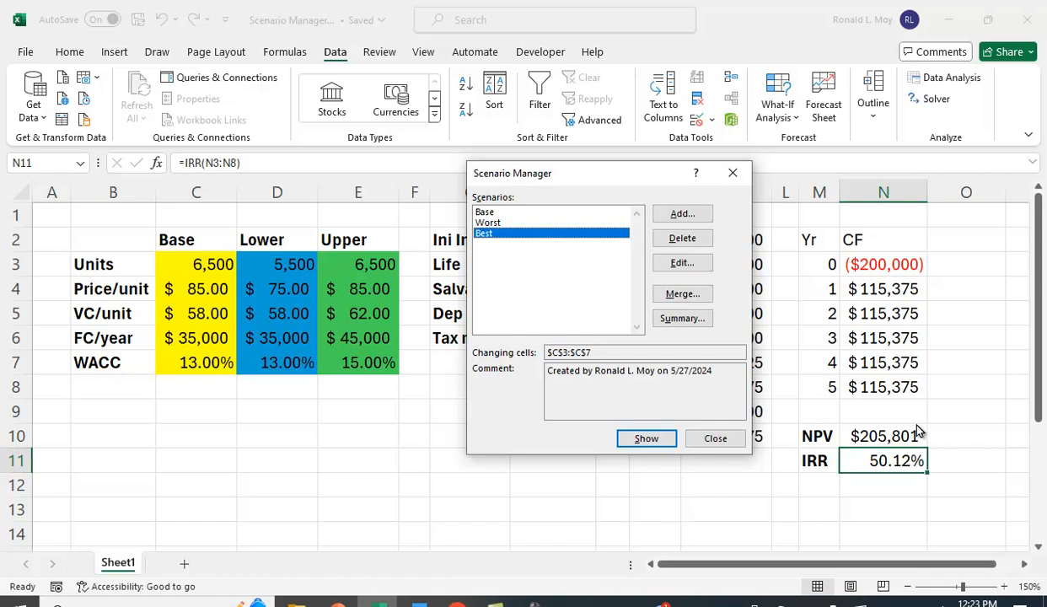
mouse_move(866, 444)
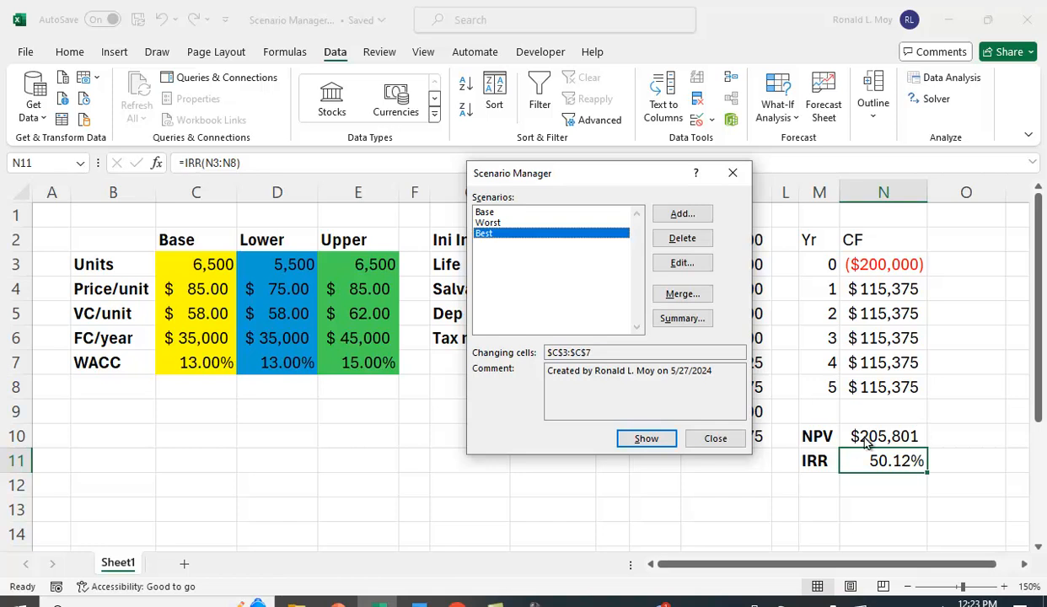
mouse_move(869, 457)
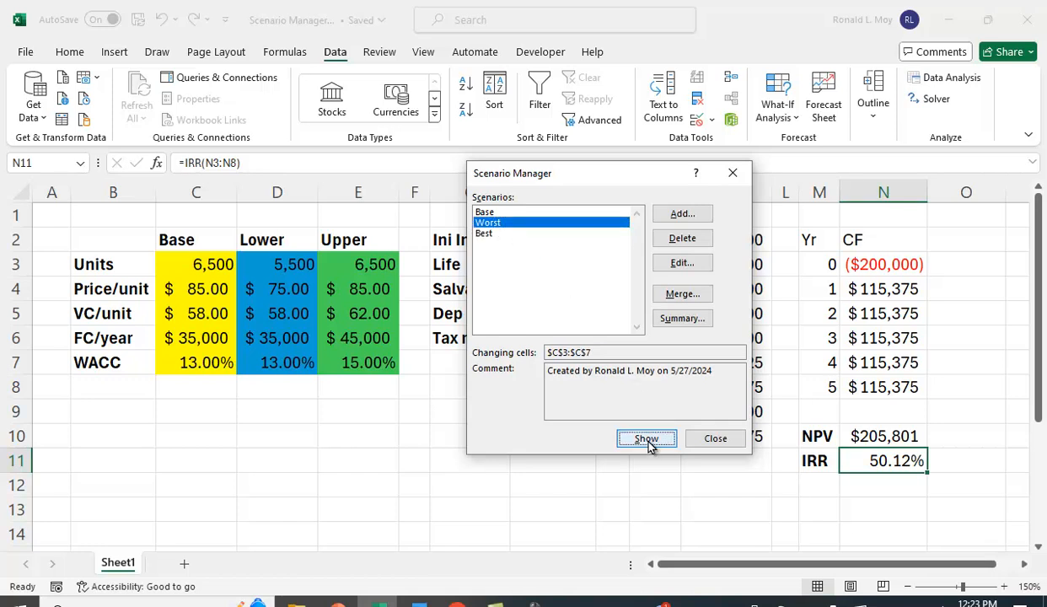
Step: Show the Base scenario again (NPV $40,316, IRR 22.11%) and close Scenario Manager
click(646, 438)
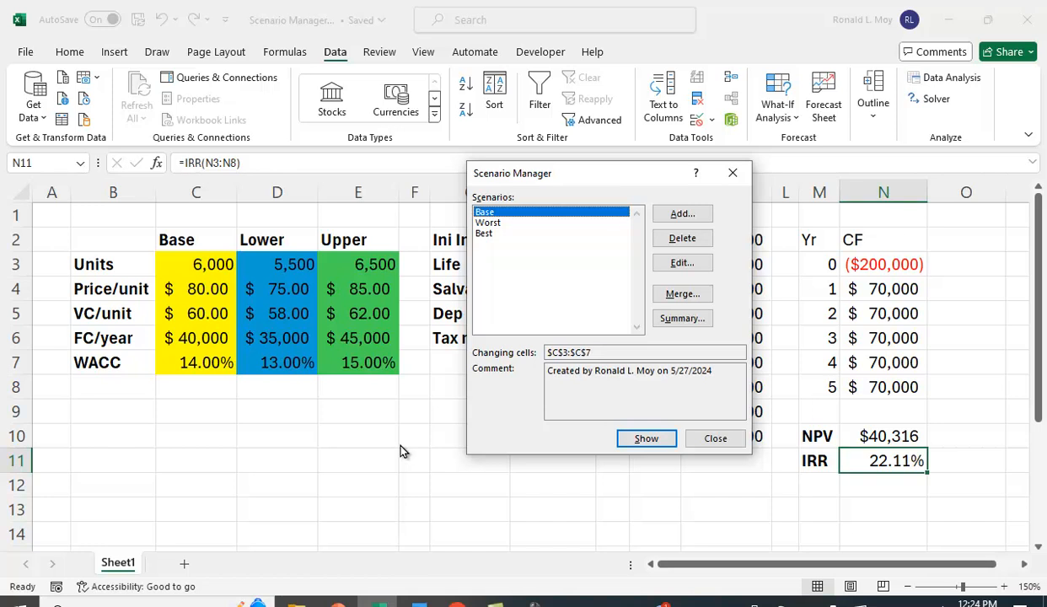
mouse_move(687, 406)
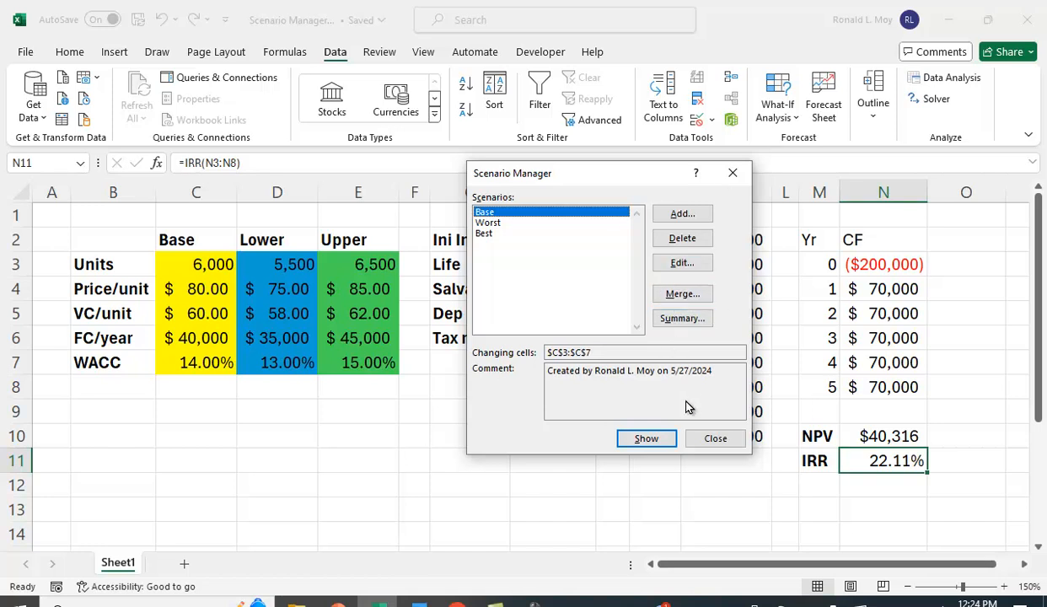
mouse_move(216, 272)
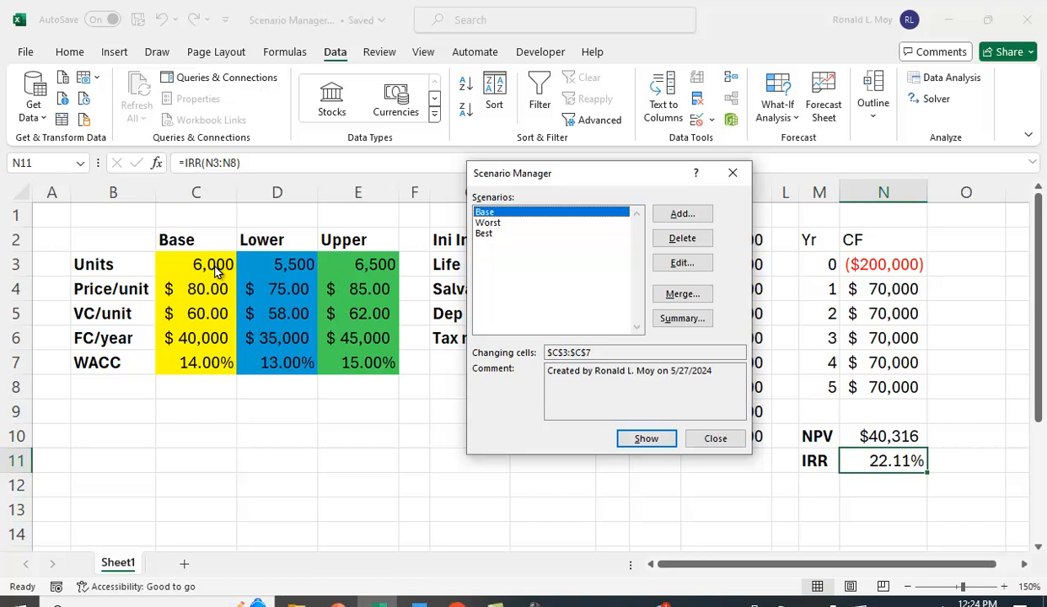
mouse_move(300, 324)
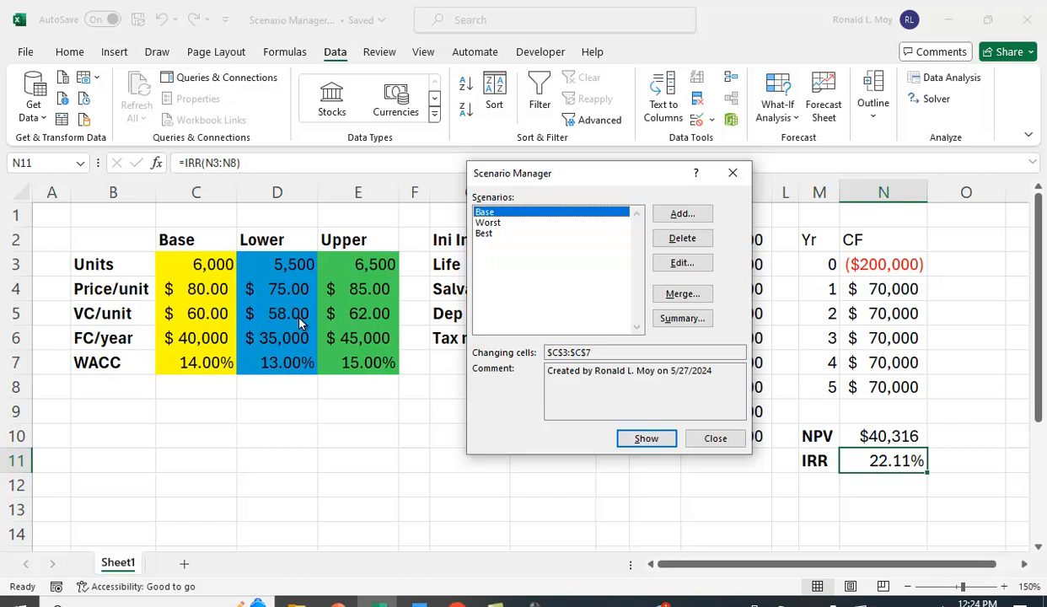
mouse_move(310, 259)
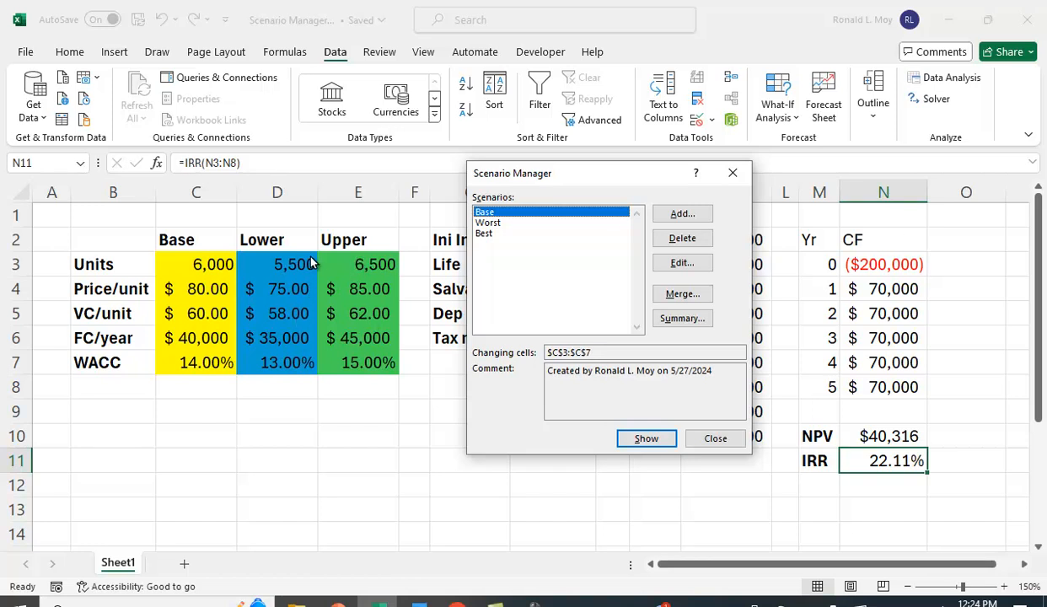
mouse_move(320, 300)
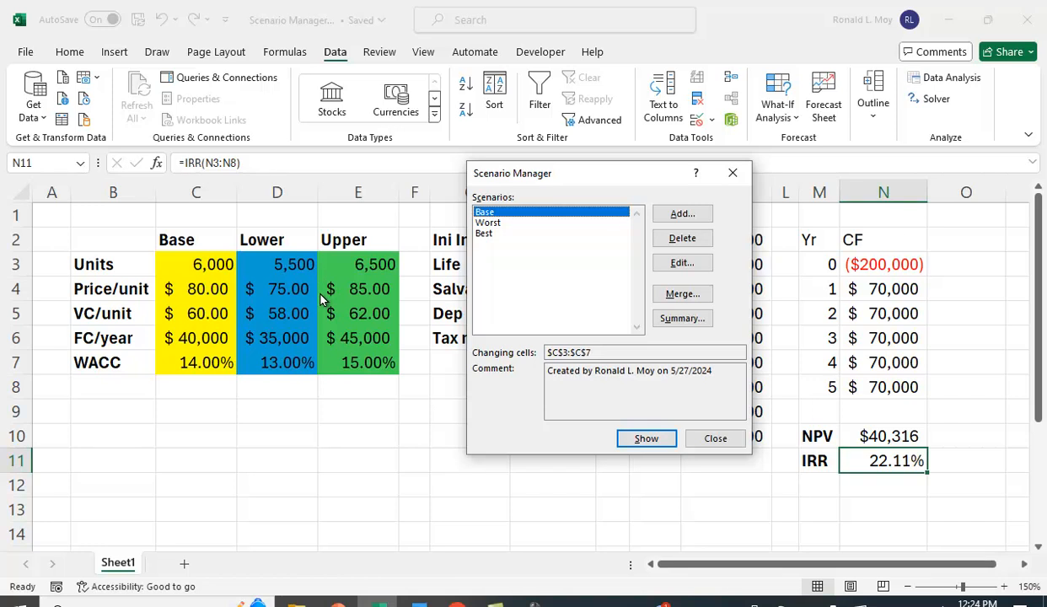
mouse_move(386, 376)
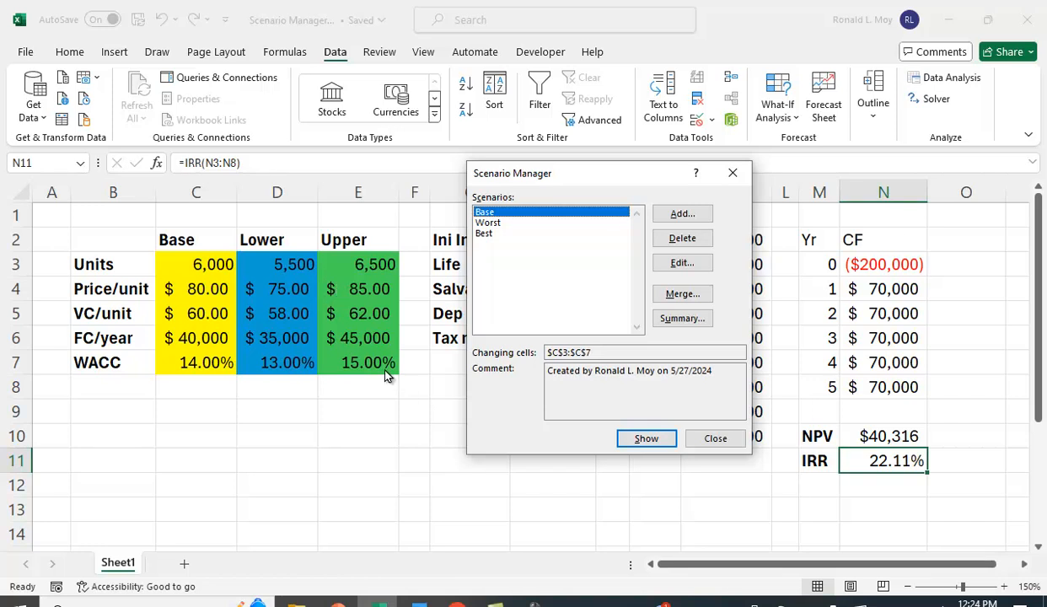
mouse_move(242, 479)
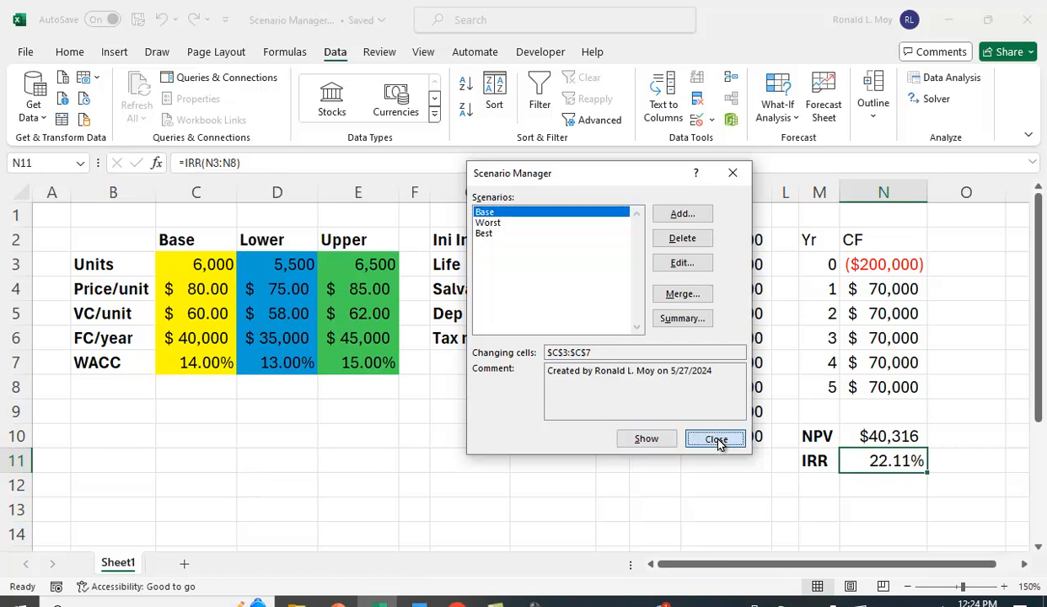
click(715, 438)
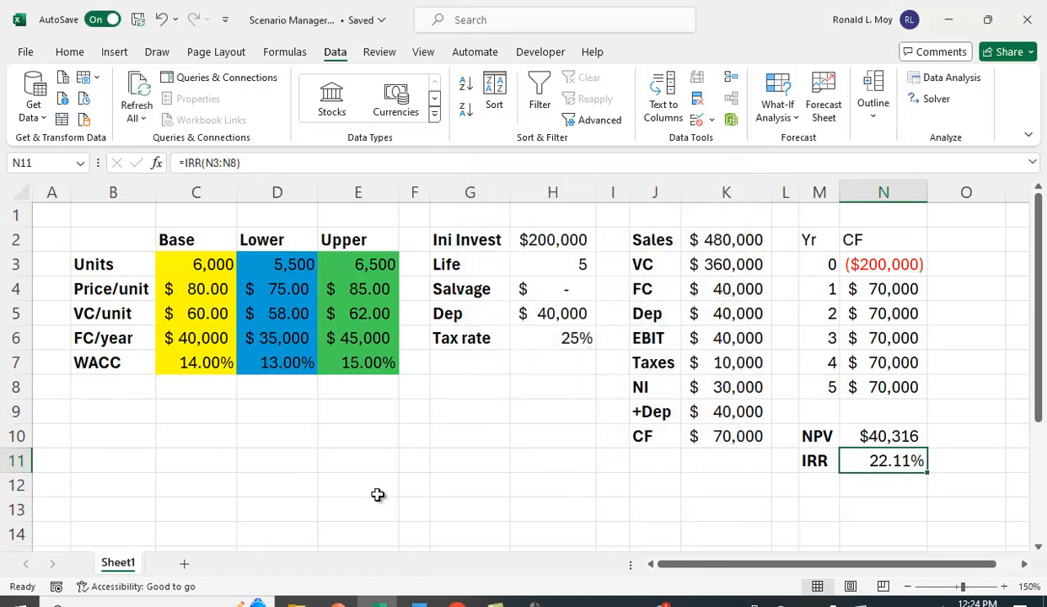